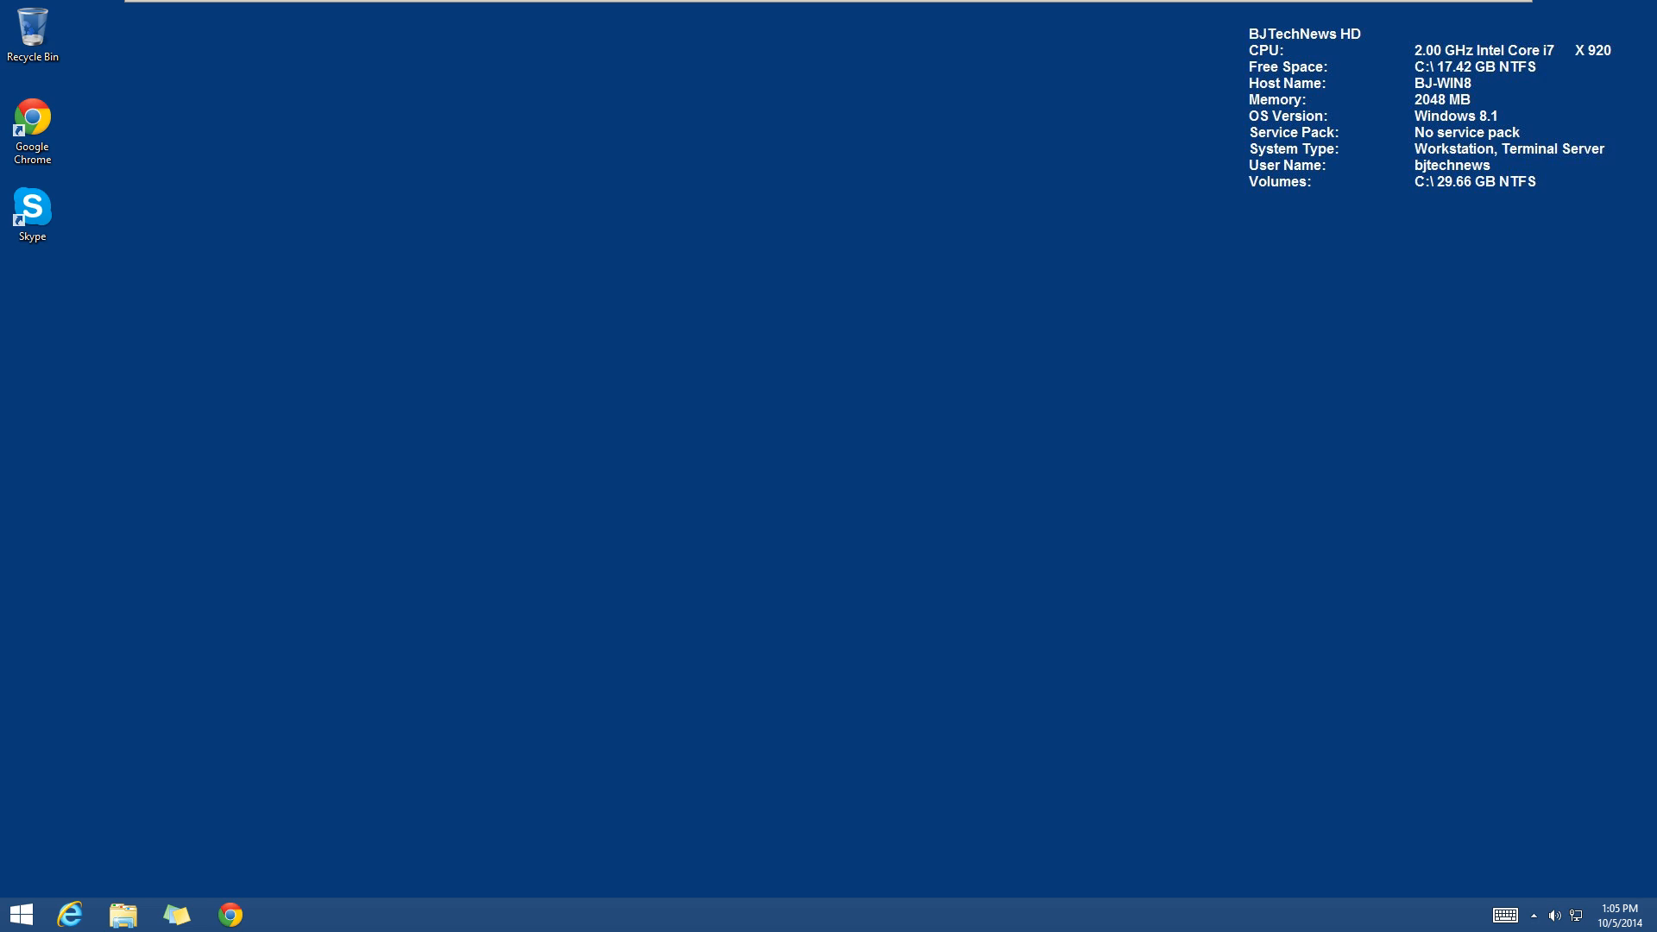
Bring up the Start button's quick list of system administration tools
right_click(20, 913)
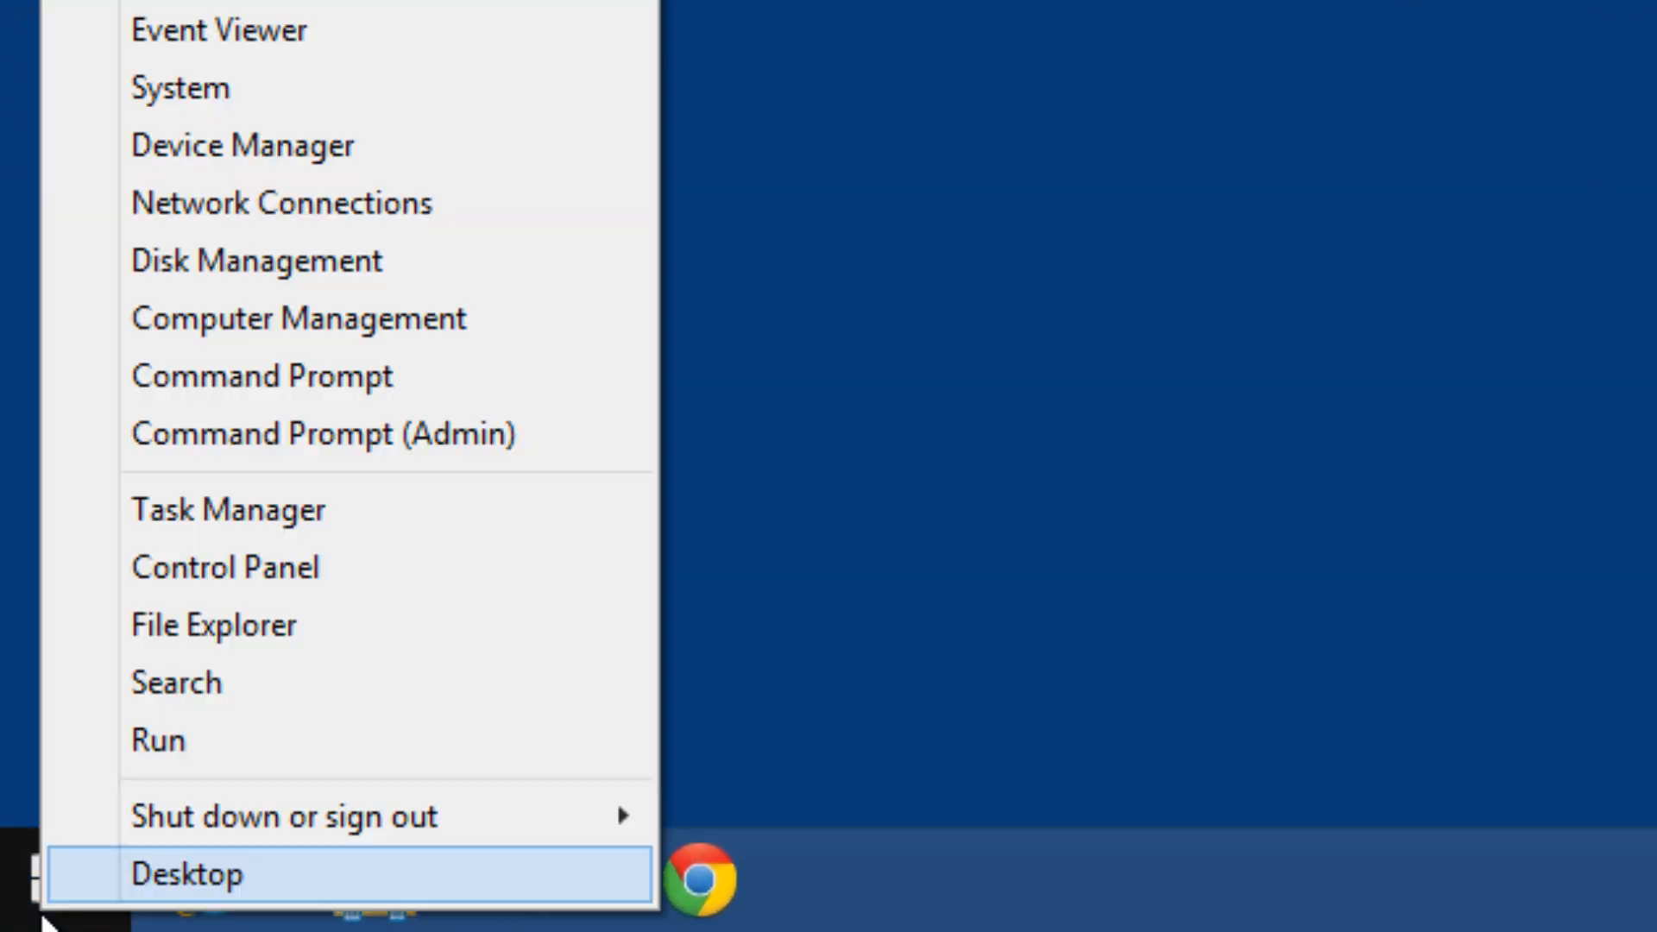
mouse_move(295, 318)
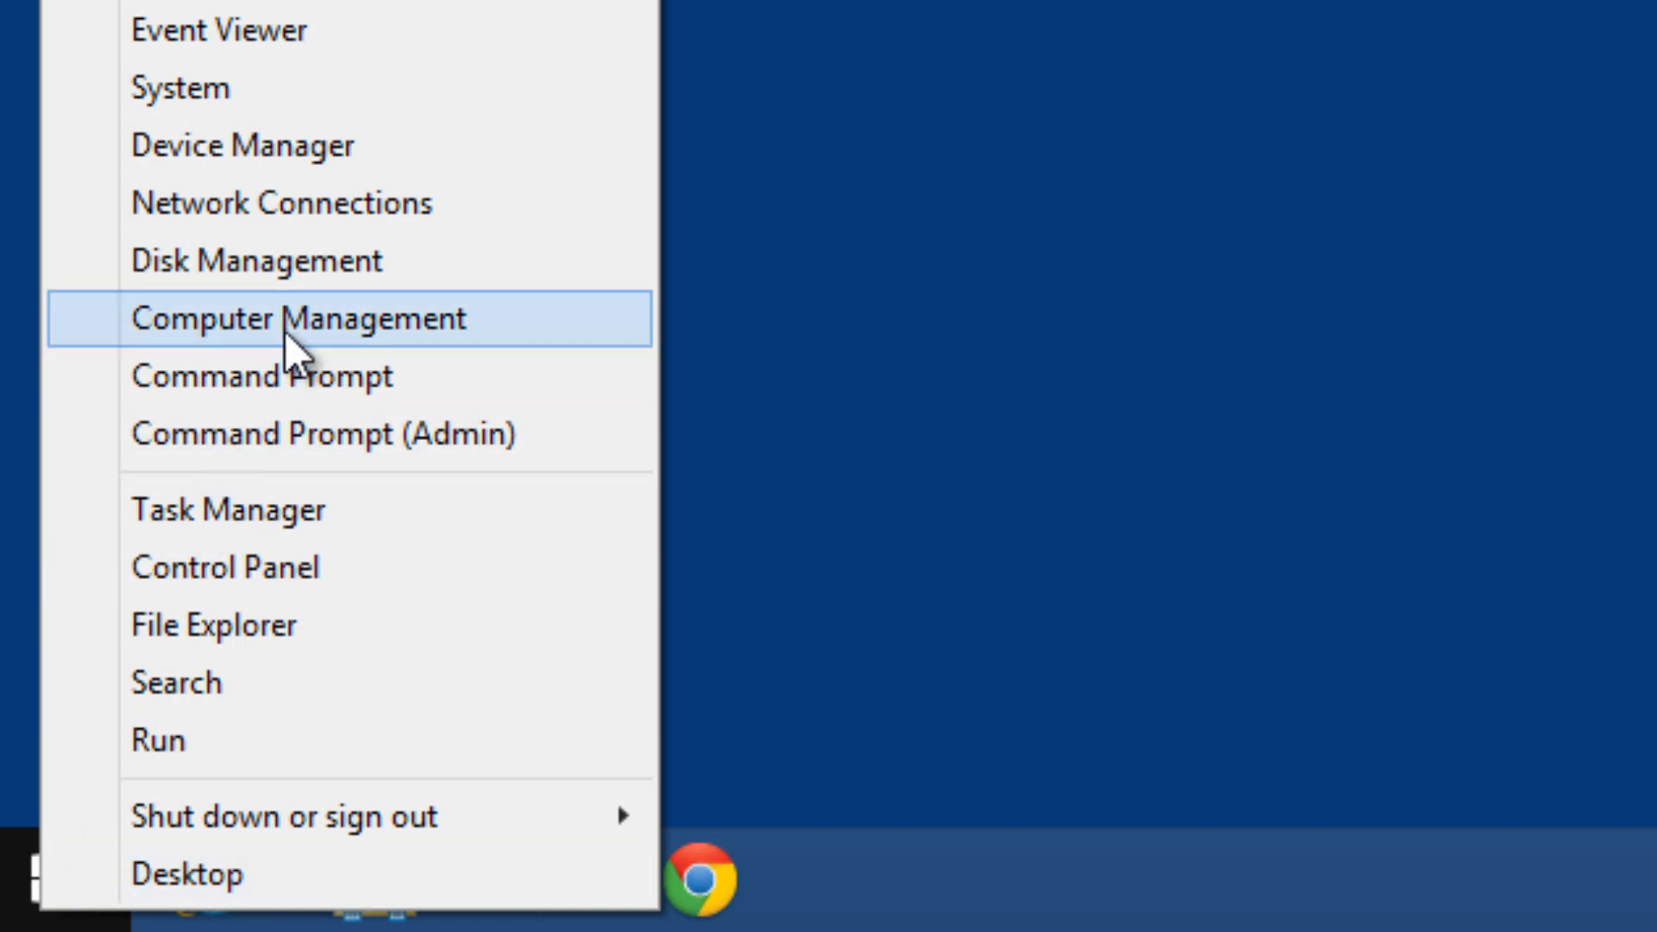
Launch Disk Management showing Disk 0 with System Reserved and the 49.66 GB C: partition
left_click(255, 260)
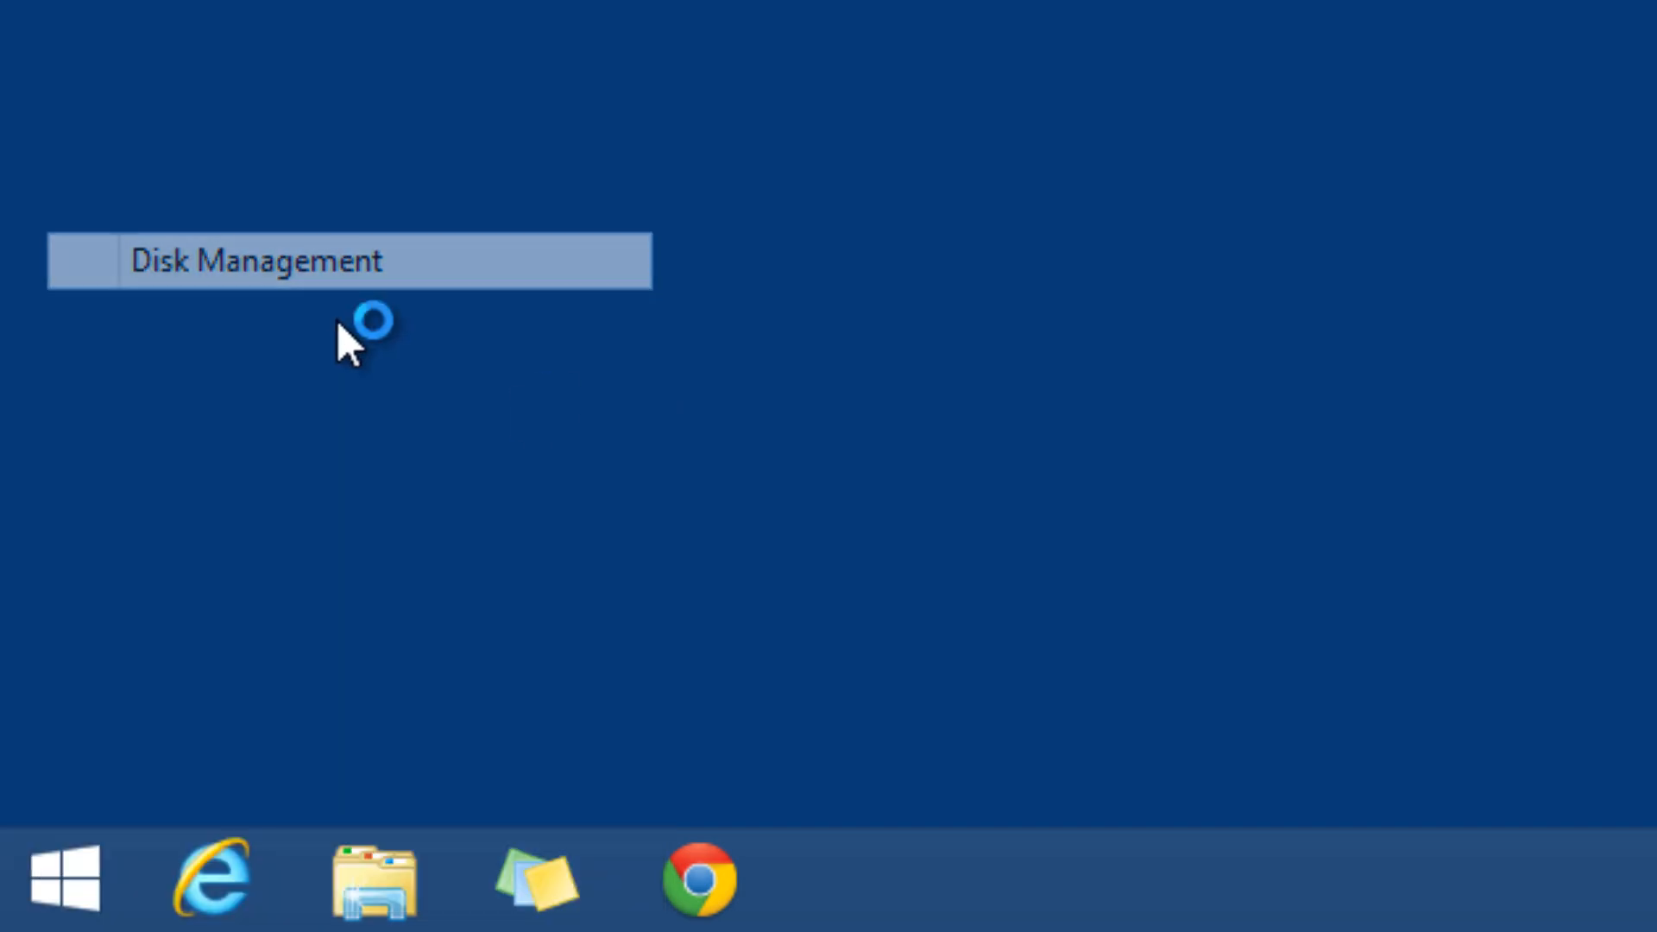
left_click(253, 261)
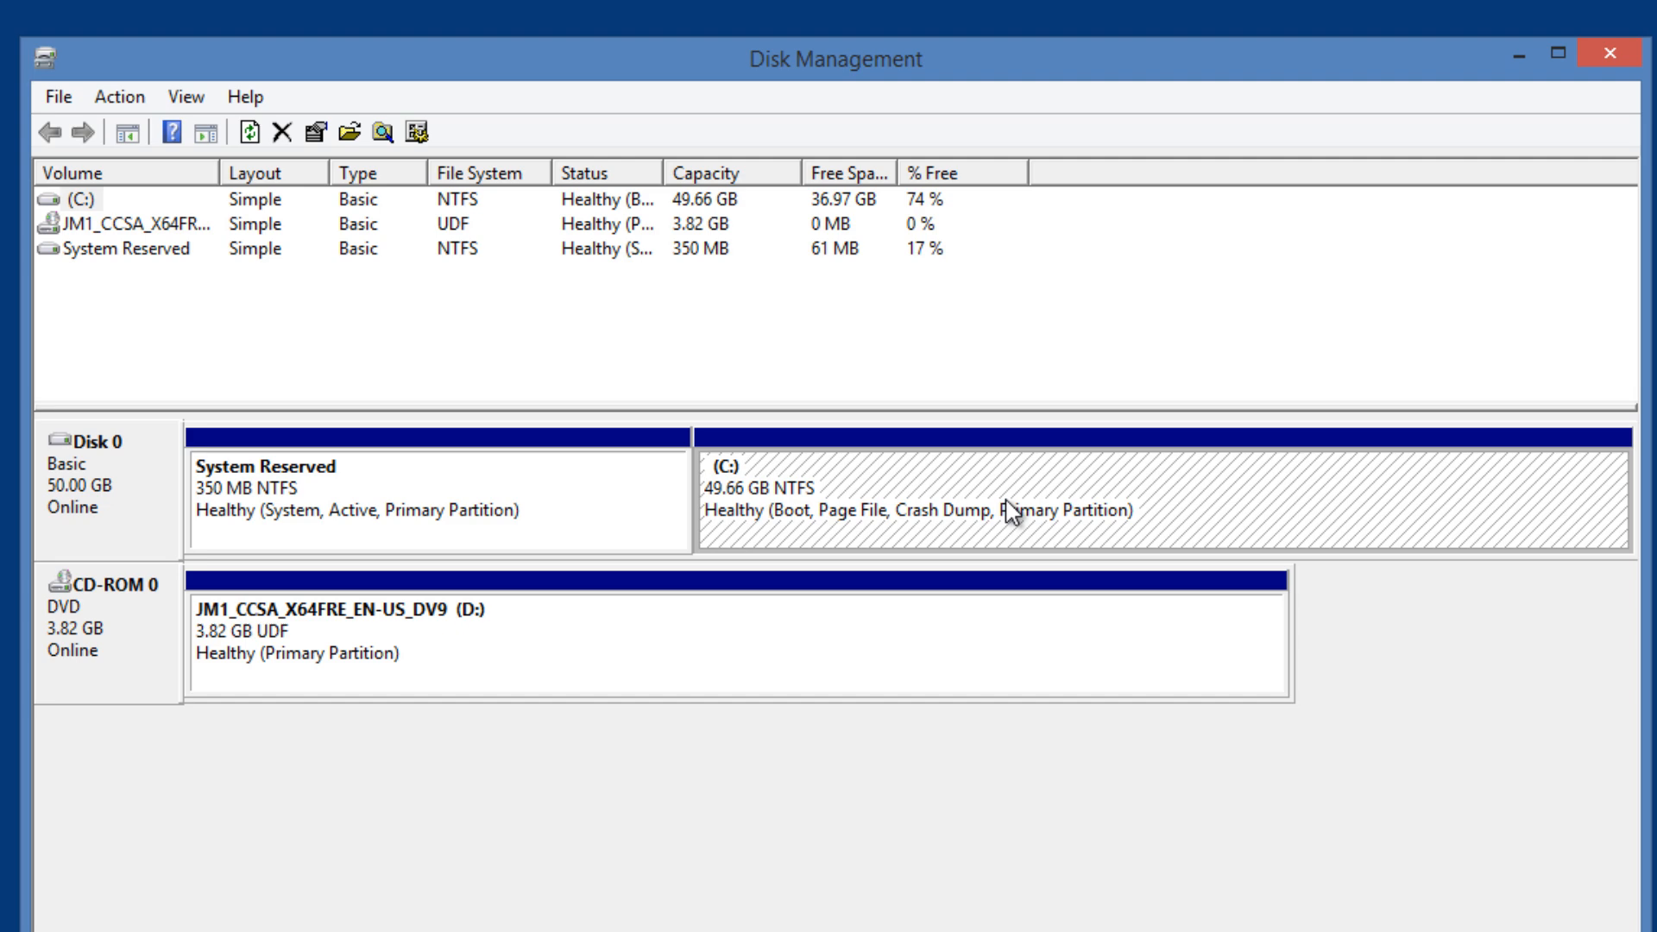
Start shrinking C: and enter 21000 MB to remove, leaving 29847 MB
right_click(1010, 507)
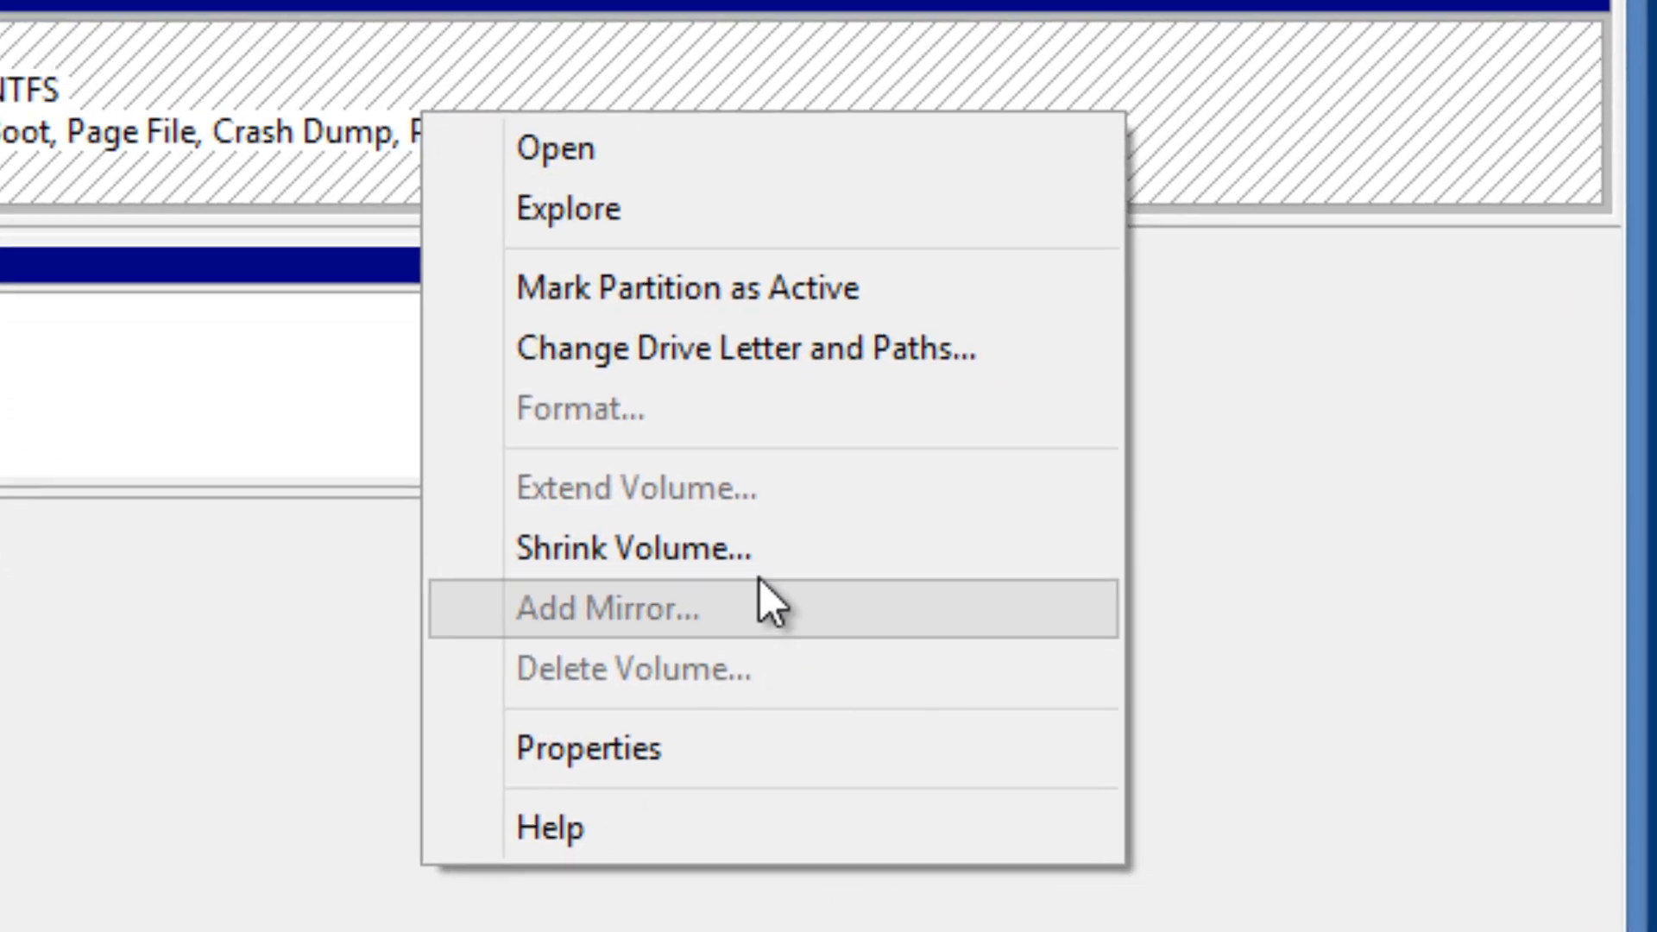
left_click(632, 547)
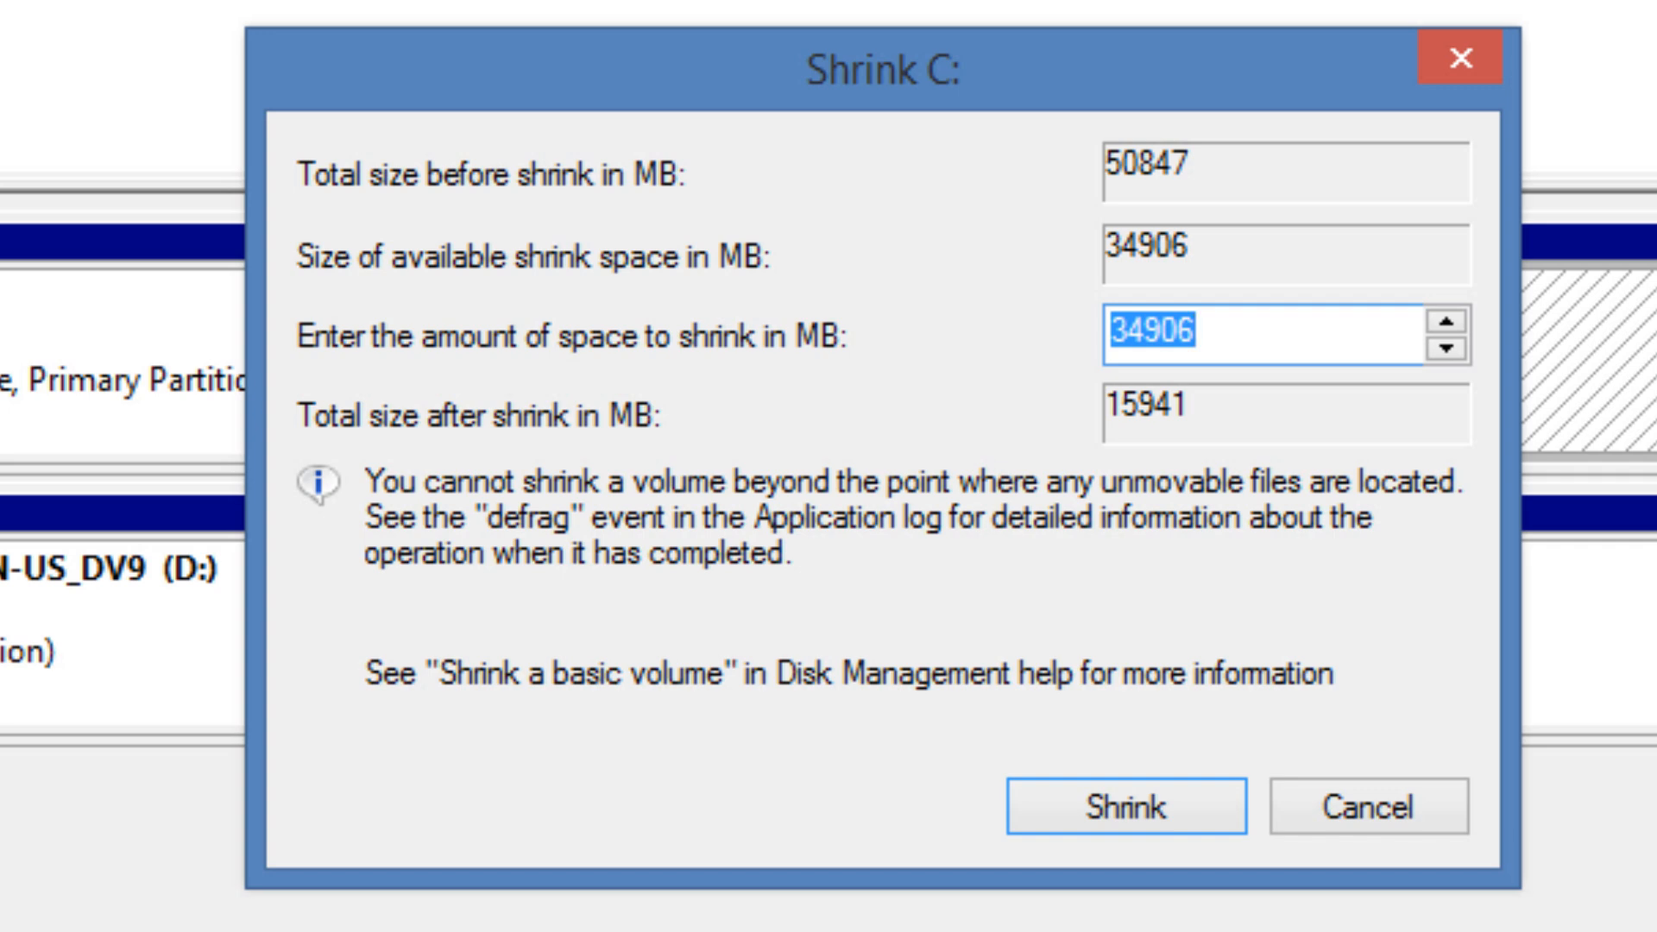
type("210")
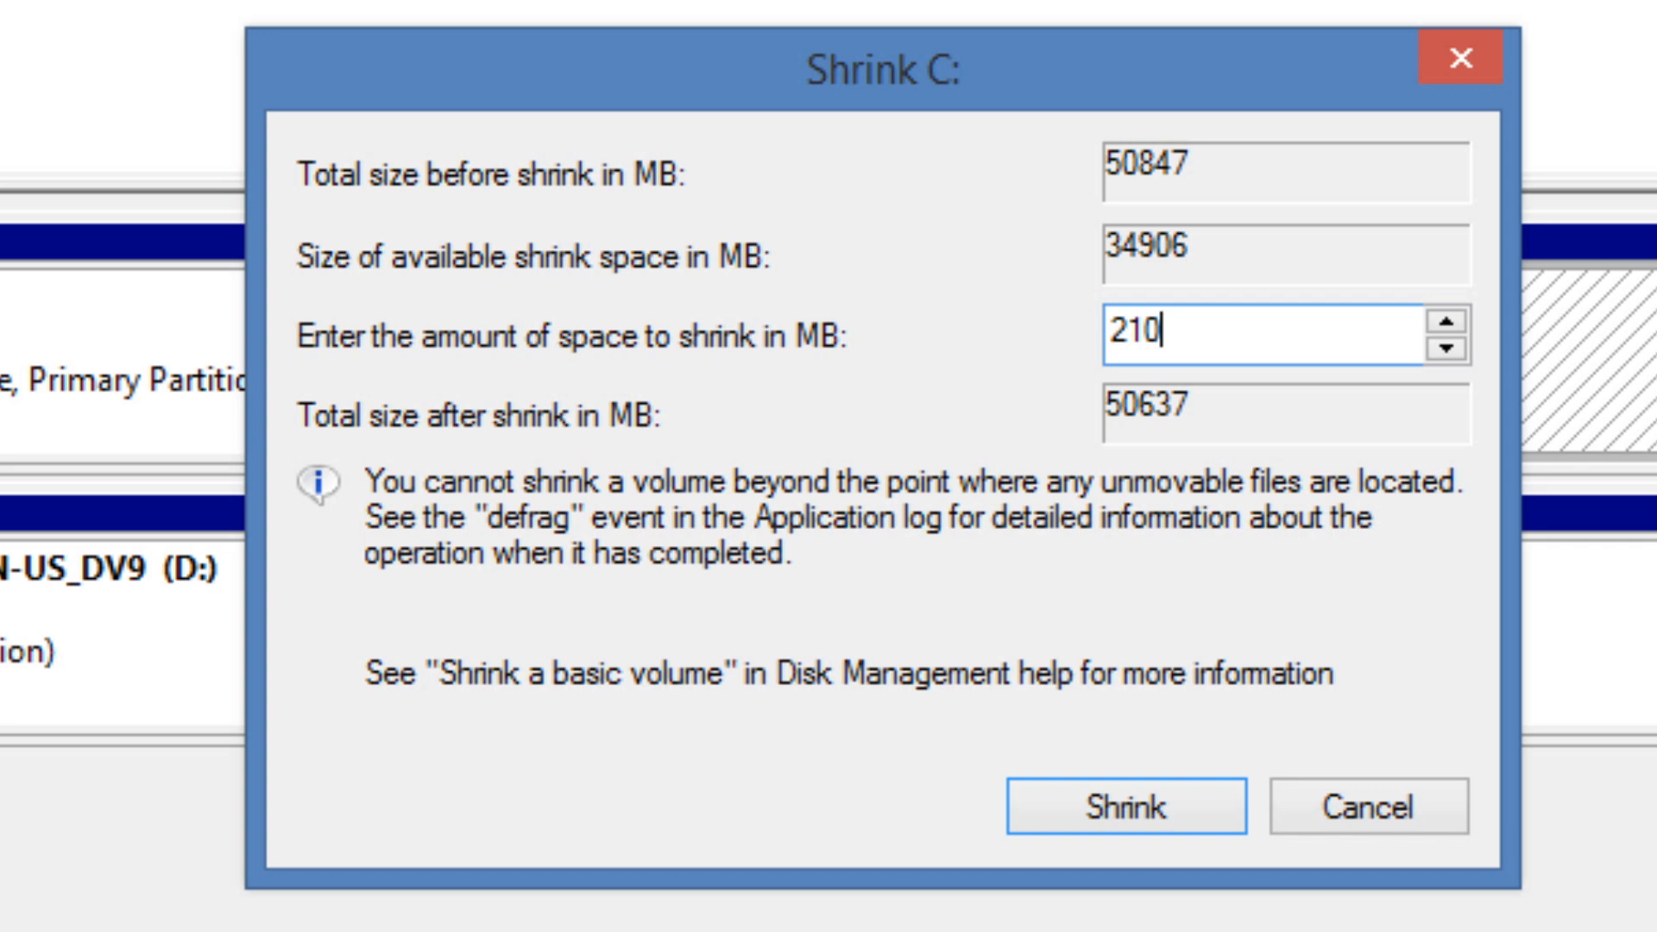
type("00")
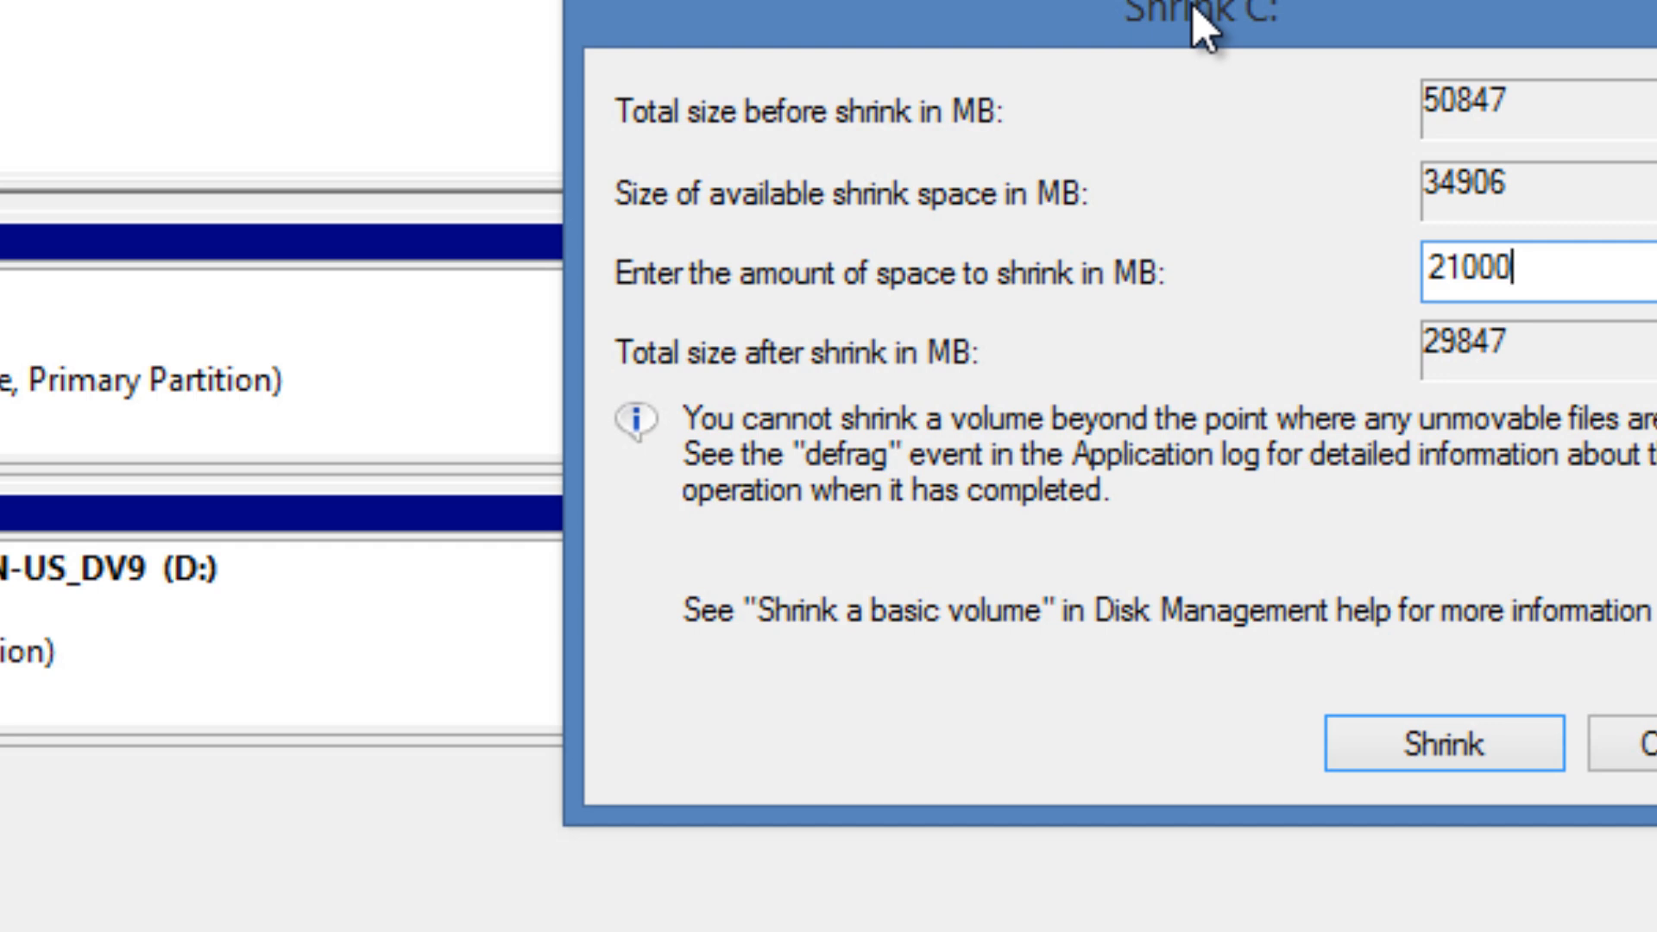
mouse_move(1486, 516)
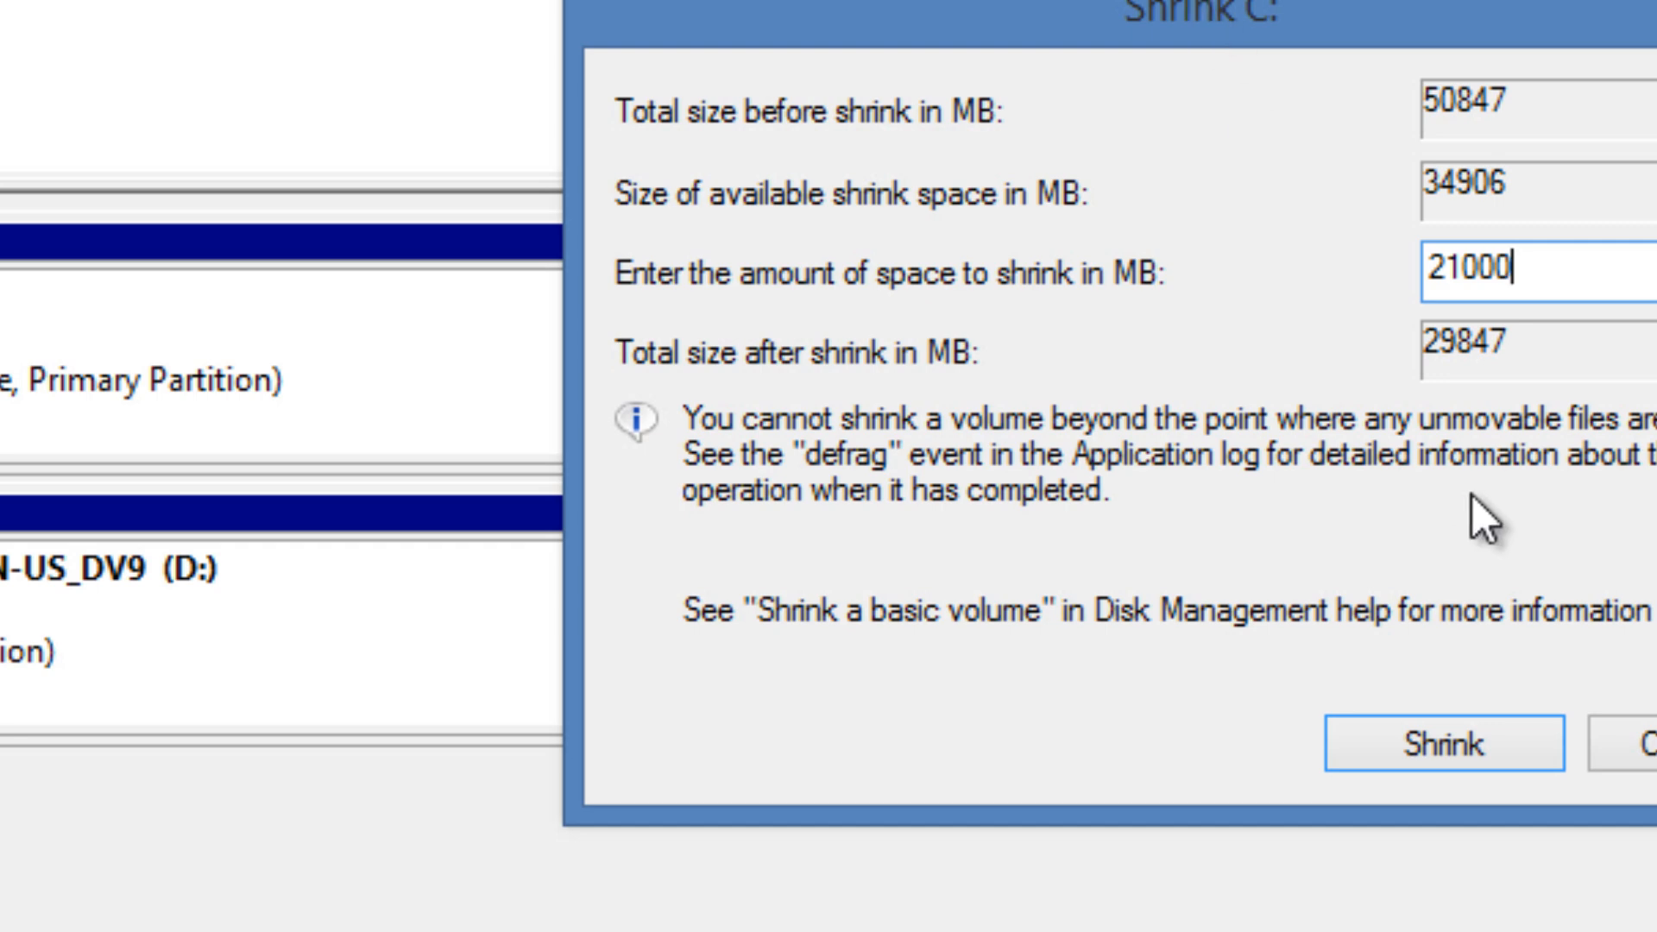
Apply the shrink so C: becomes 29.15 GB with 20.51 GB unallocated after it
left_click(1439, 743)
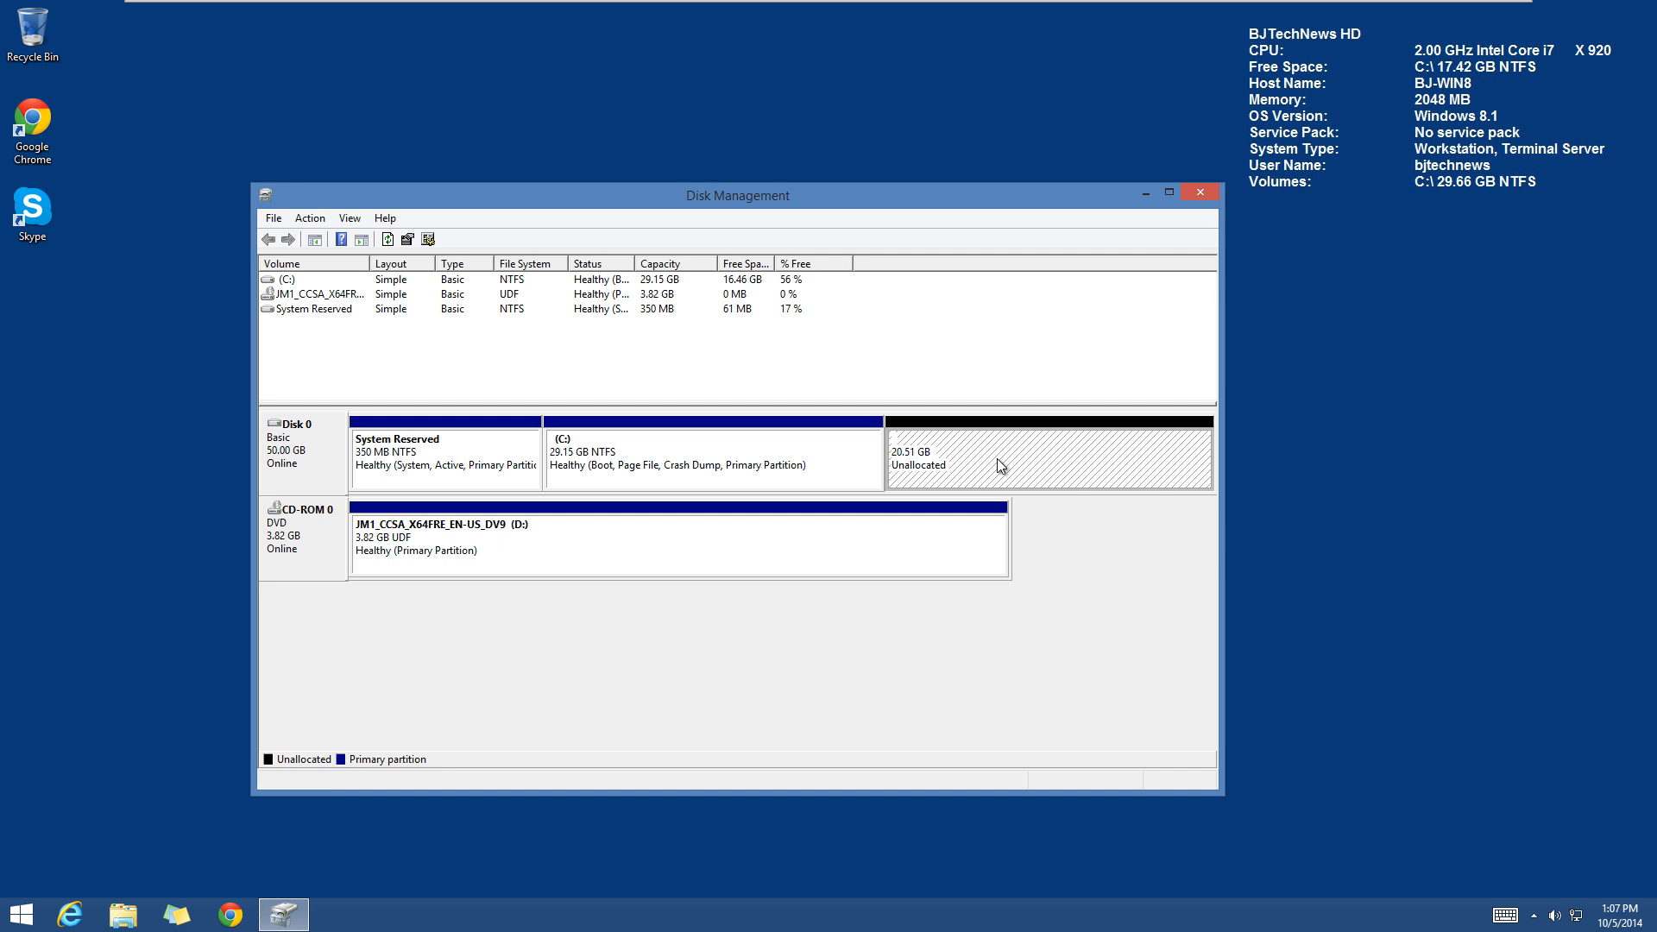
mouse_move(1068, 438)
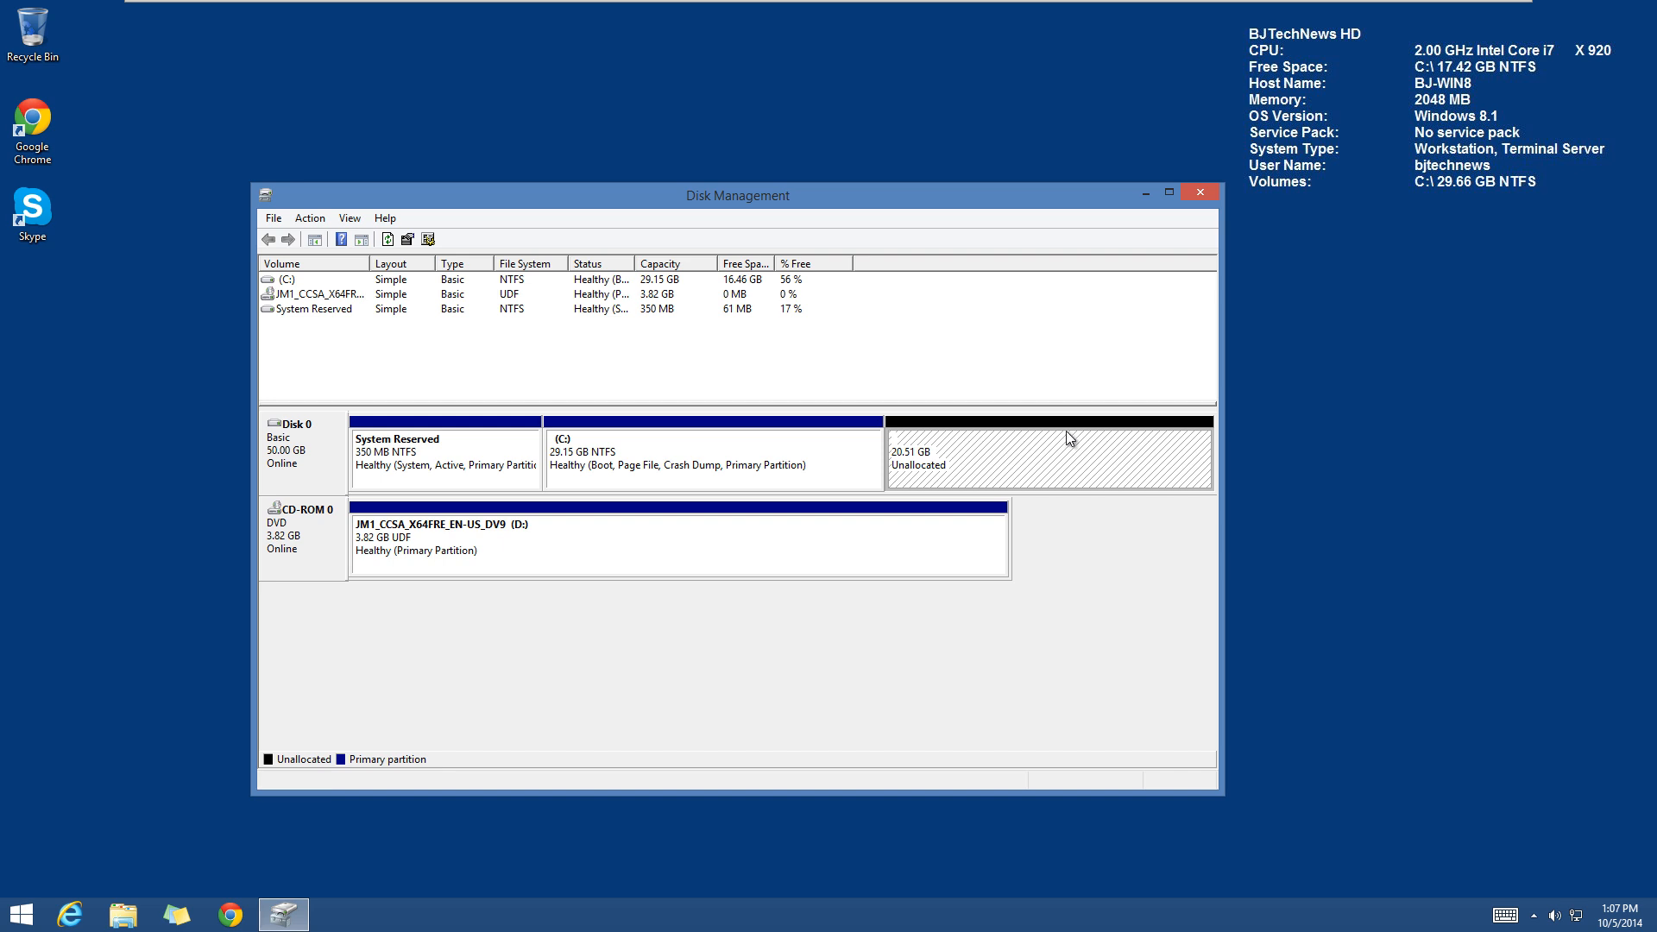
Close Disk Management and power off the Windows 8.1 VM to restart into BIOS
left_click(1199, 192)
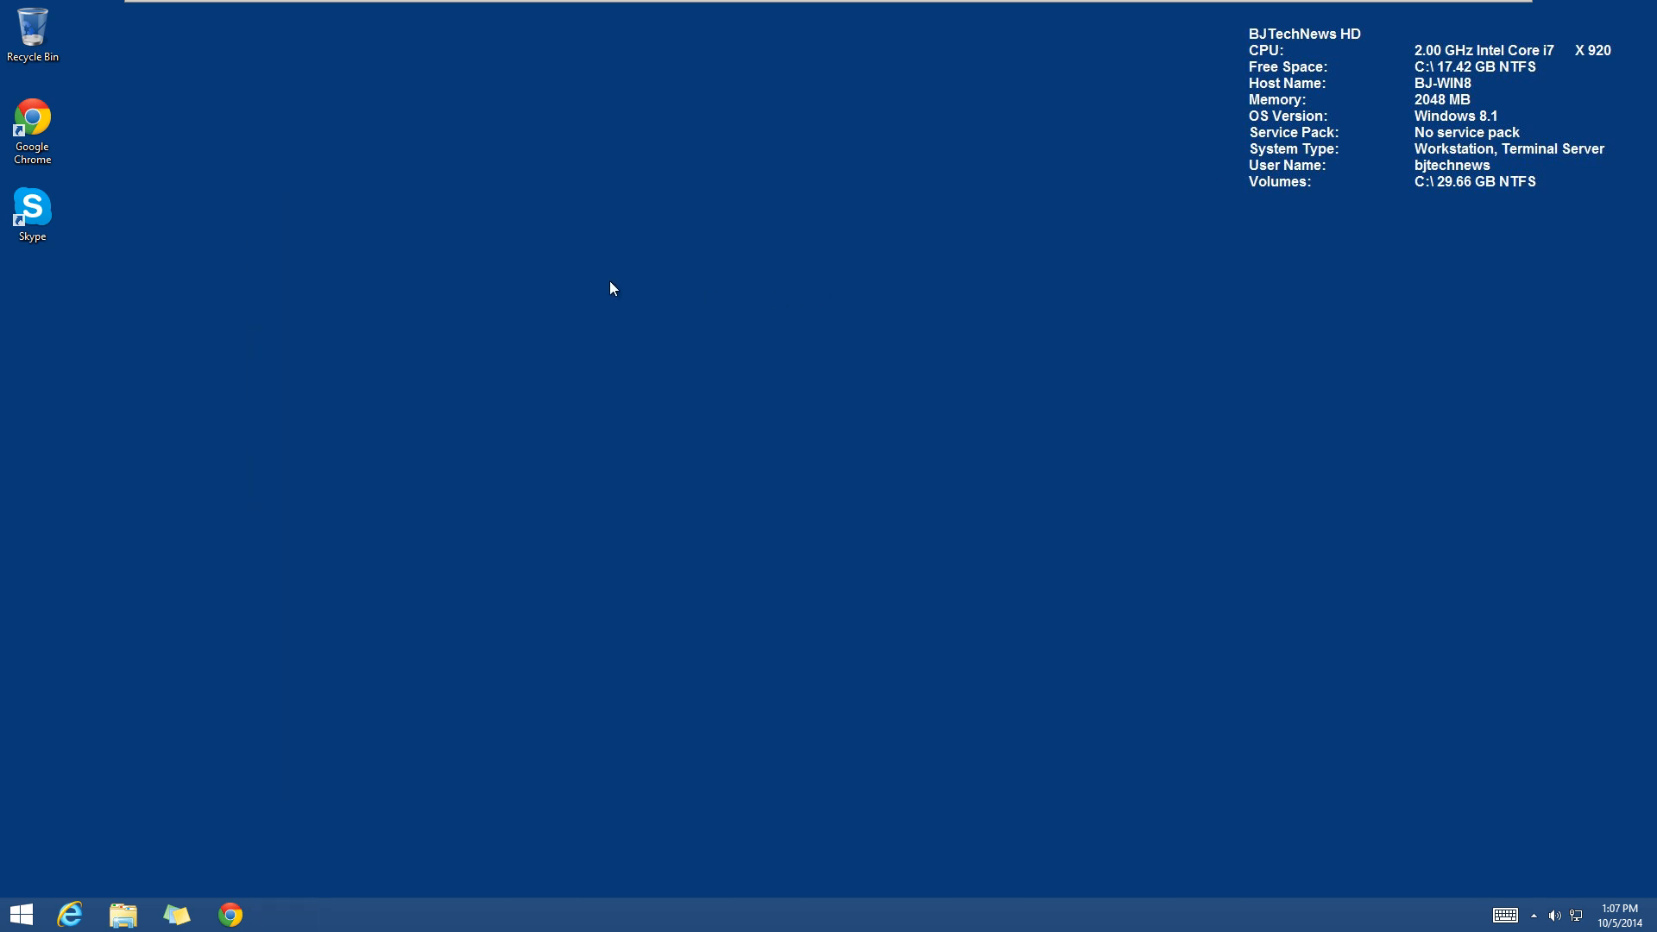
mouse_move(421, 9)
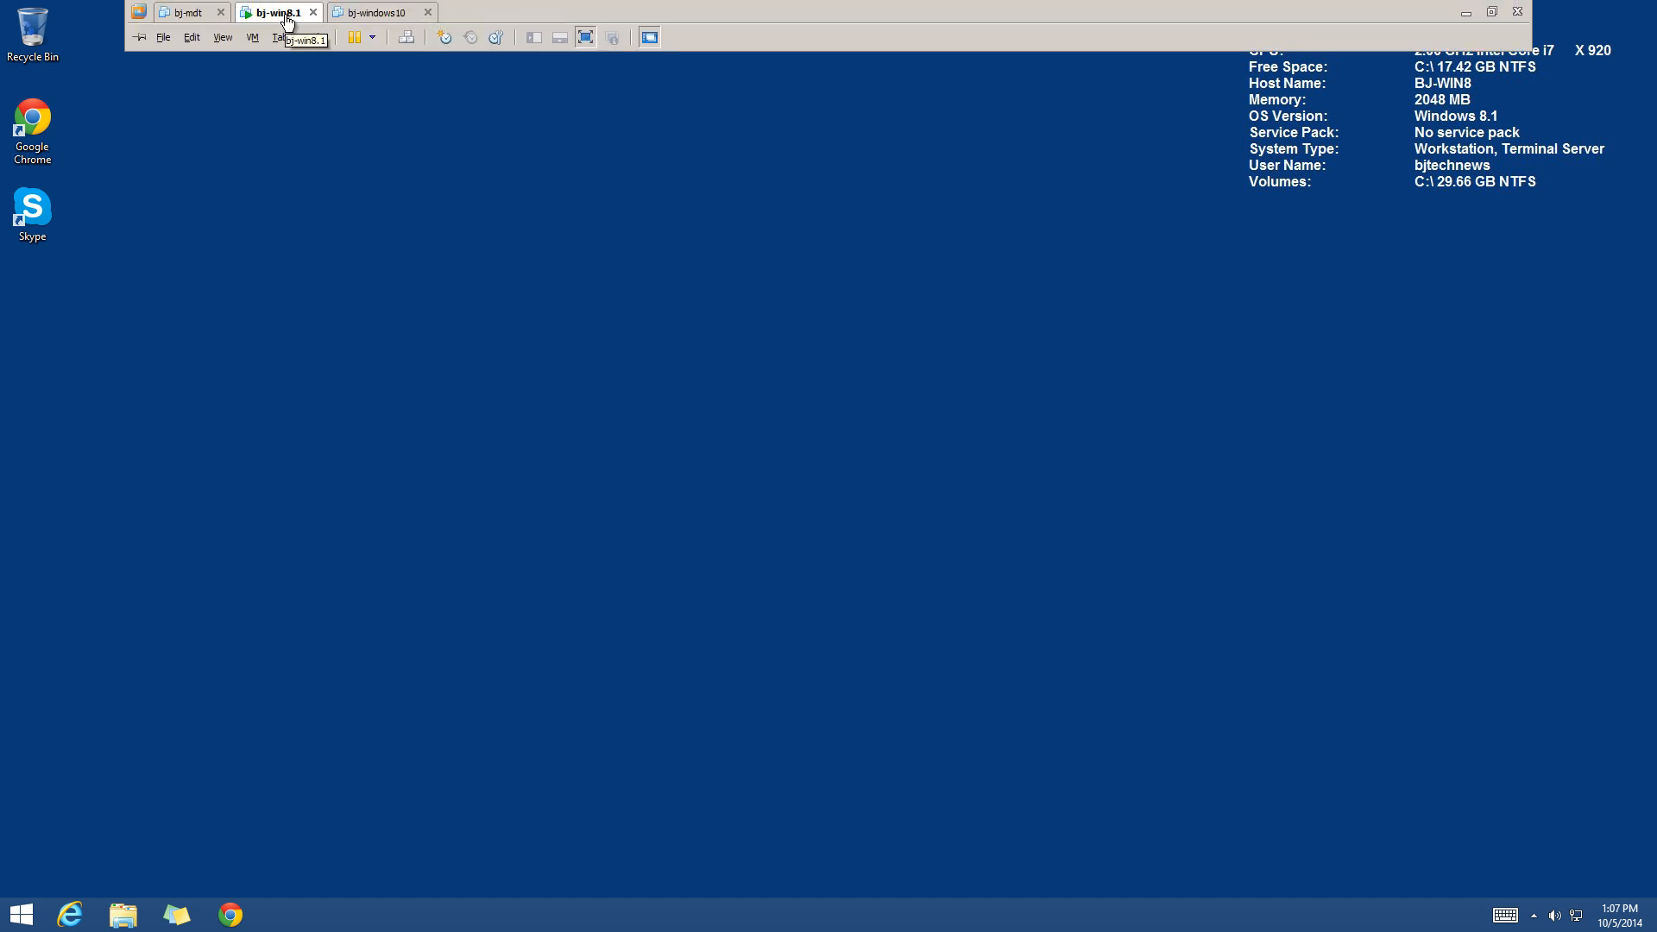
left_click(252, 37)
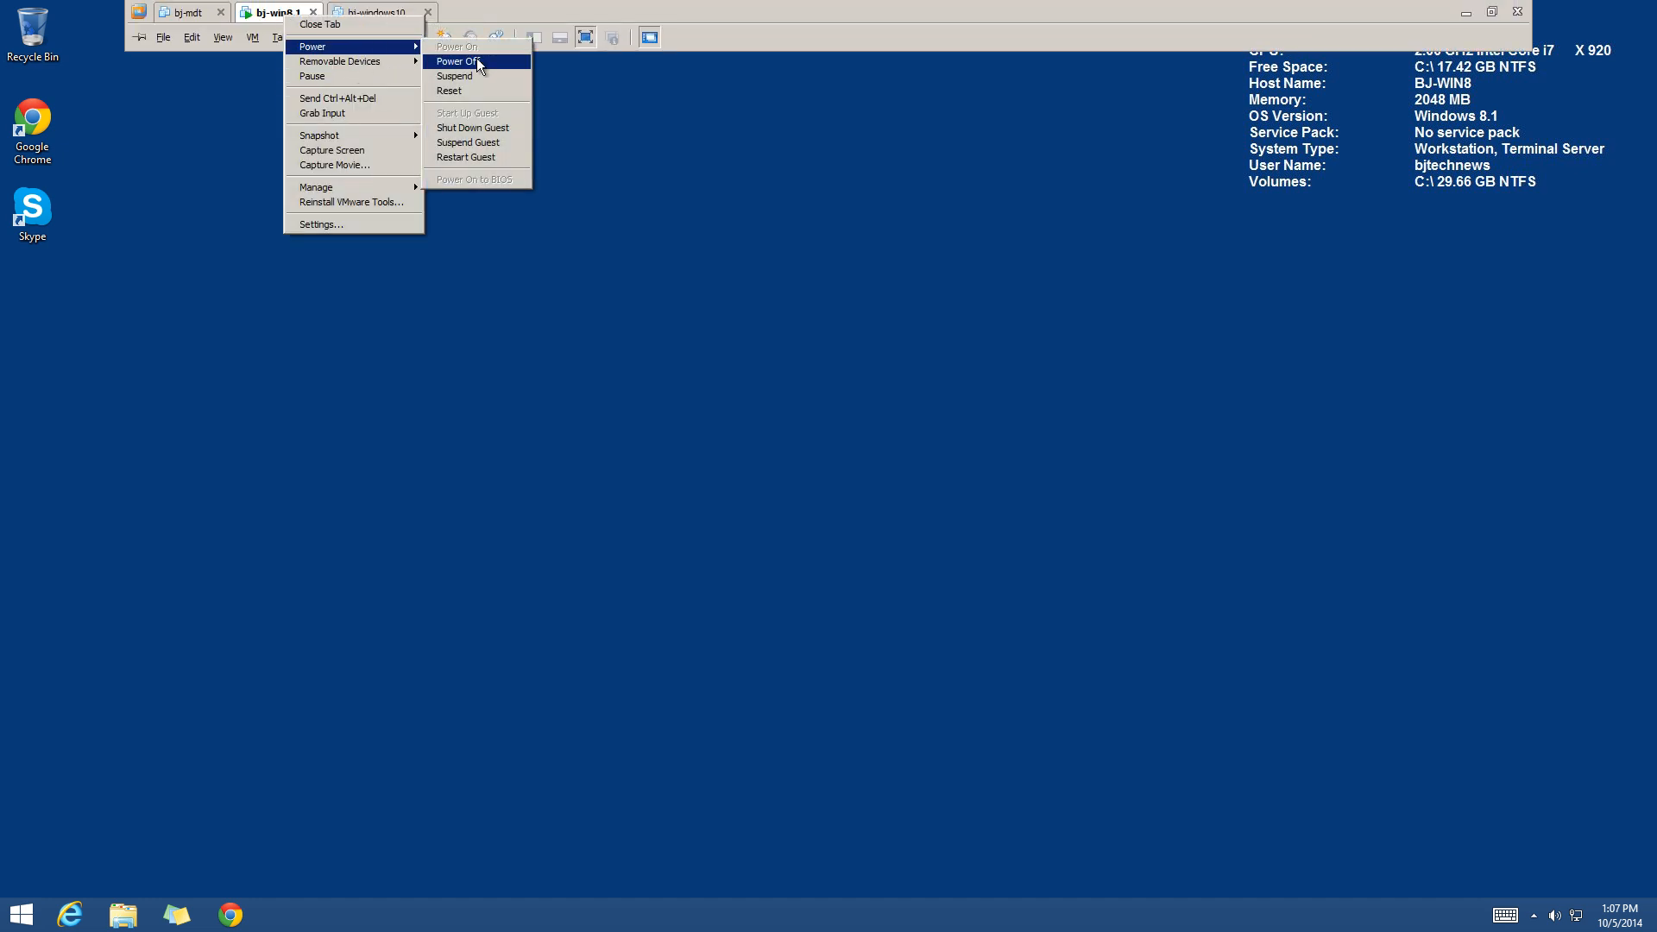
left_click(455, 60)
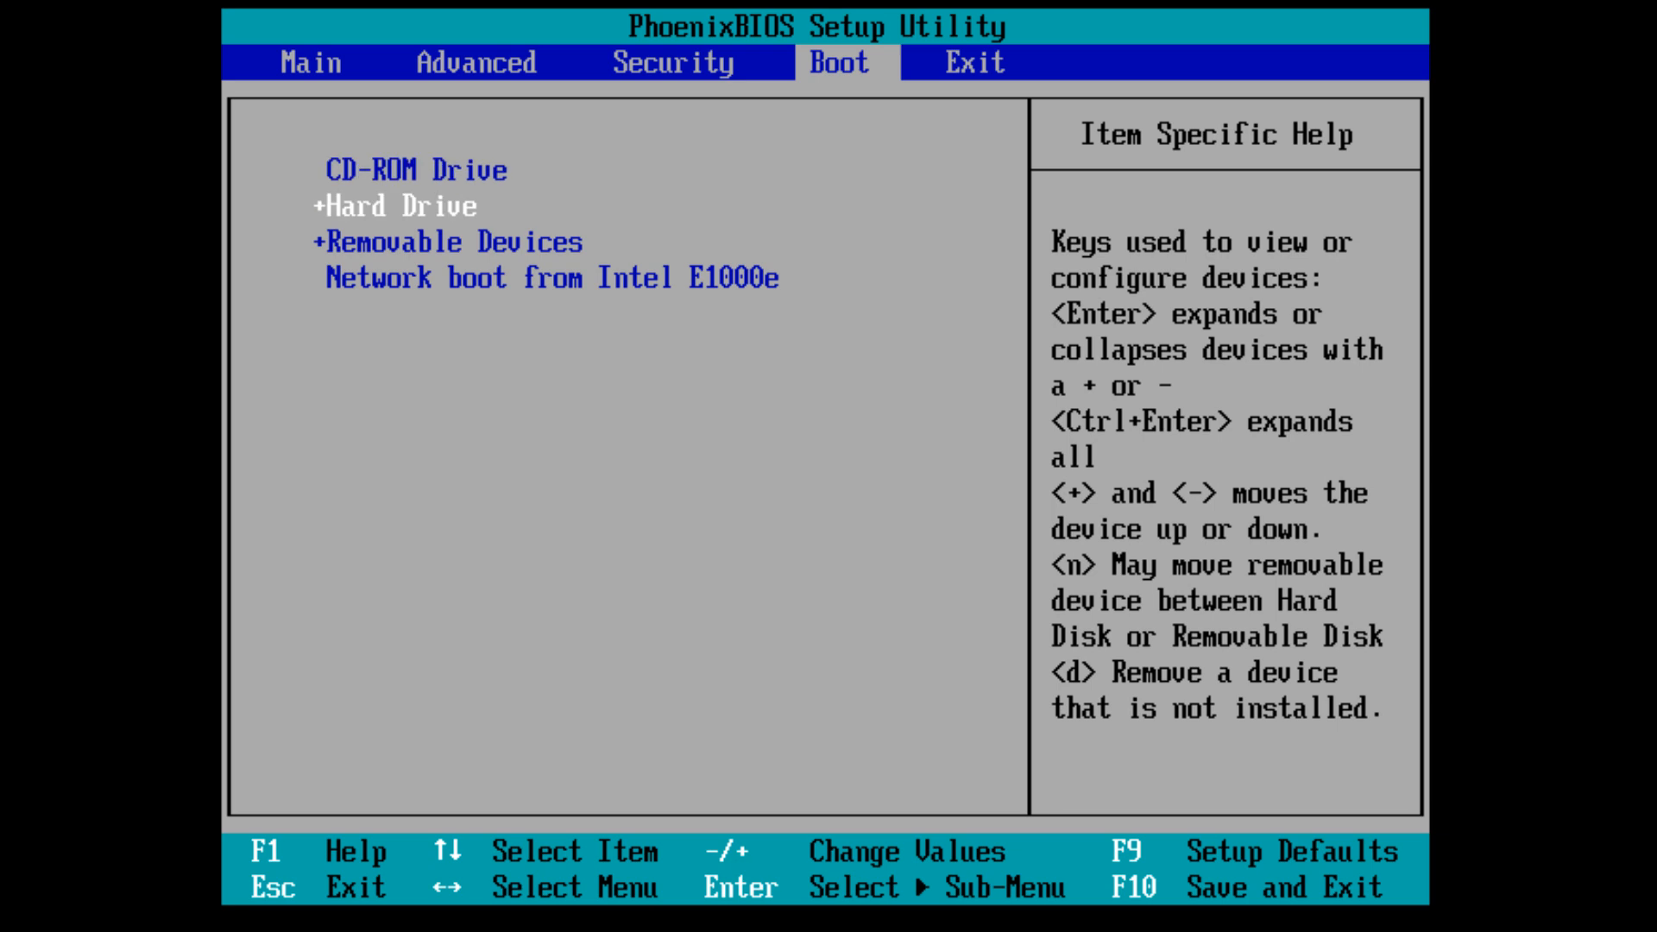
Save and exit the BIOS with F10, booting from CD-ROM into Windows Setup
key("f10")
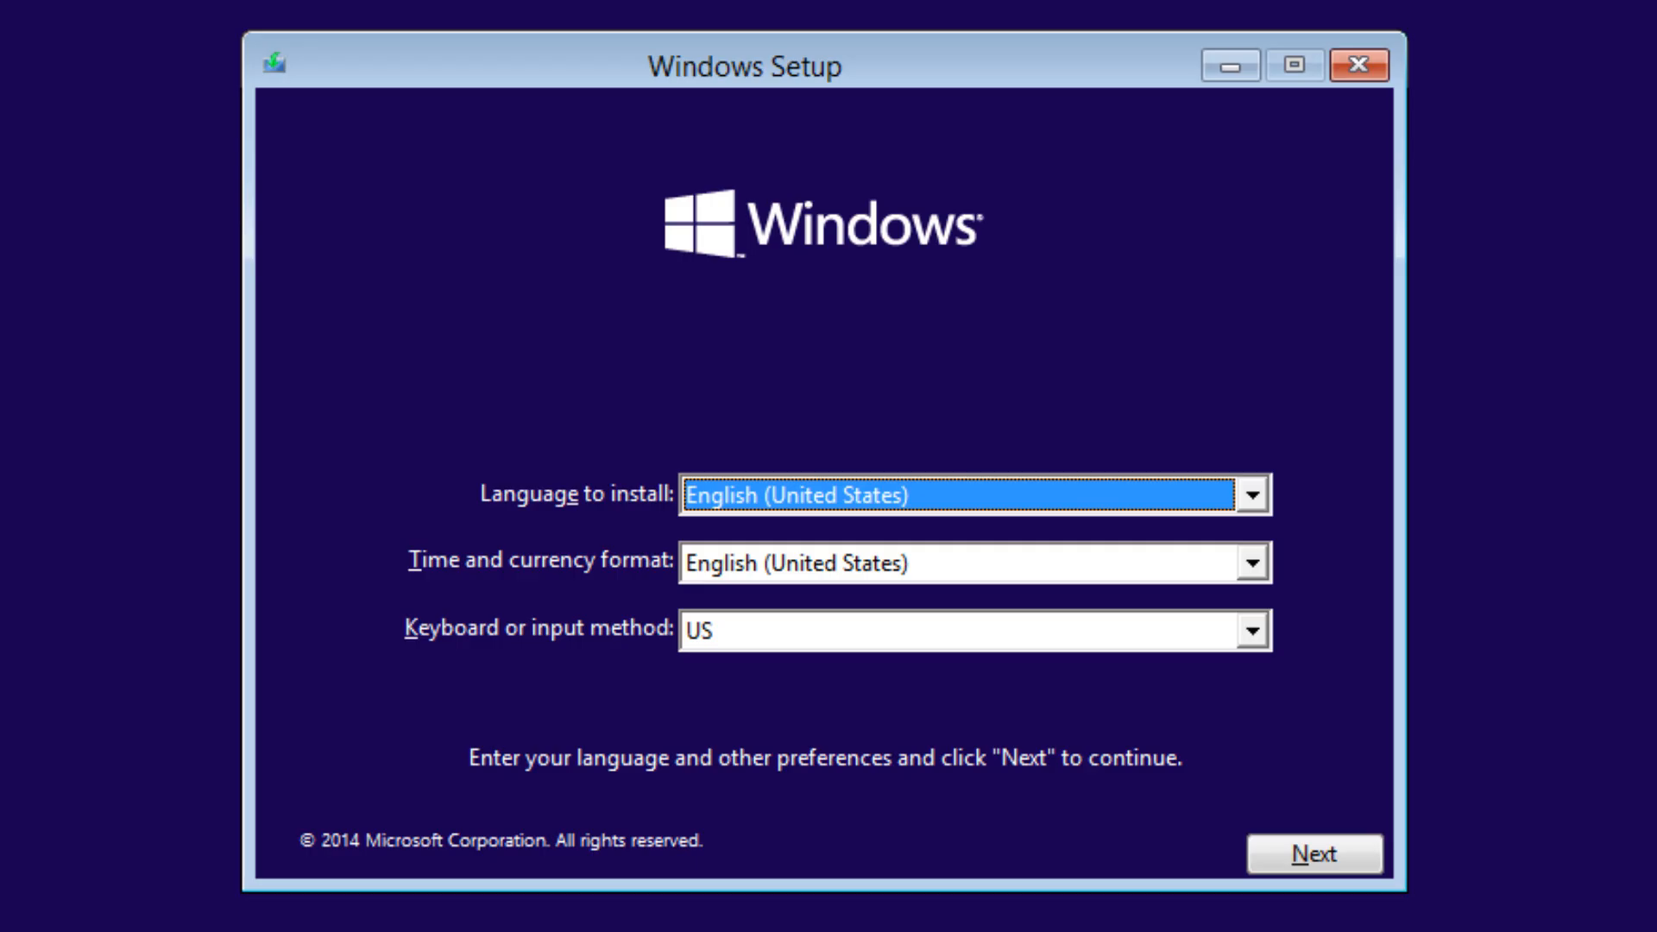
mouse_move(1277, 83)
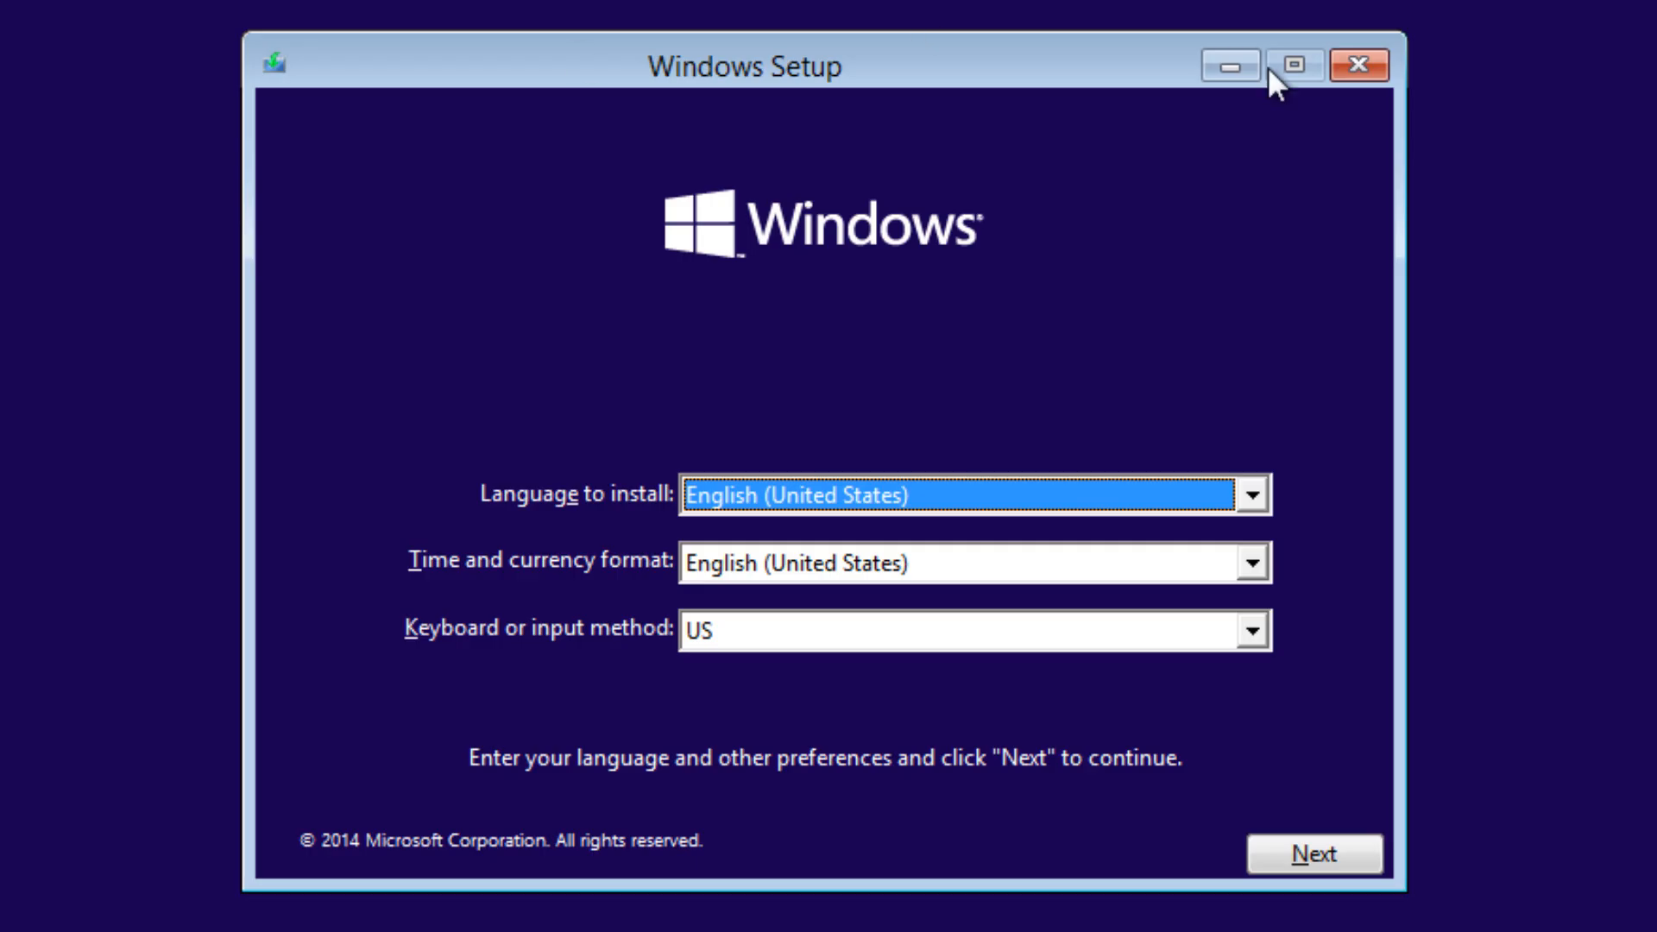
Keep default language settings, begin installation and continue past the accepted license terms
left_click(1315, 853)
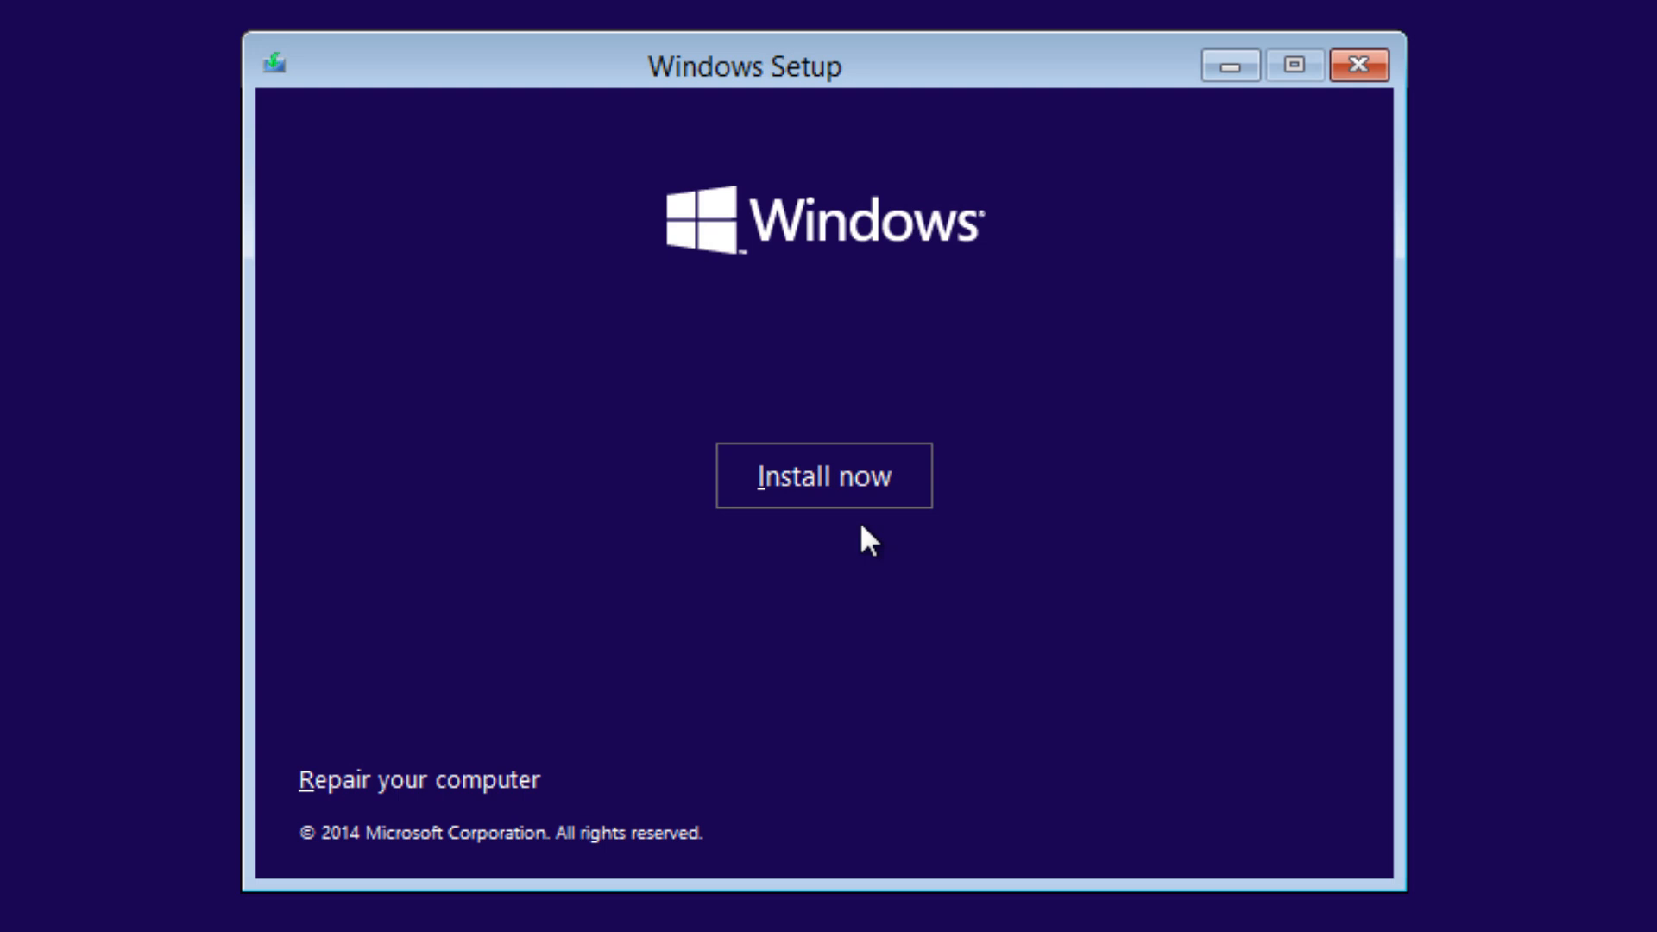
left_click(823, 474)
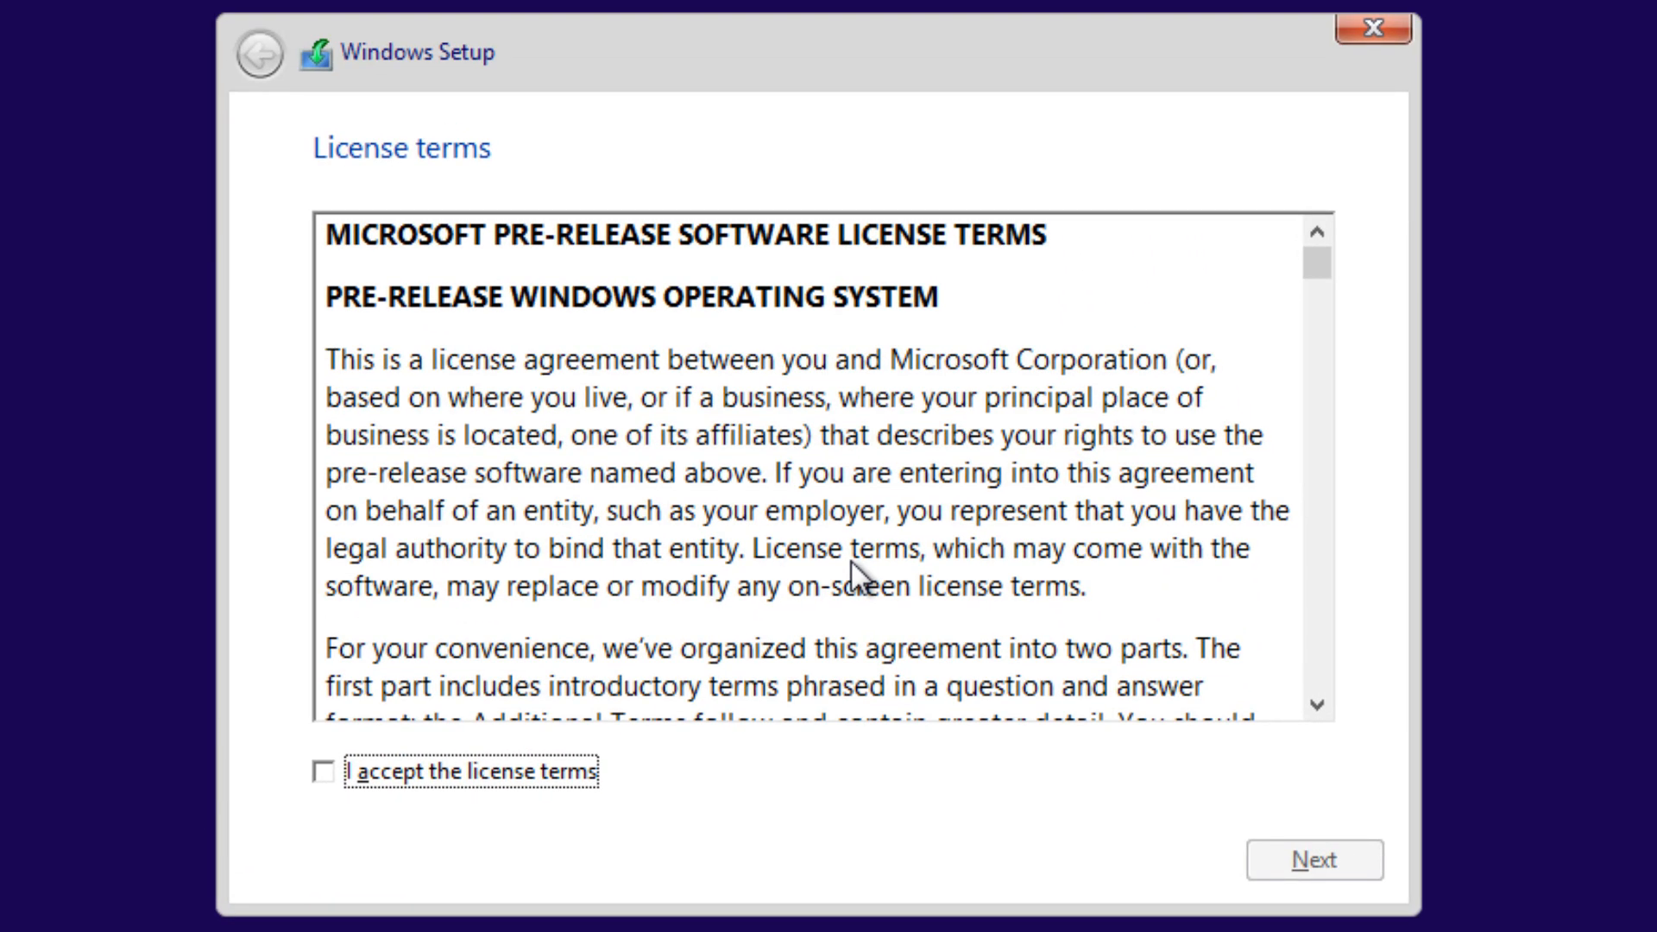
mouse_move(1315, 859)
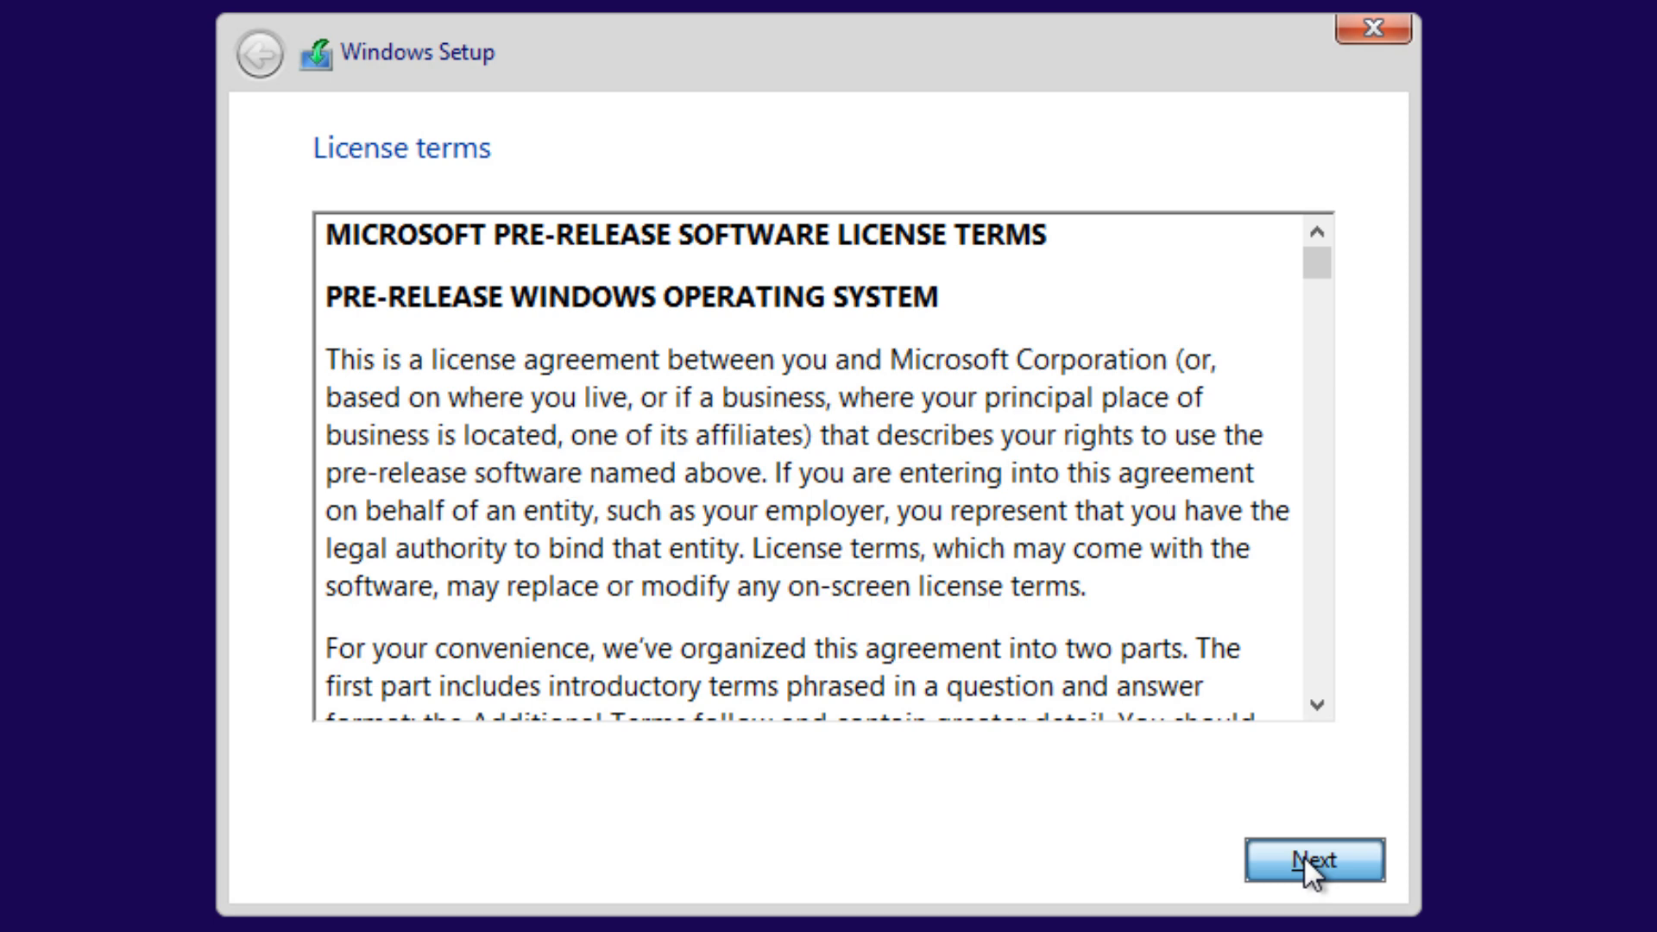
left_click(1313, 857)
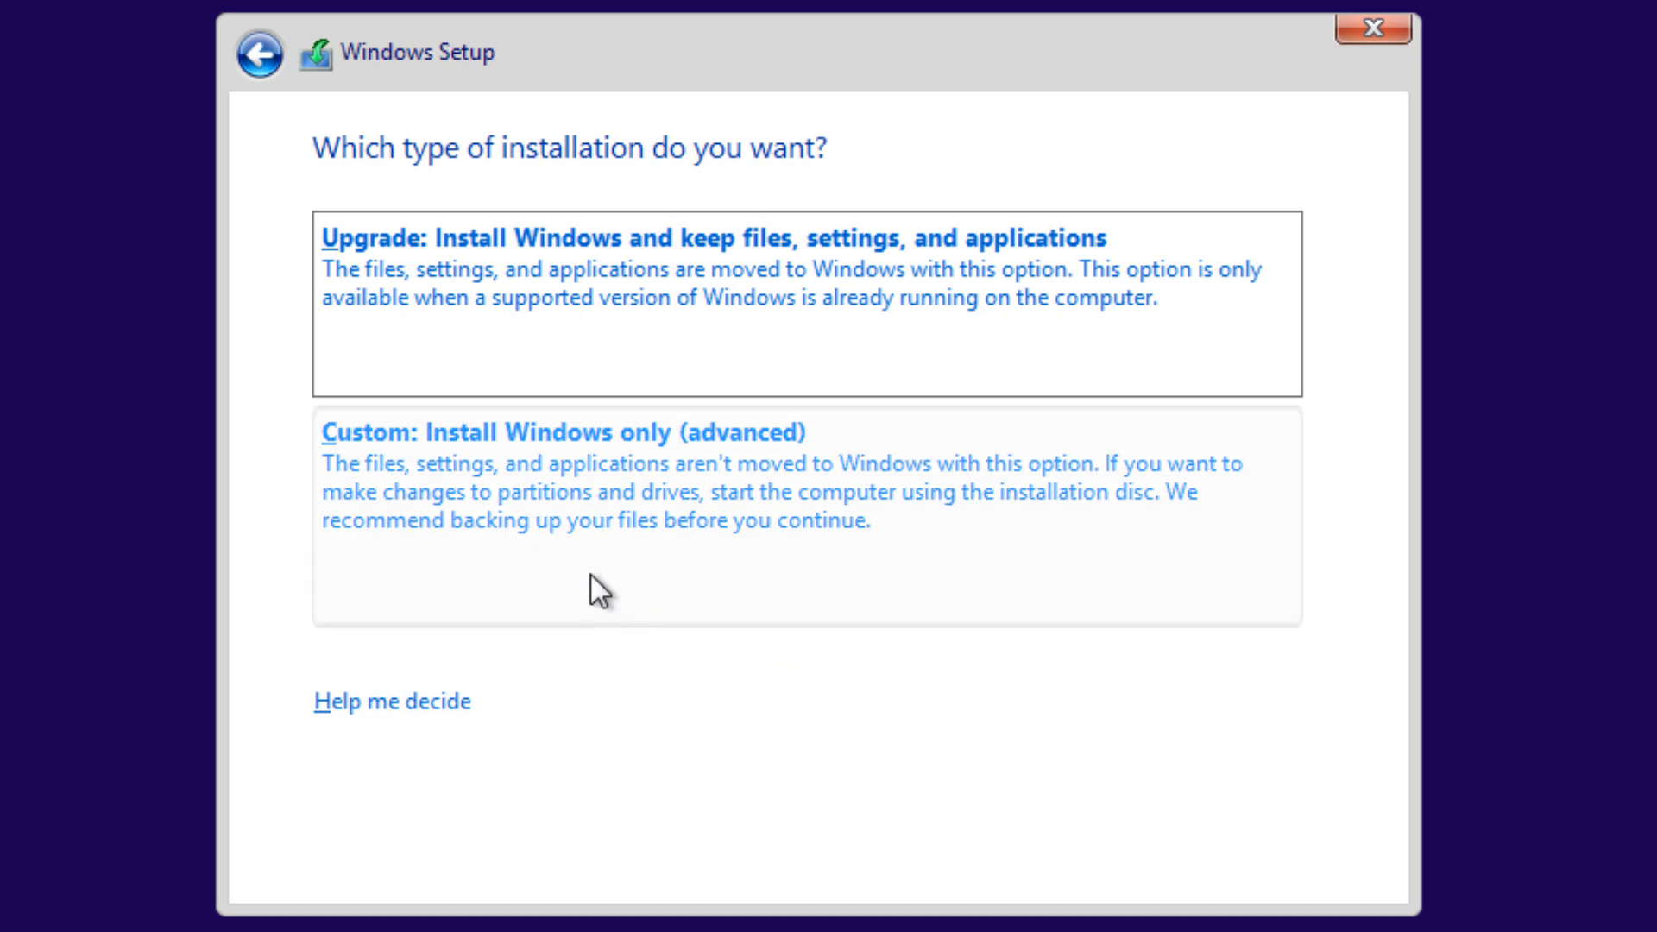
Choose Custom install and create a new 21001 MB primary partition in the unallocated space
left_click(549, 431)
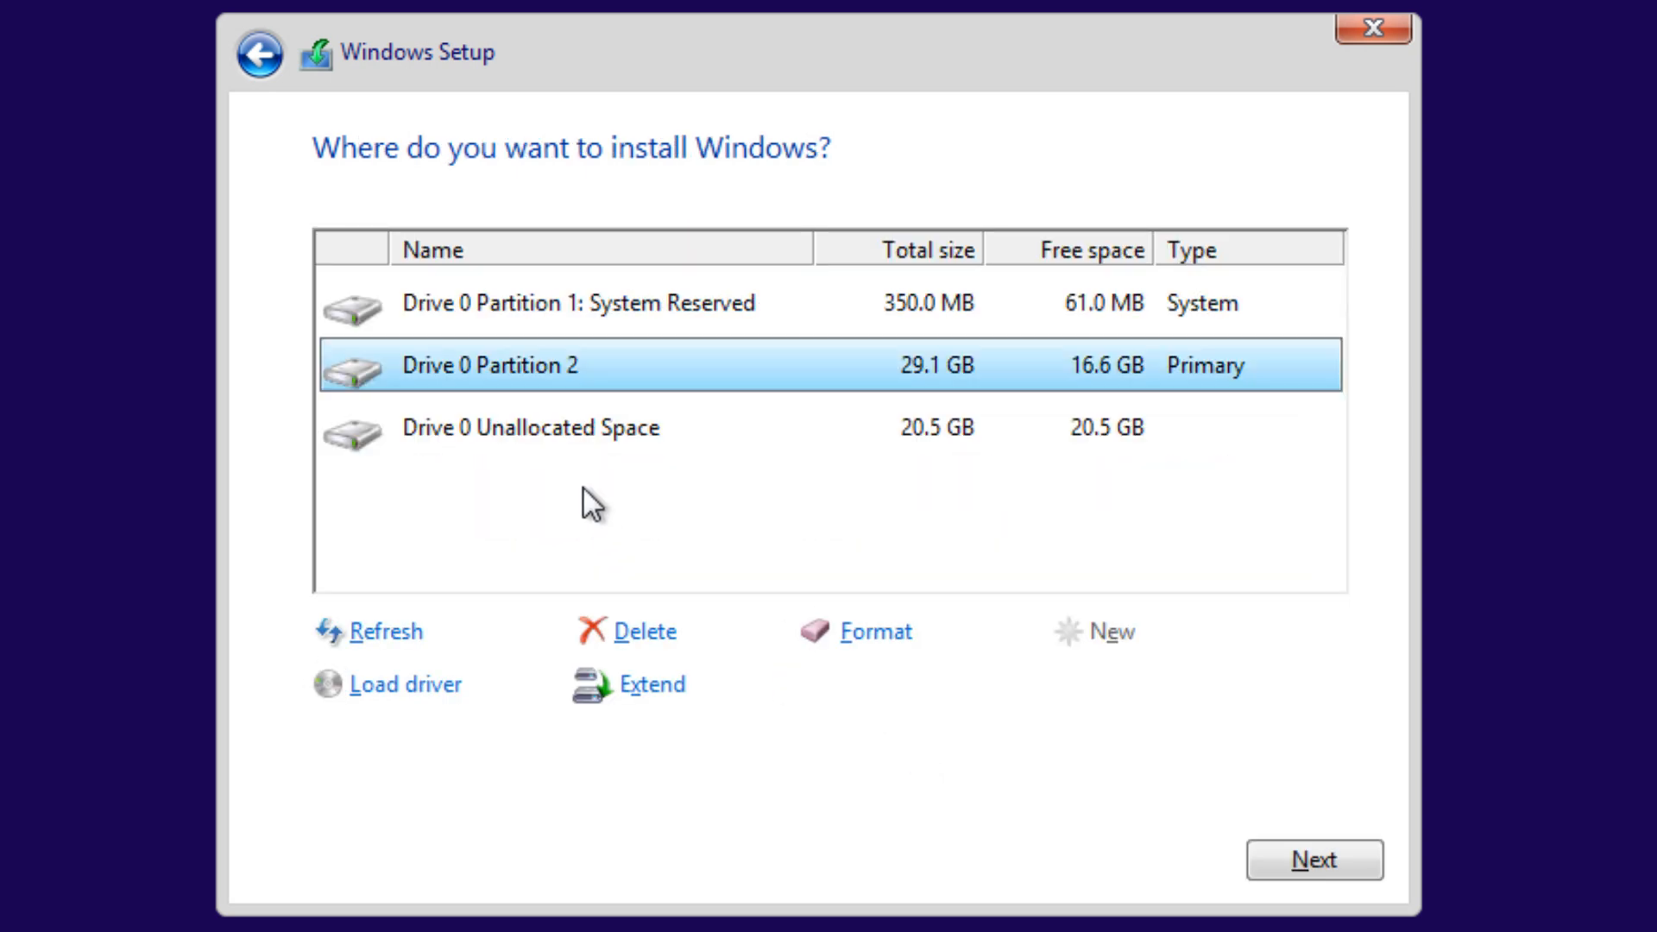
left_click(528, 426)
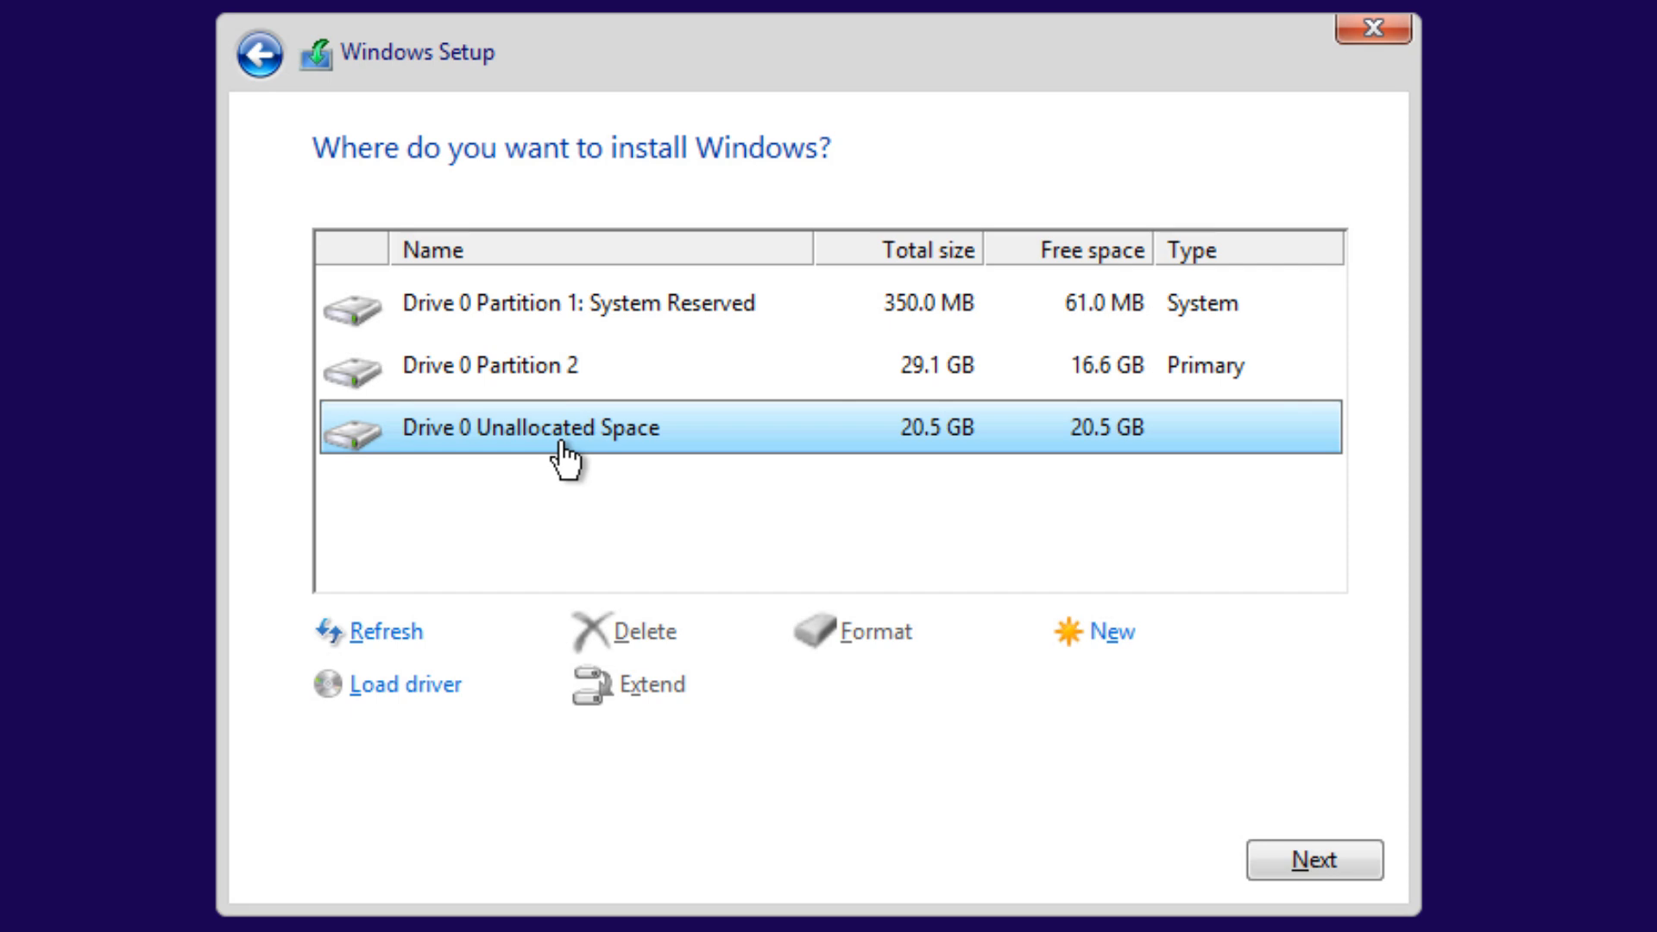
mouse_move(1110, 632)
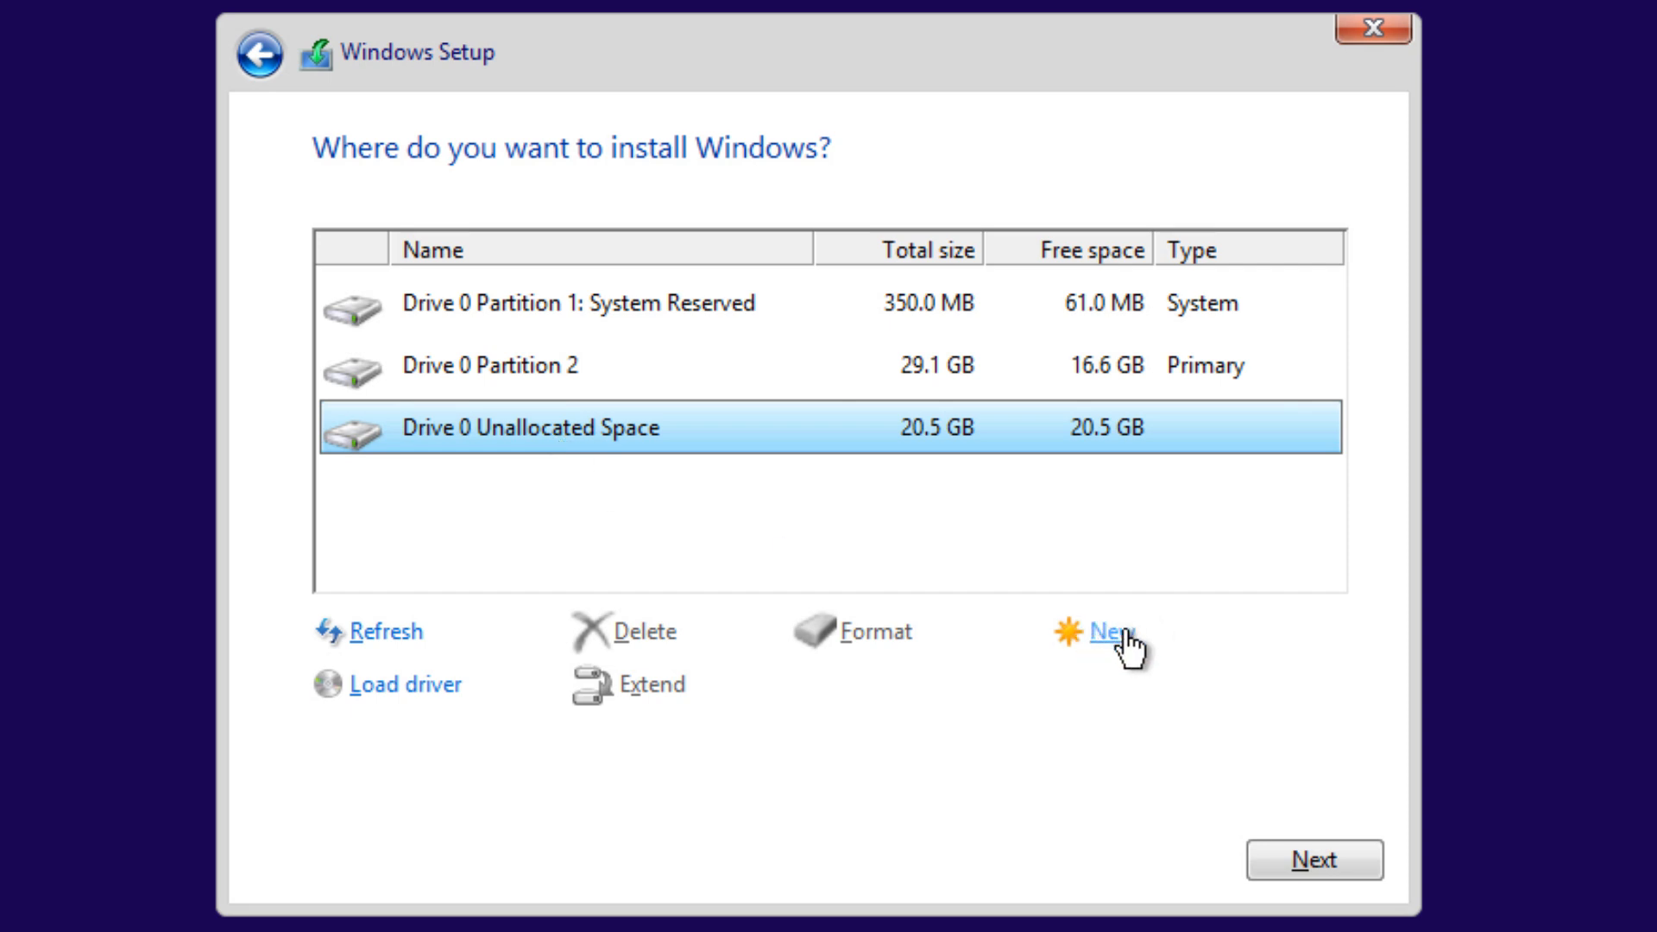
left_click(1110, 631)
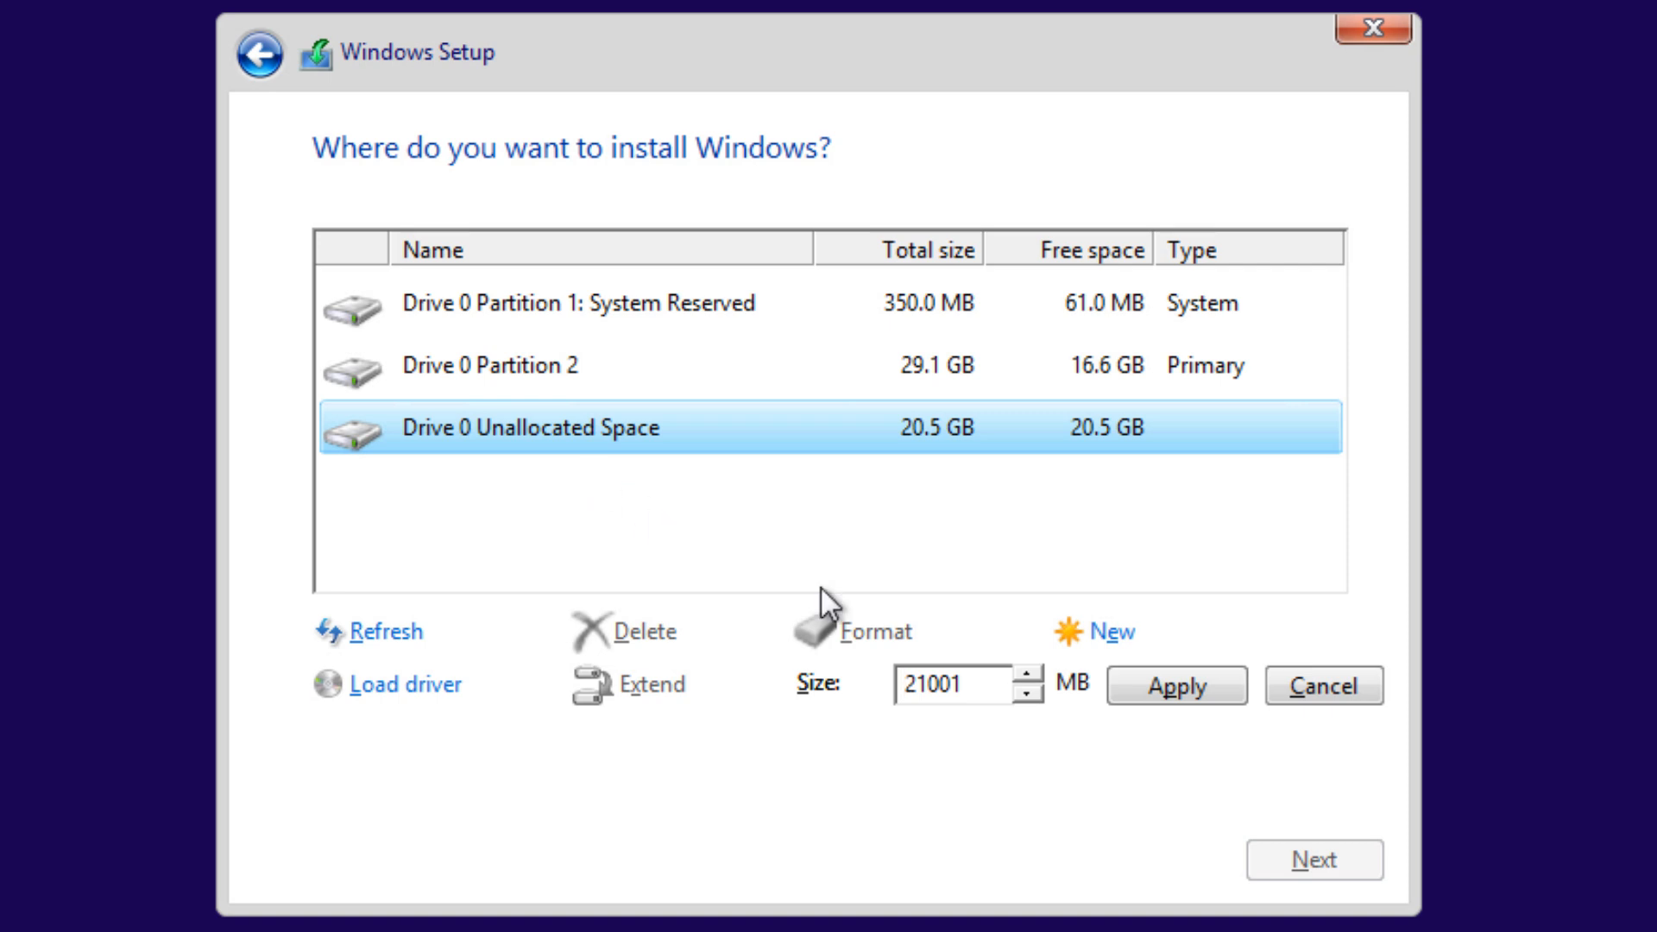
left_click(1174, 685)
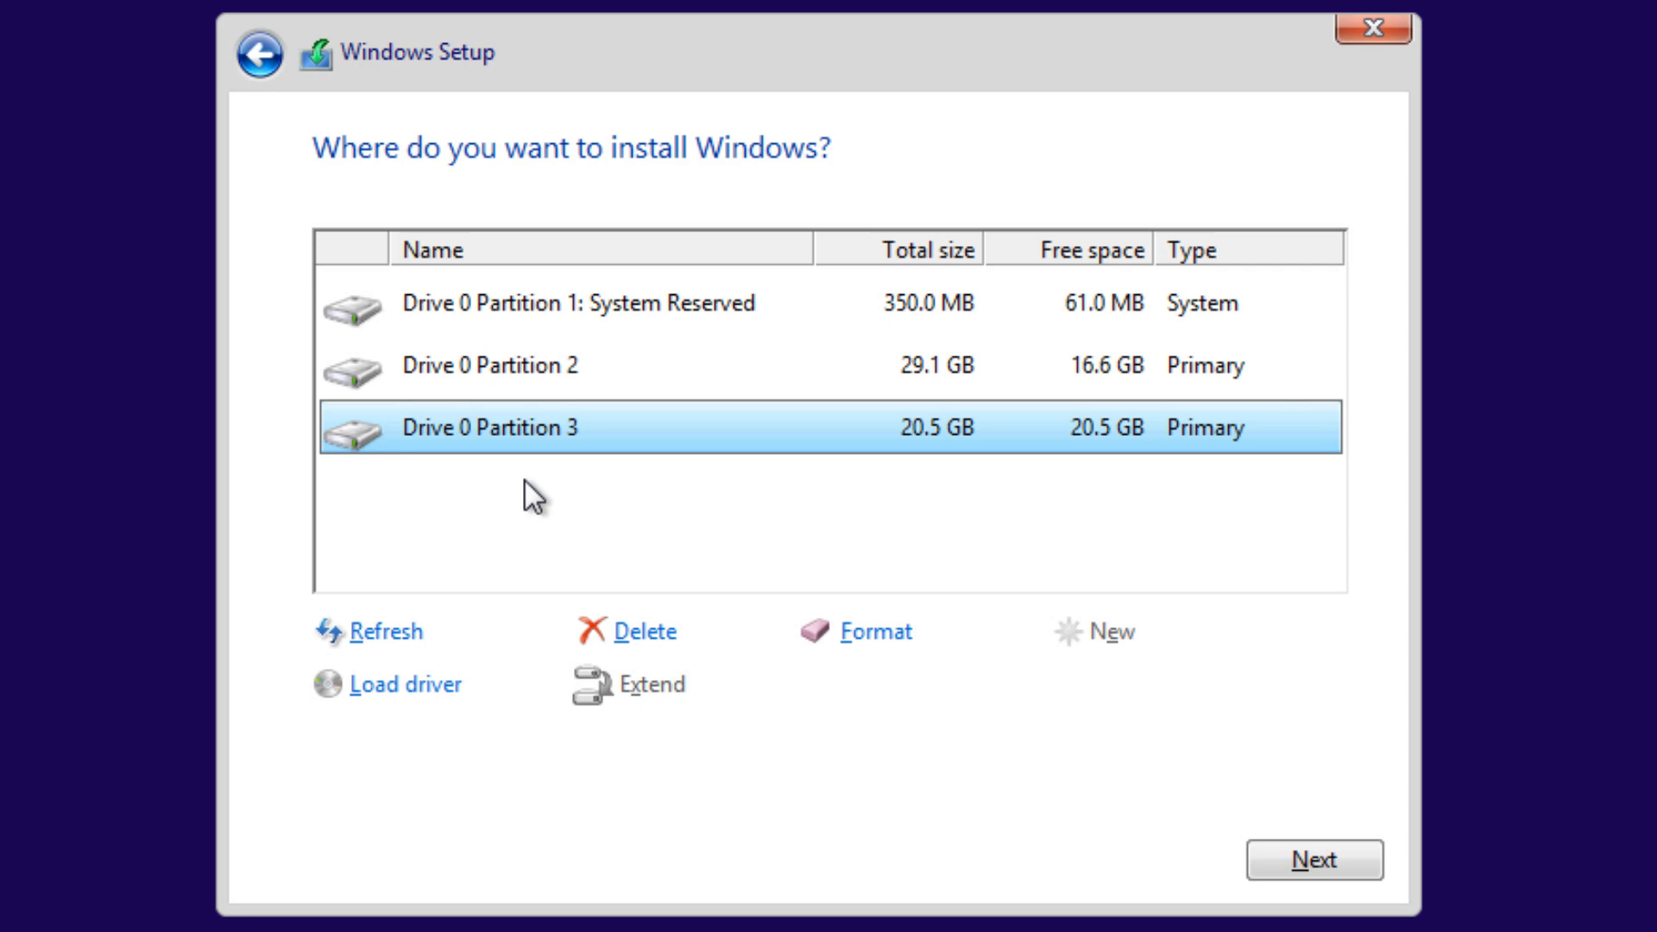
mouse_move(533, 482)
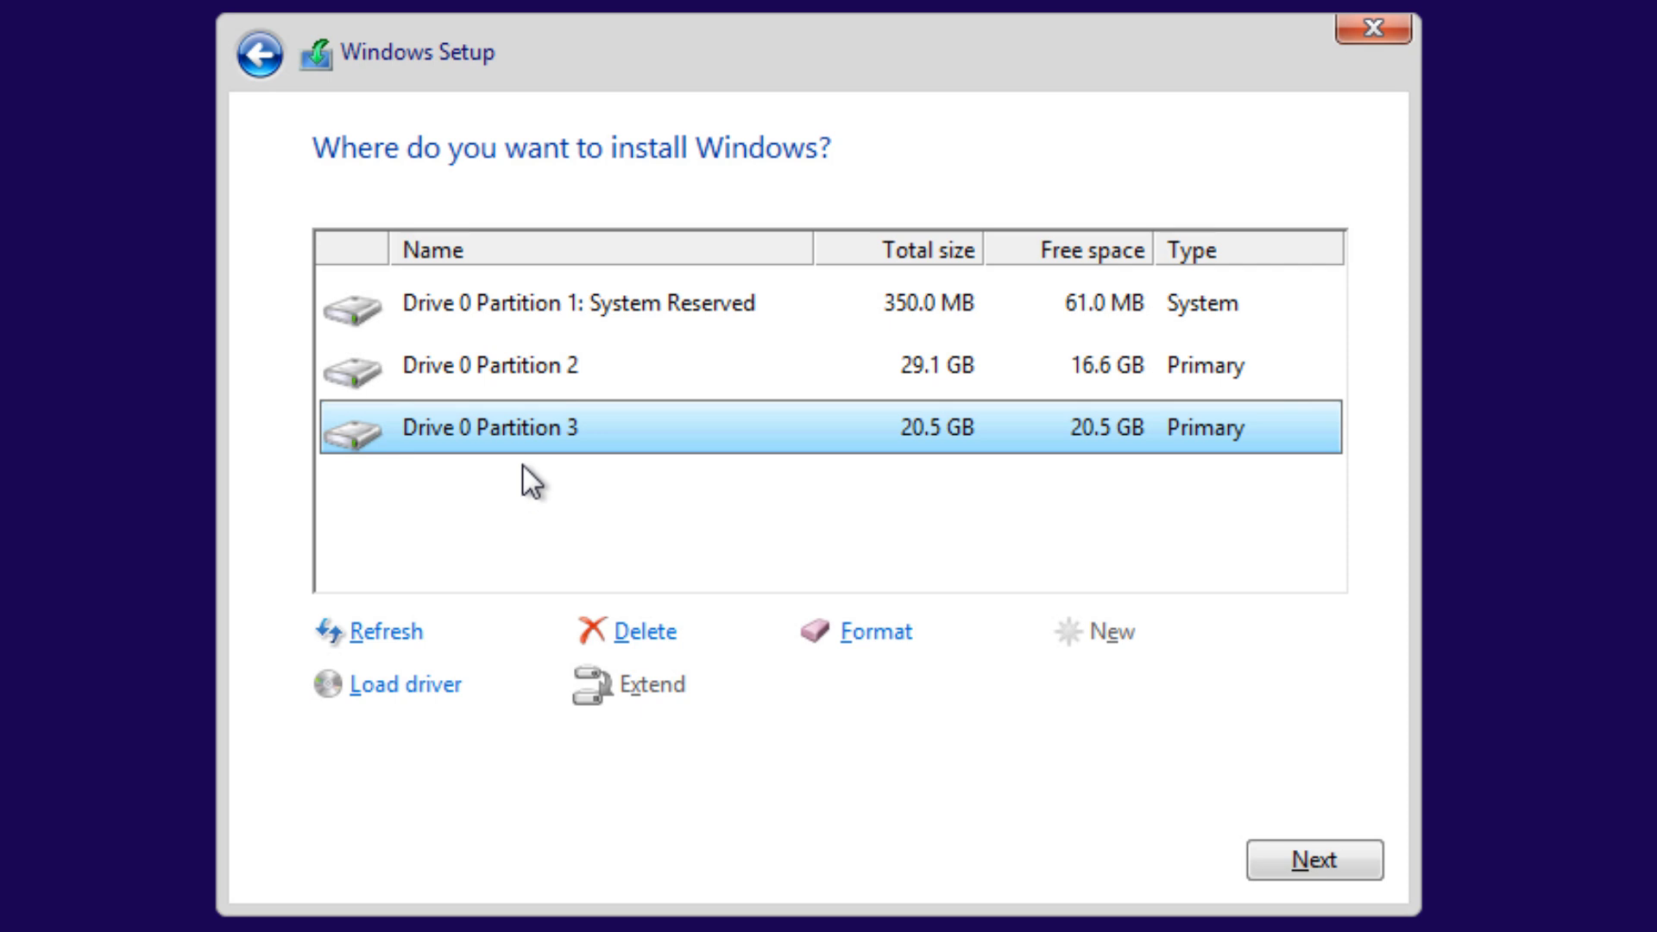
mouse_move(518, 454)
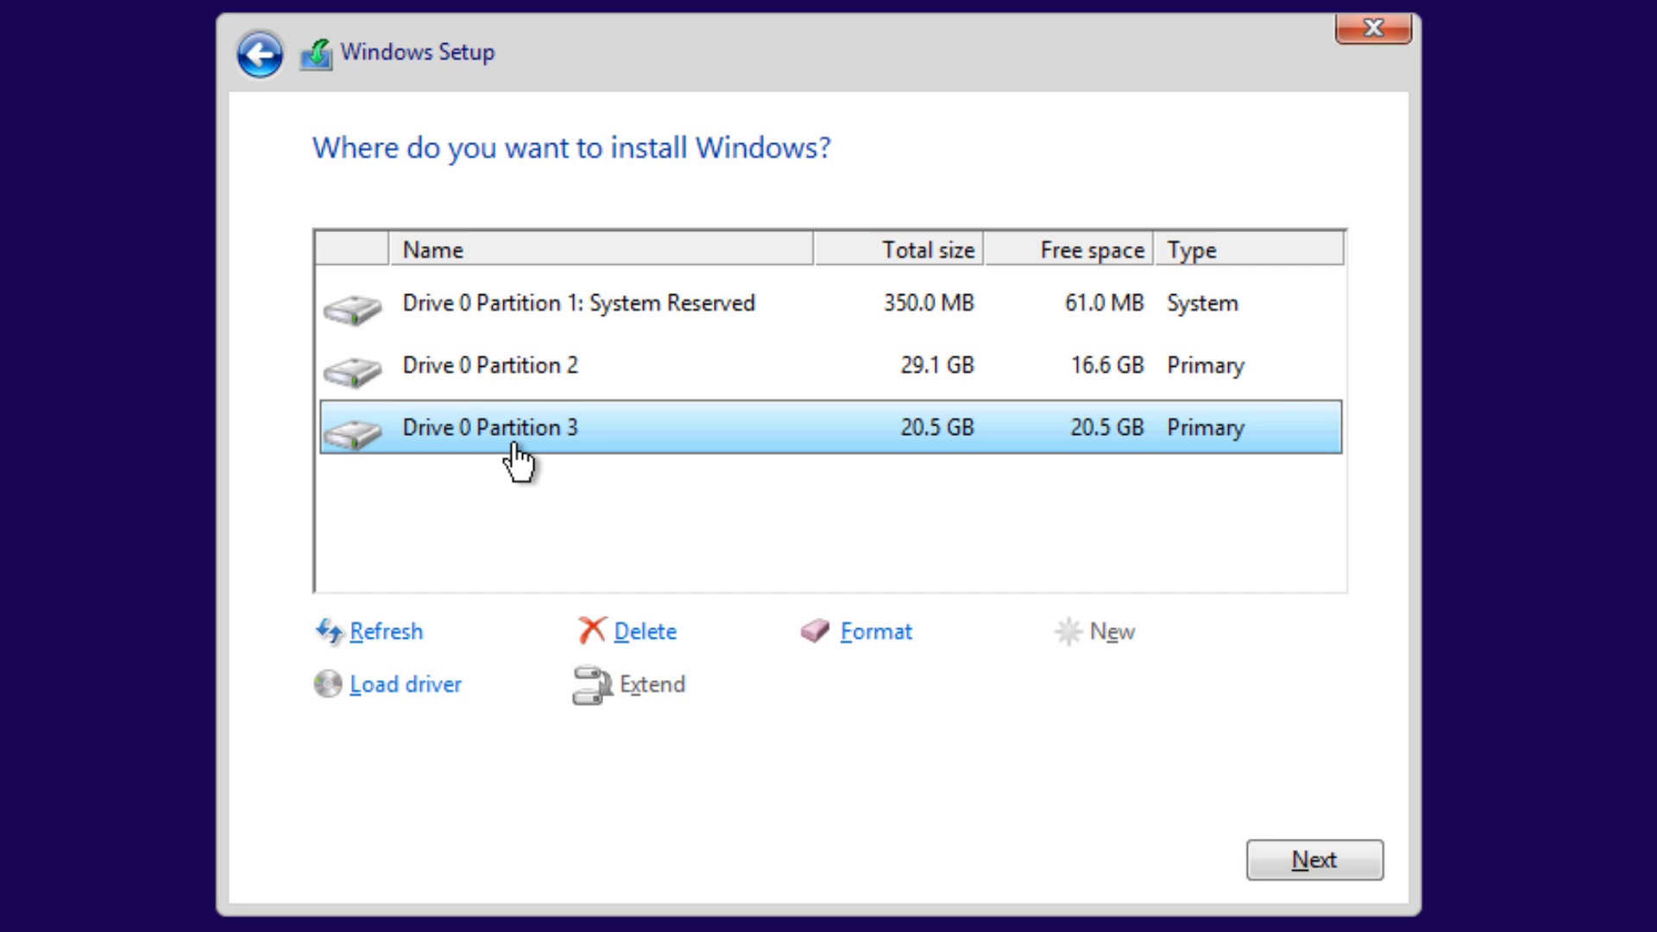
Install Windows onto Drive 0 Partition 3, glance at Customize, then accept express settings
left_click(1311, 859)
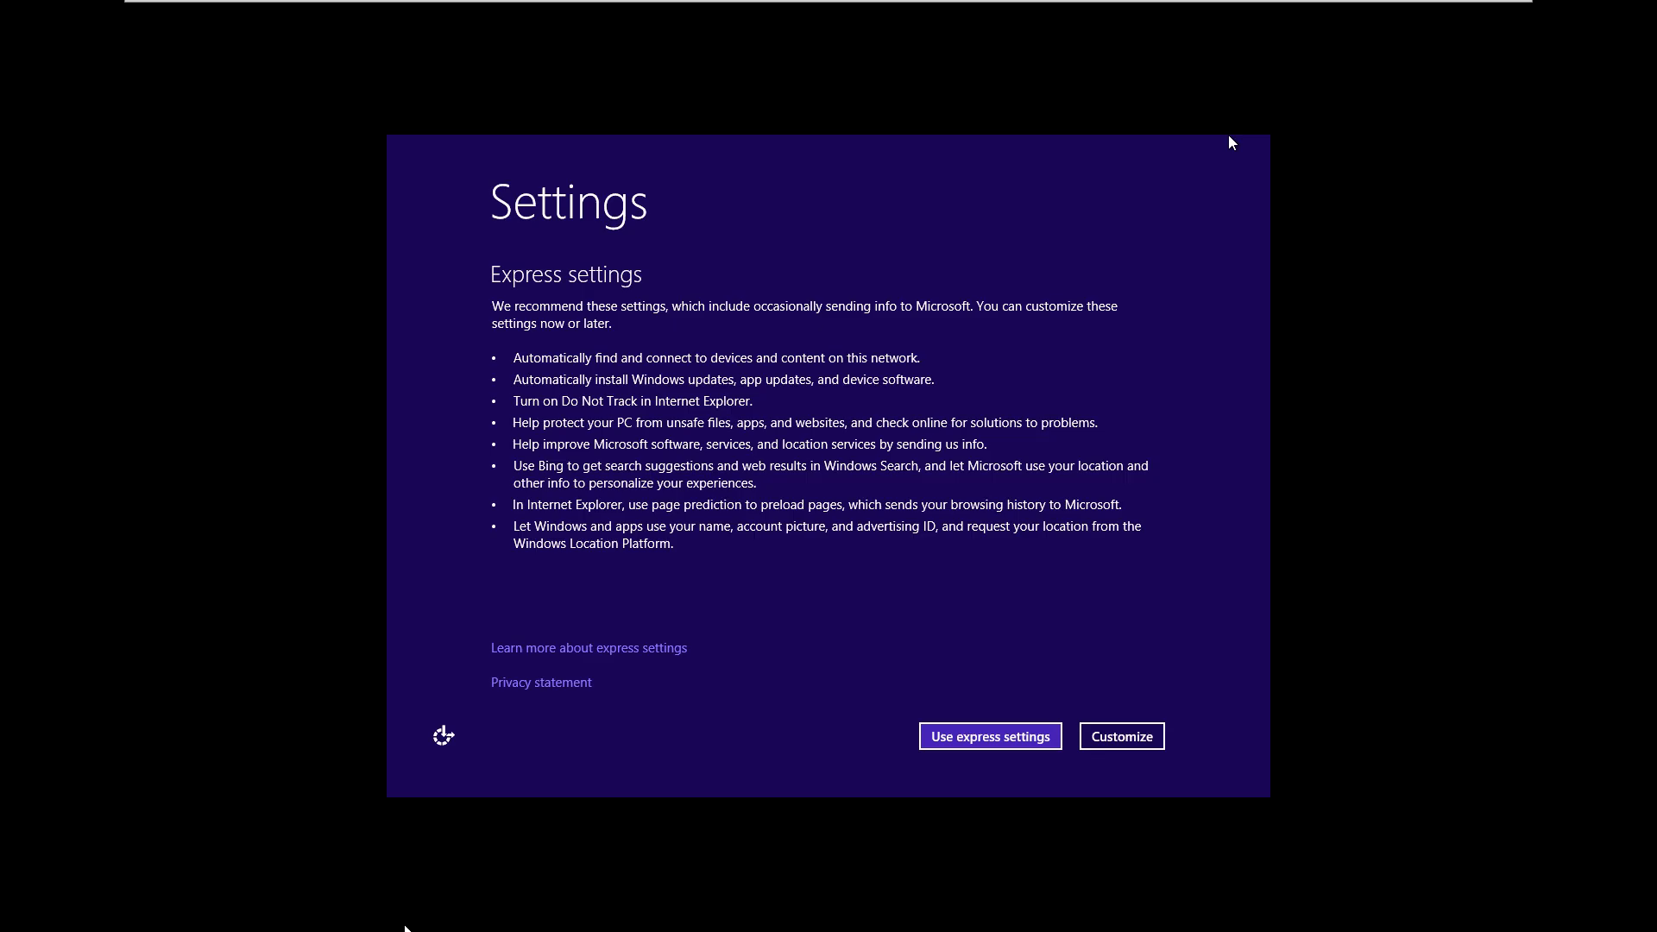
mouse_move(351, 800)
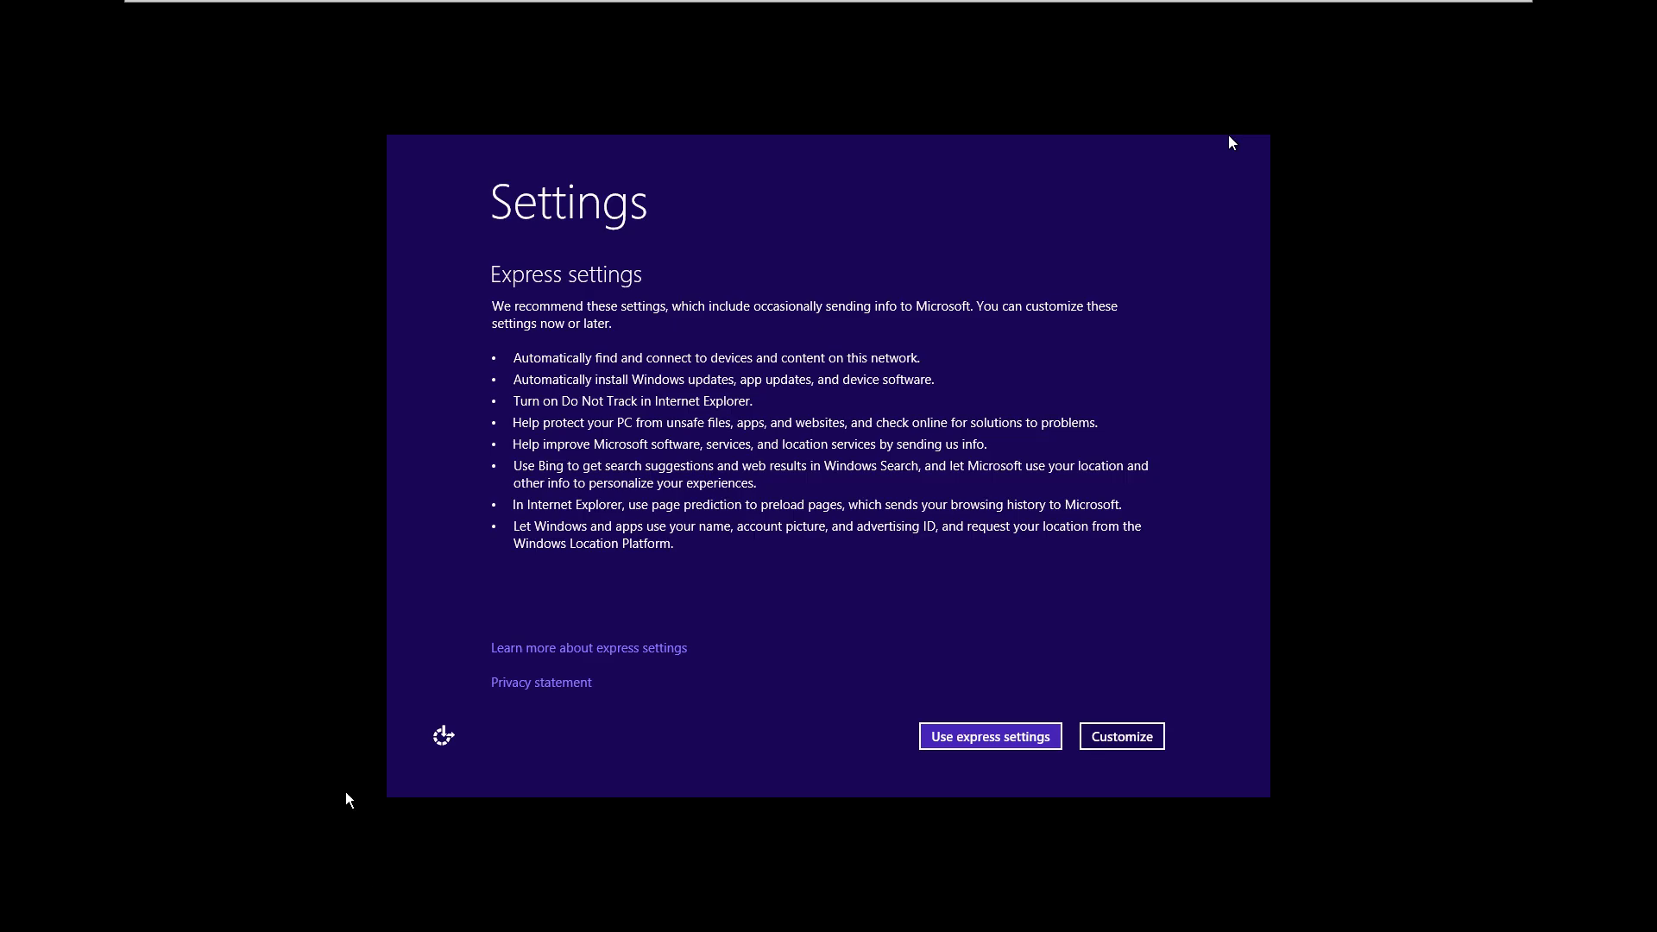
mouse_move(461, 806)
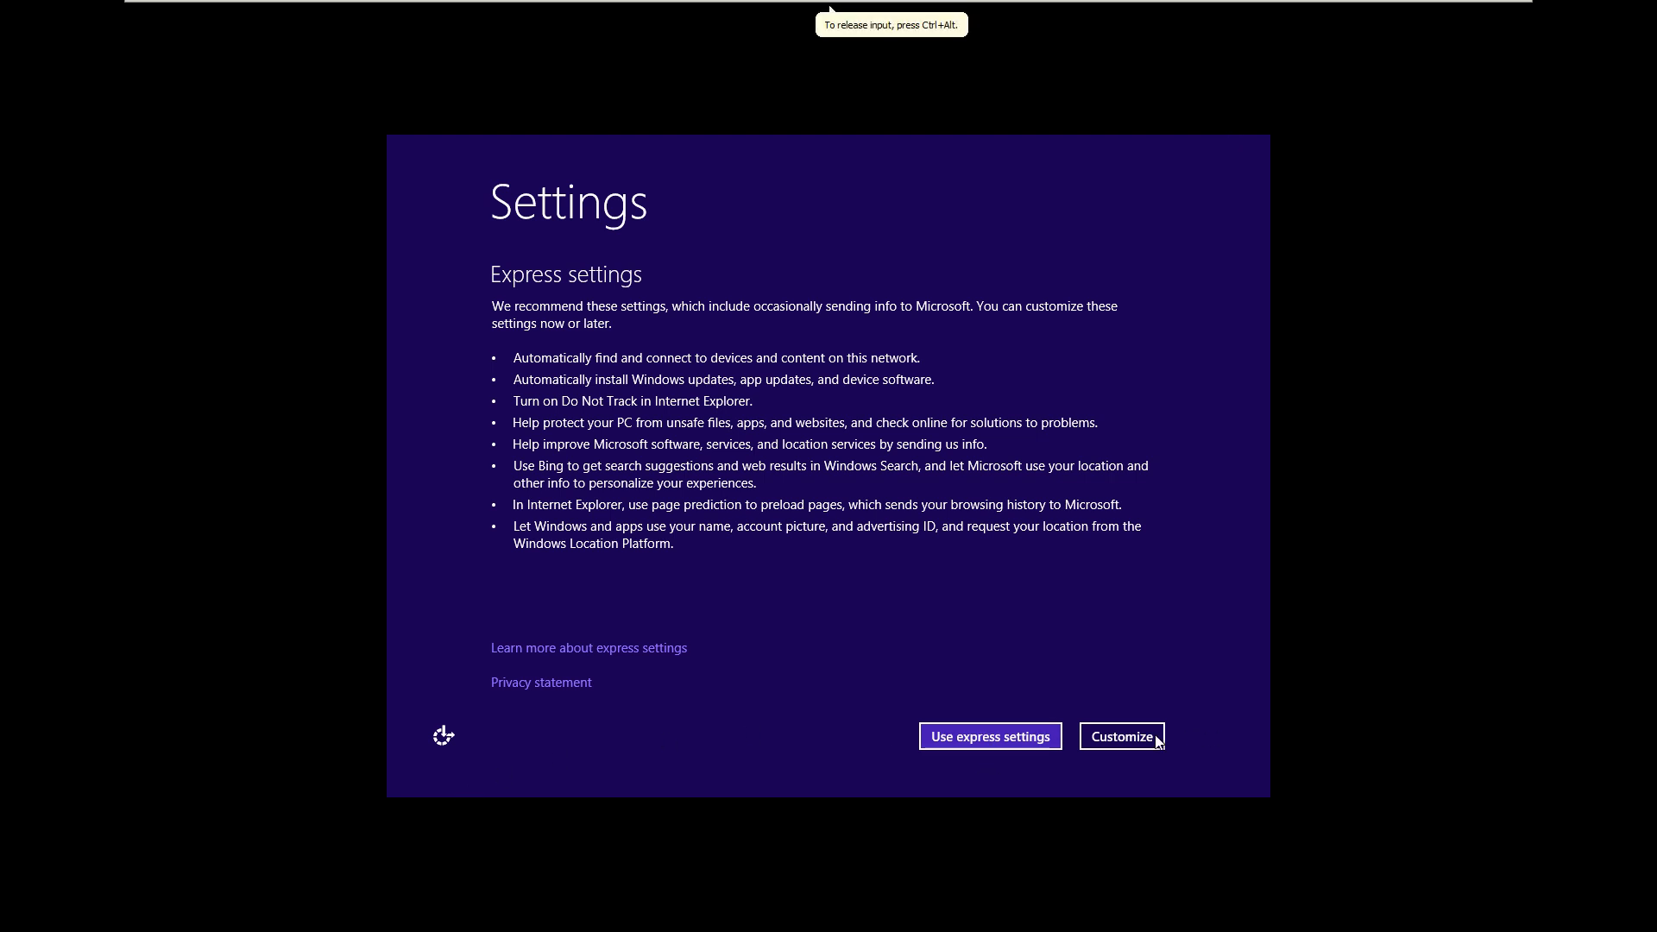
left_click(1122, 735)
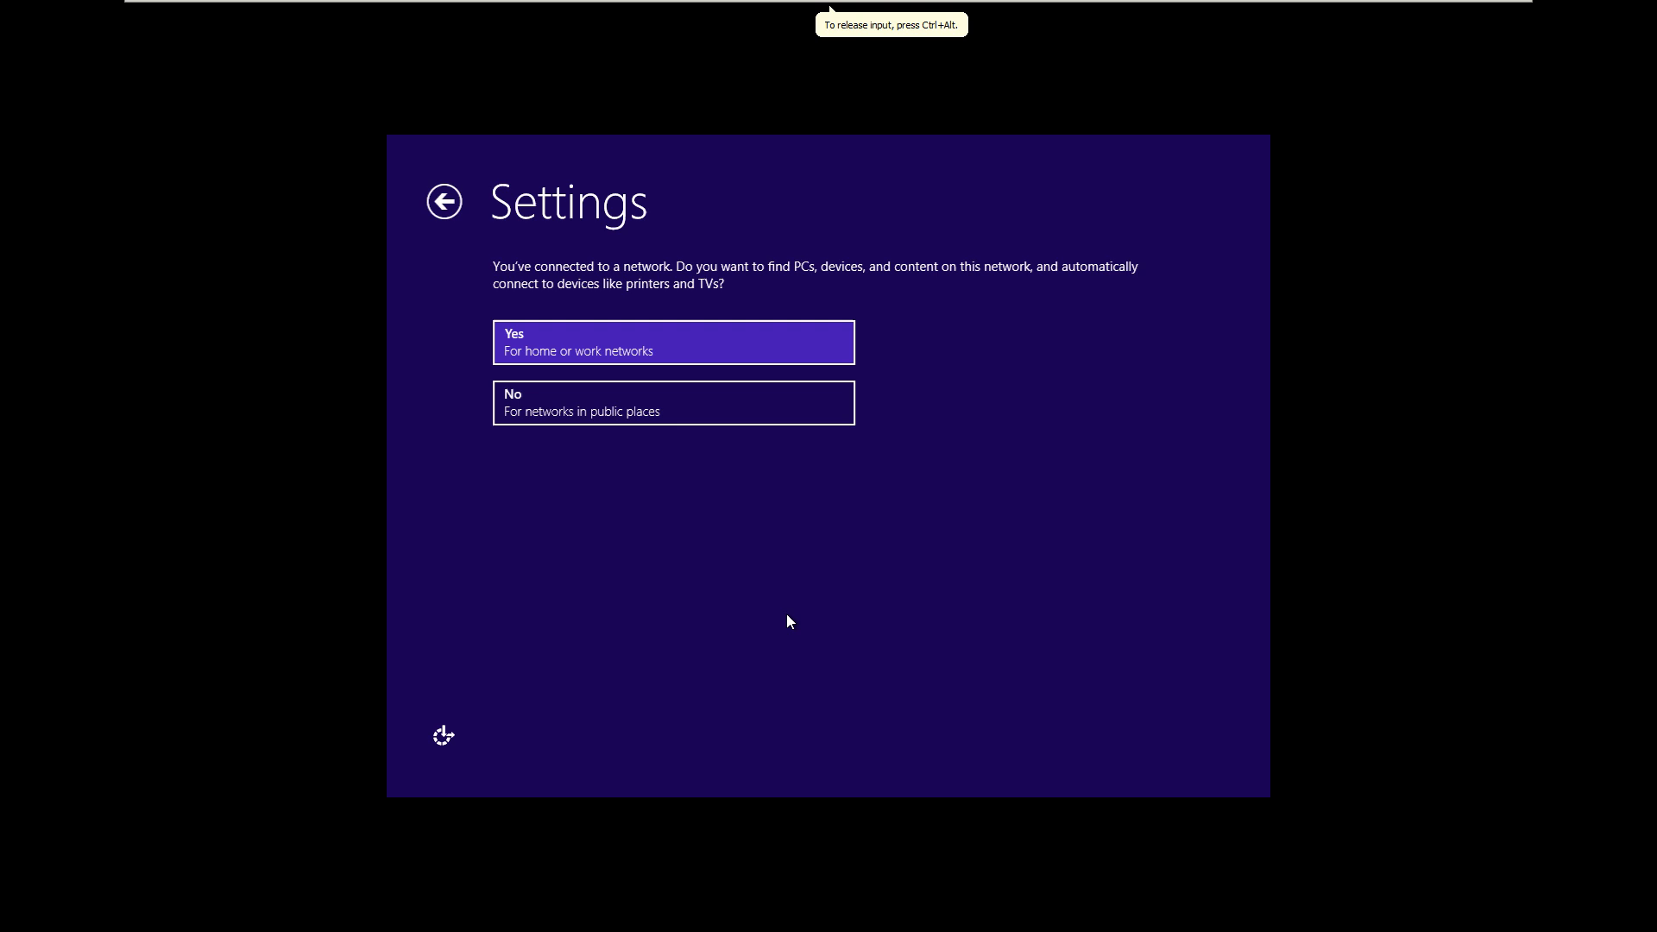
left_click(672, 342)
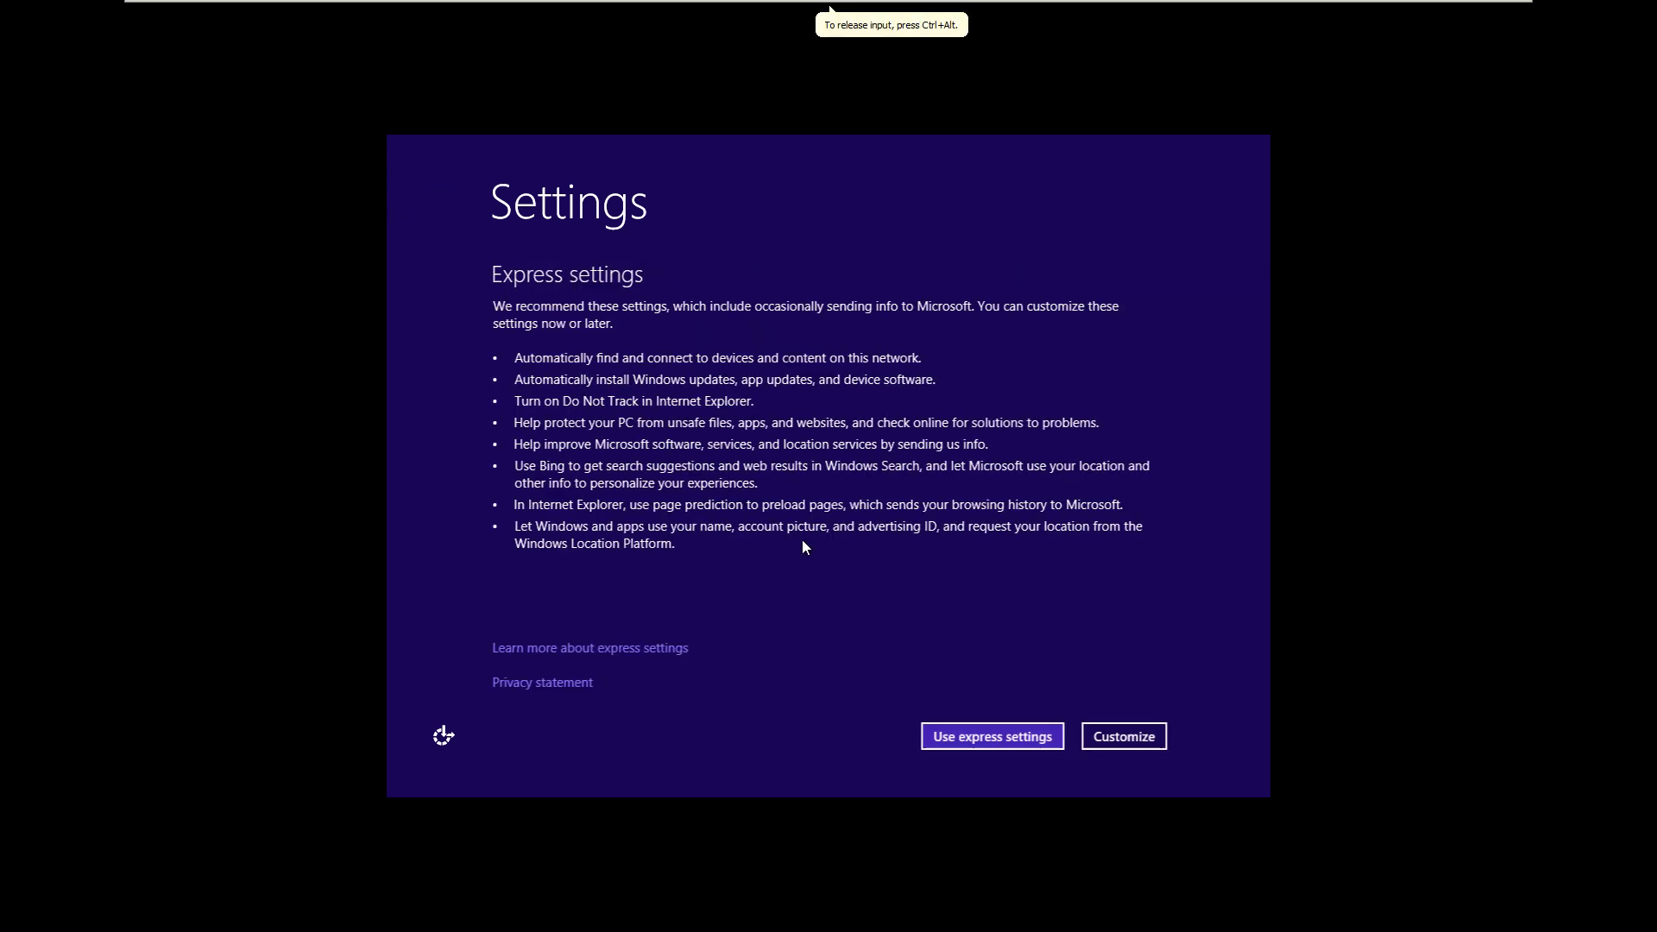
left_click(990, 735)
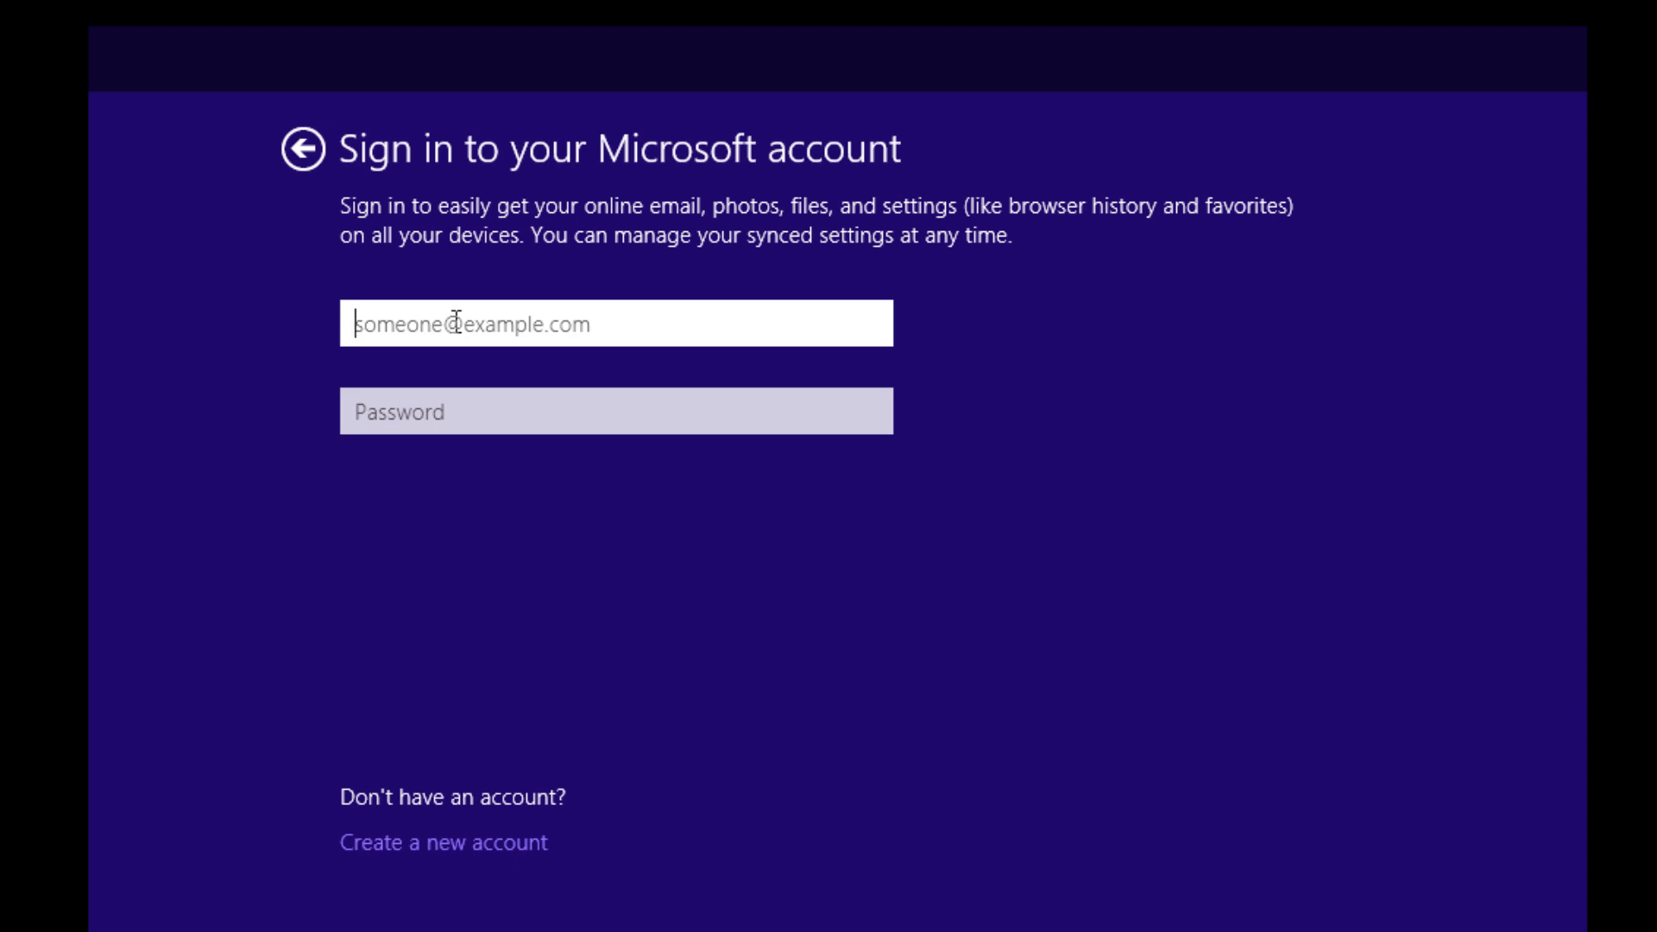
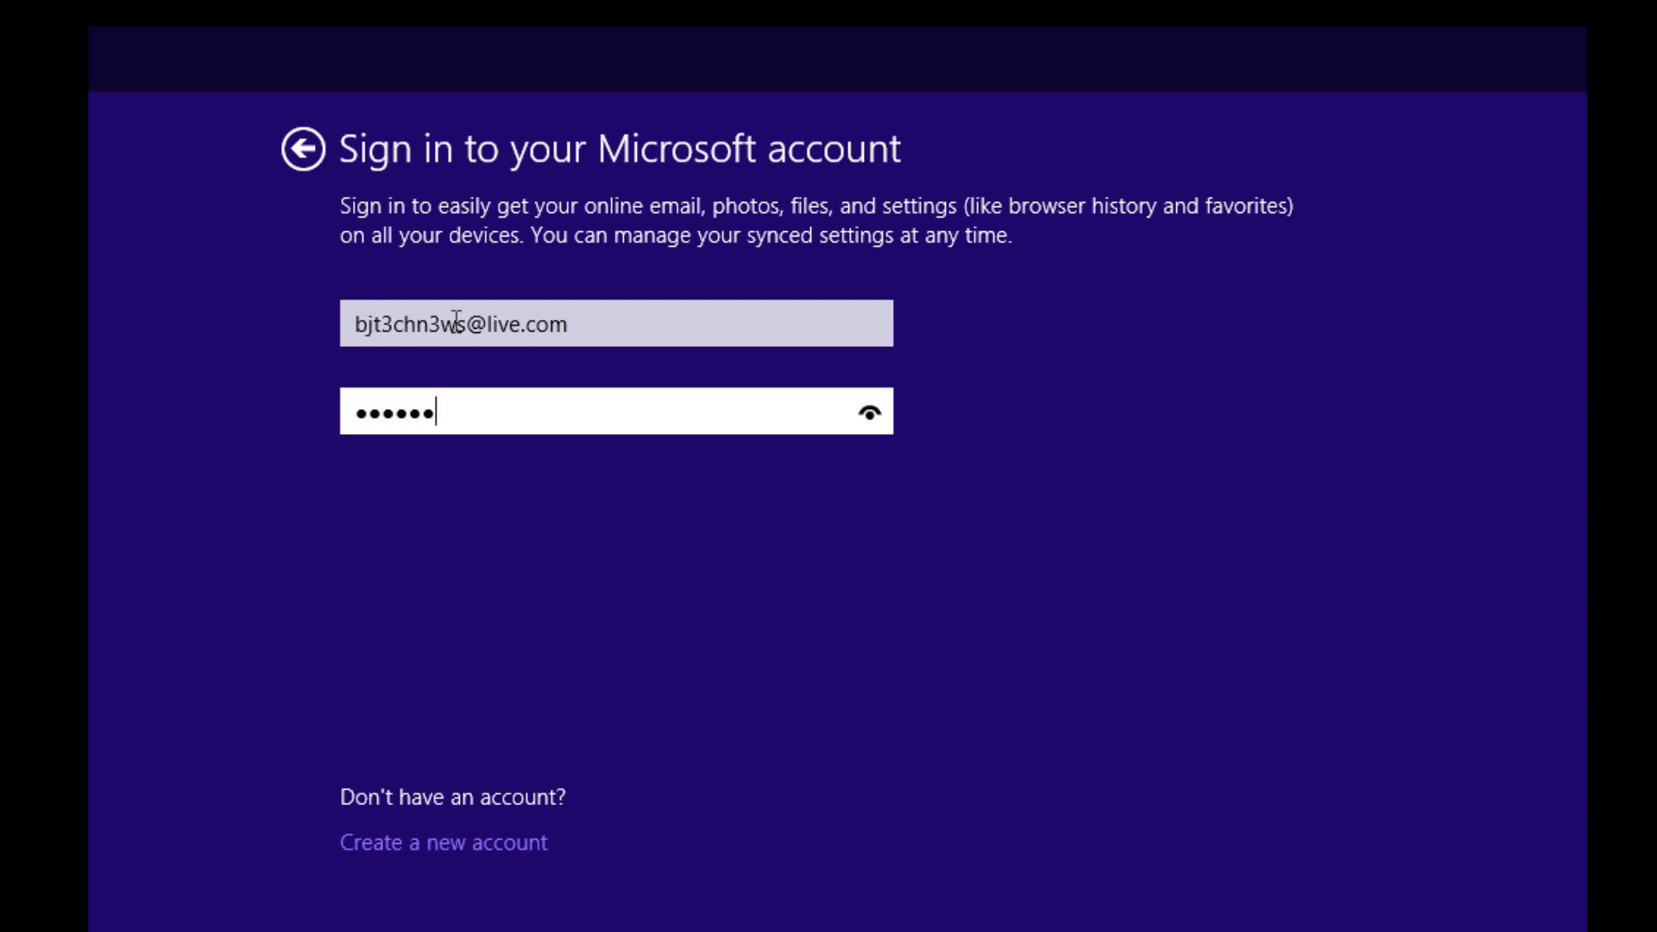
Enter the Microsoft account email and password on the sign-in page
type("password")
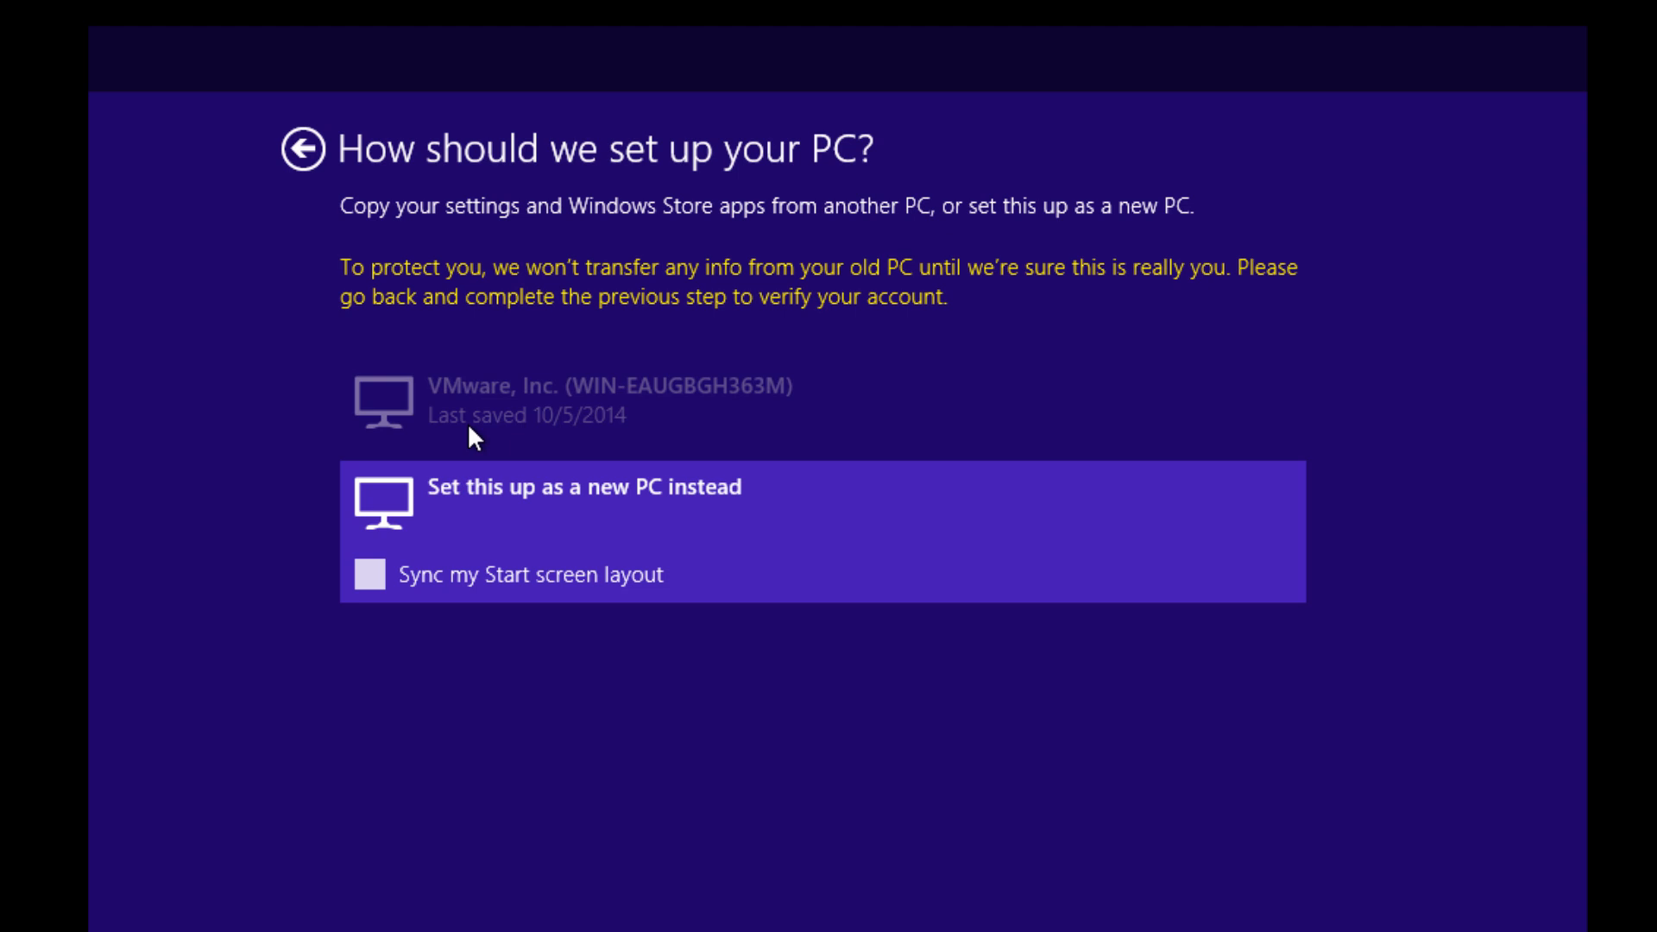
mouse_move(830, 216)
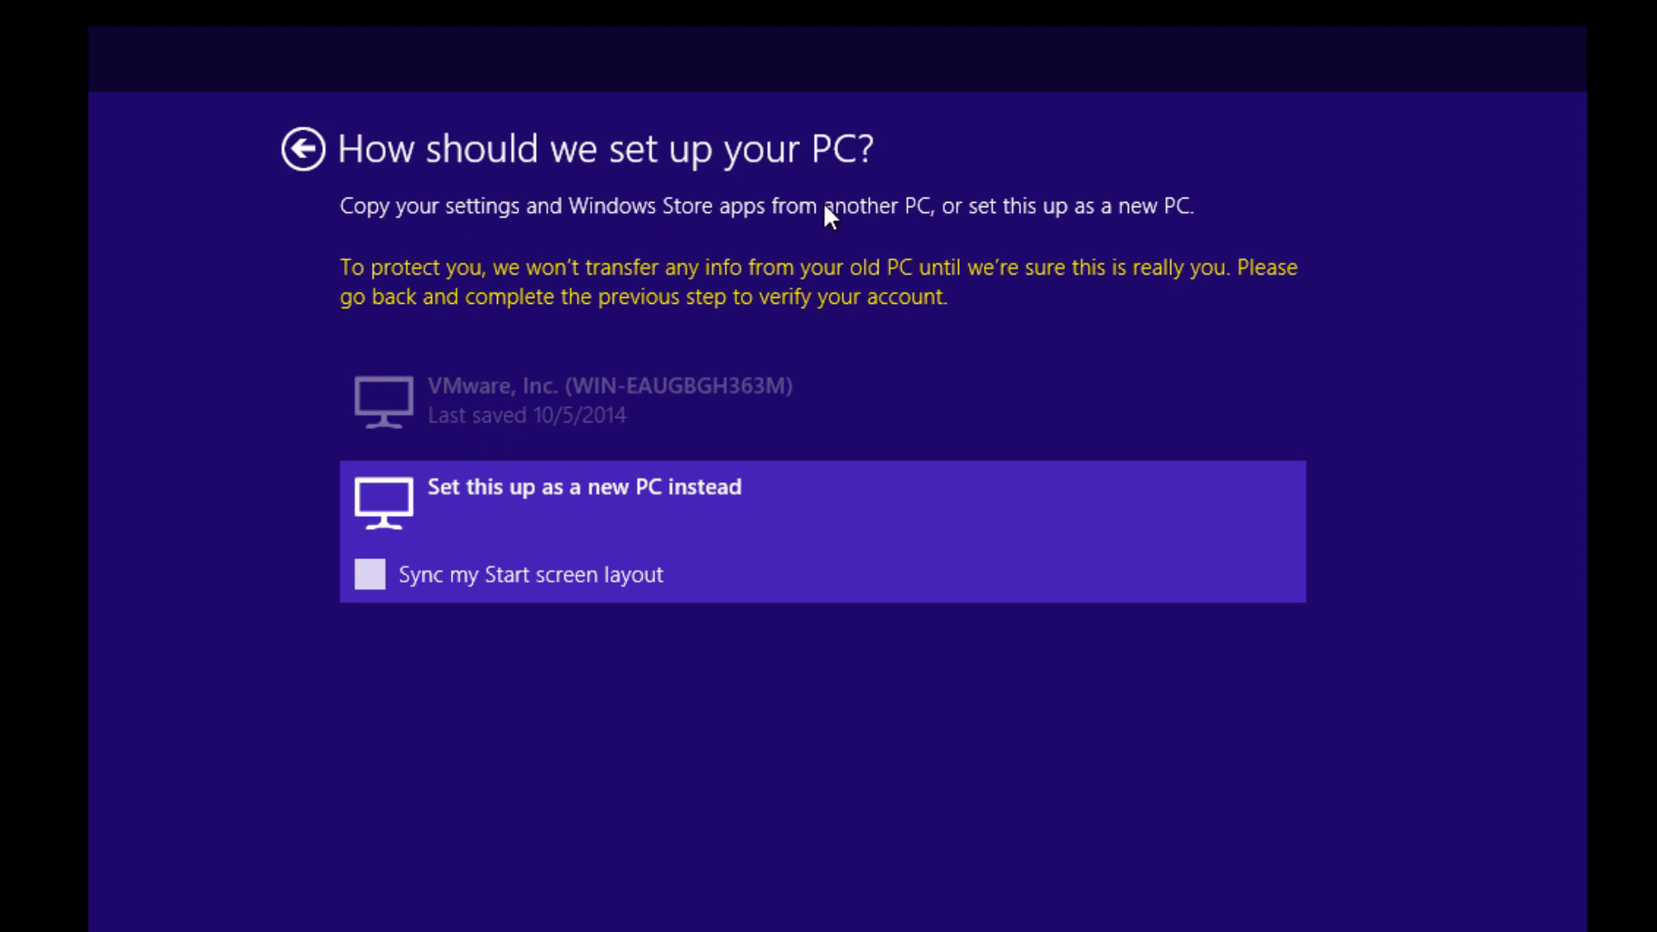
mouse_move(518, 525)
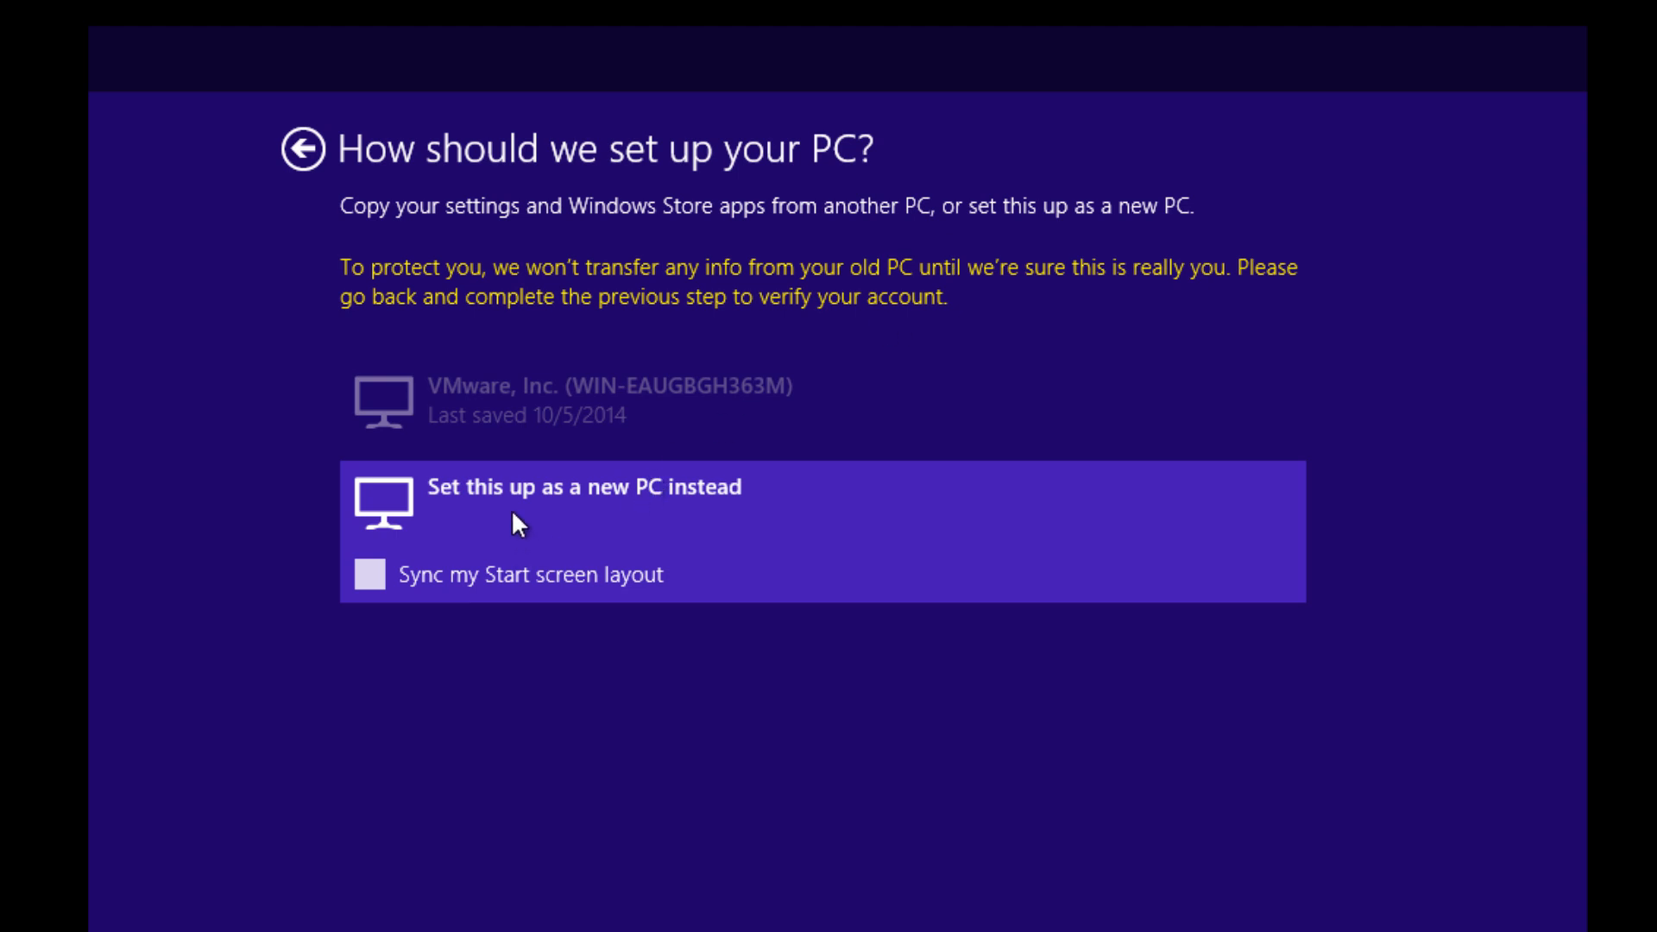
mouse_move(746, 510)
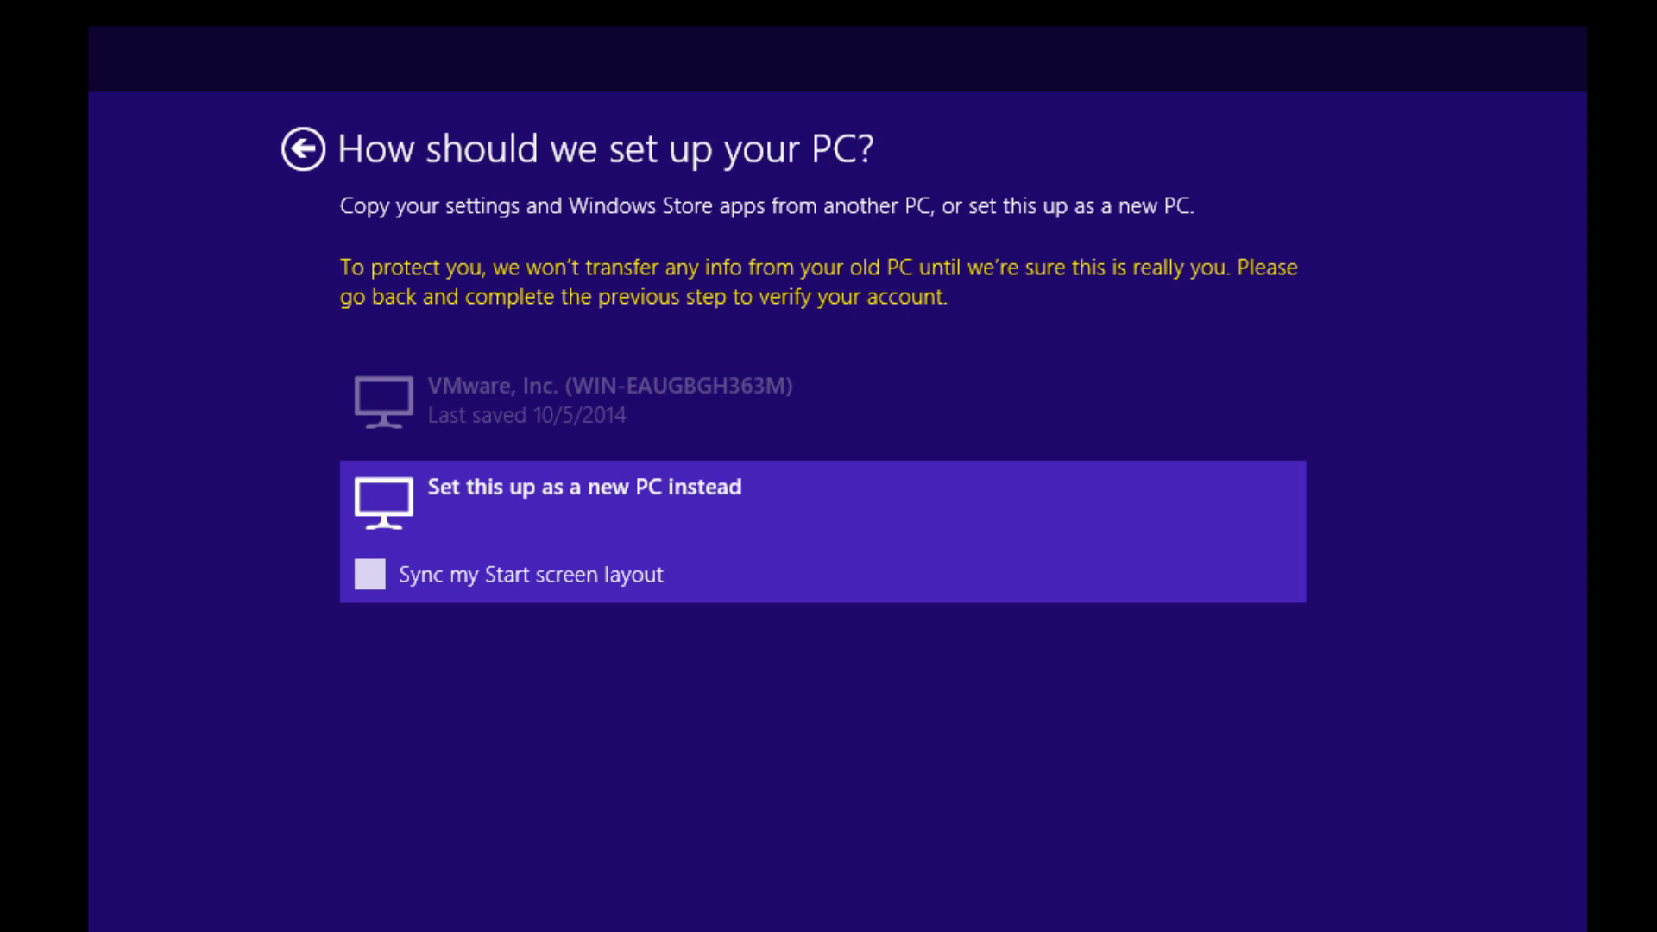
mouse_move(605, 411)
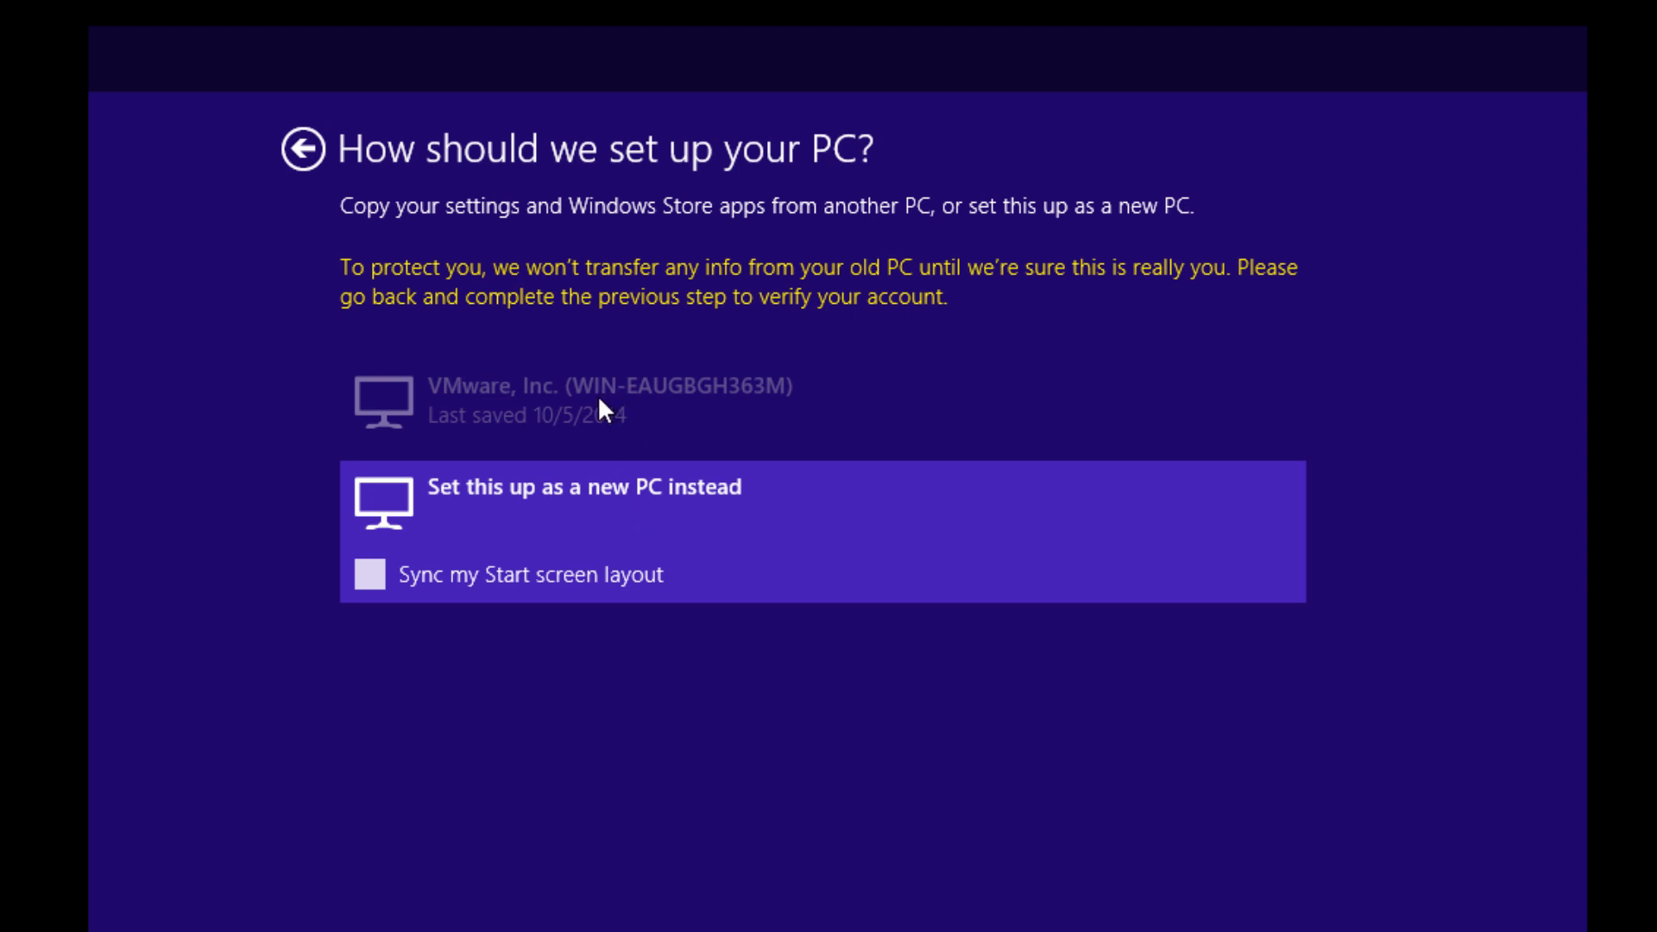
mouse_move(568, 497)
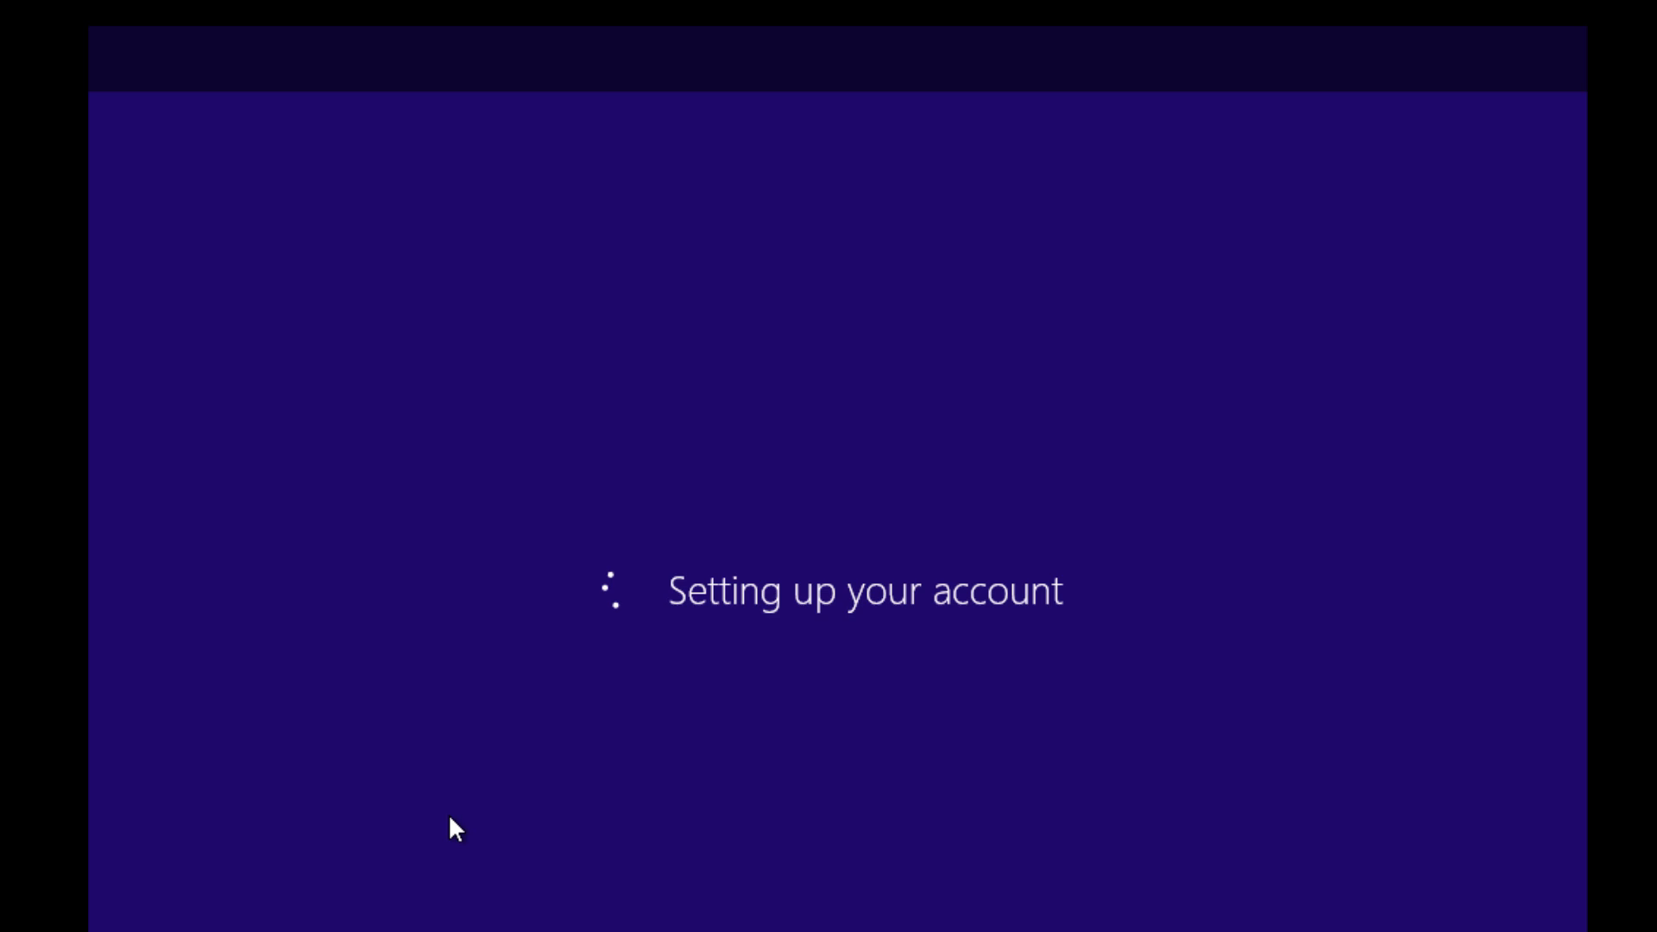
mouse_move(444, 808)
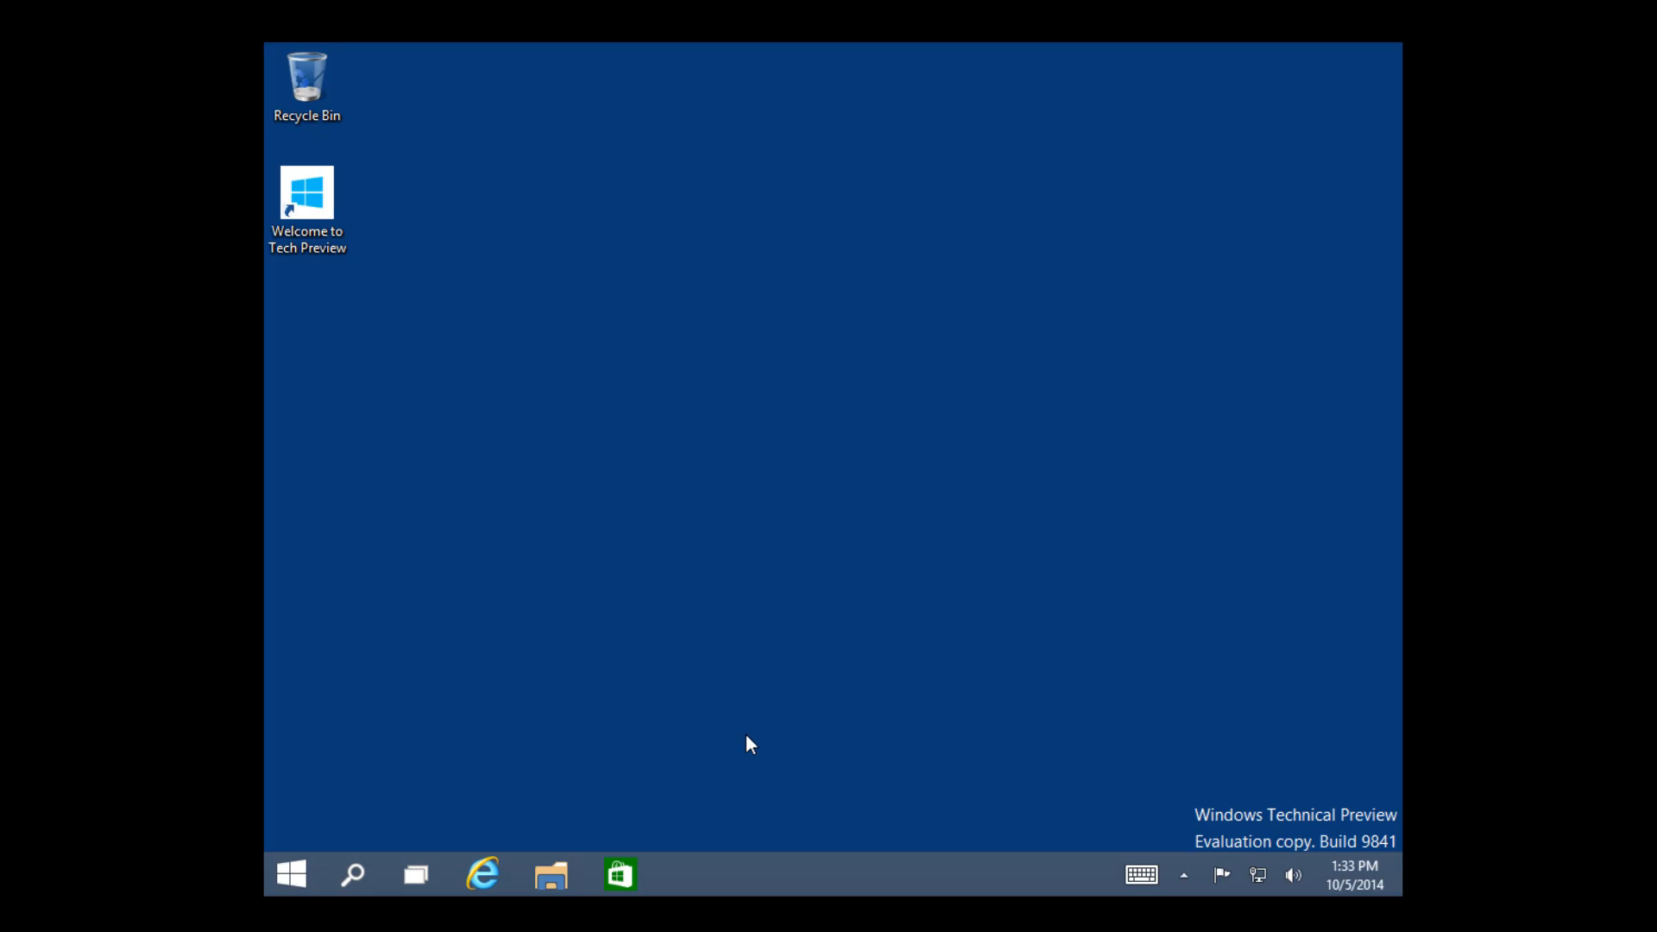
mouse_move(415, 873)
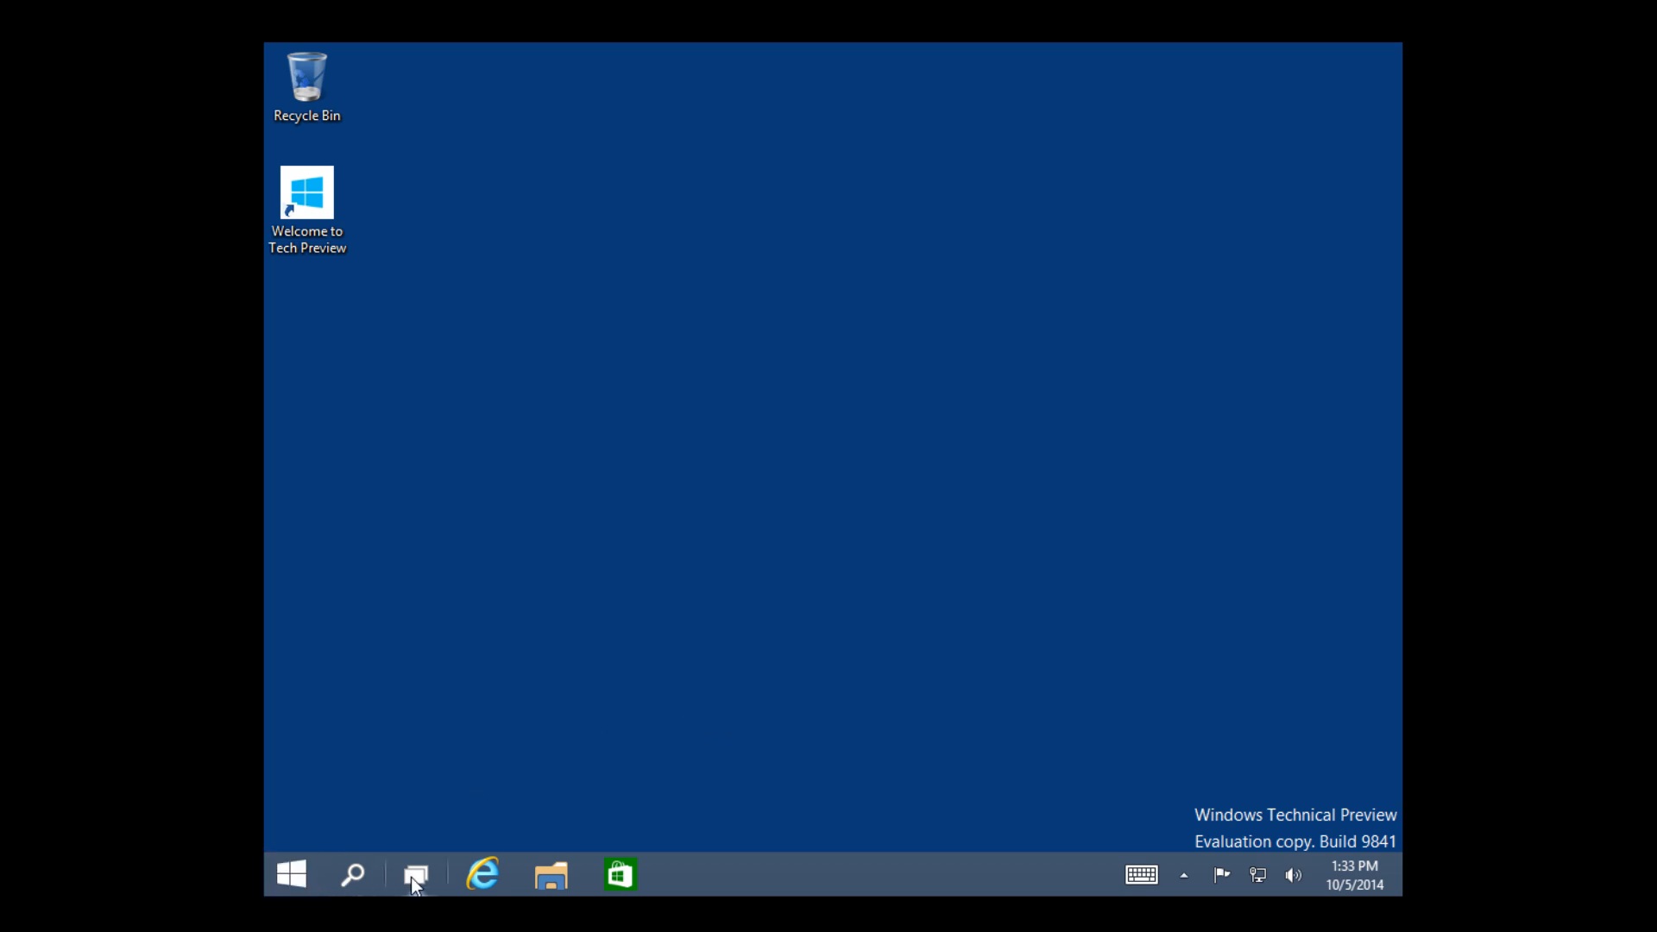
mouse_move(549, 873)
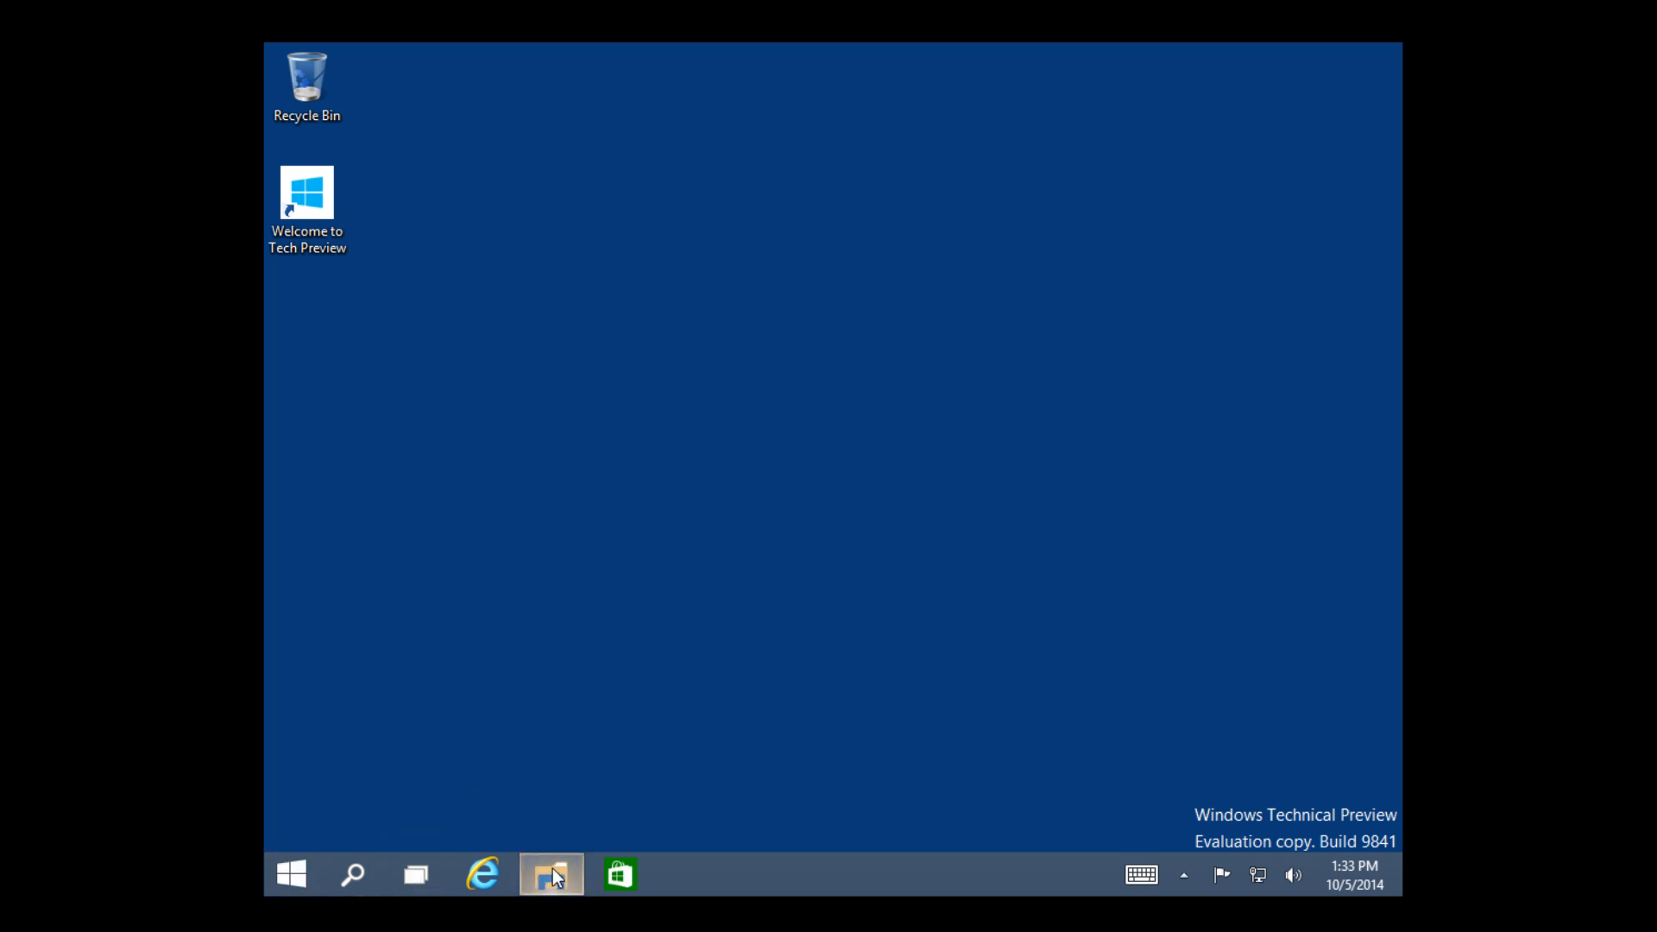
Launch File Explorer from the taskbar to inspect the drives
left_click(551, 873)
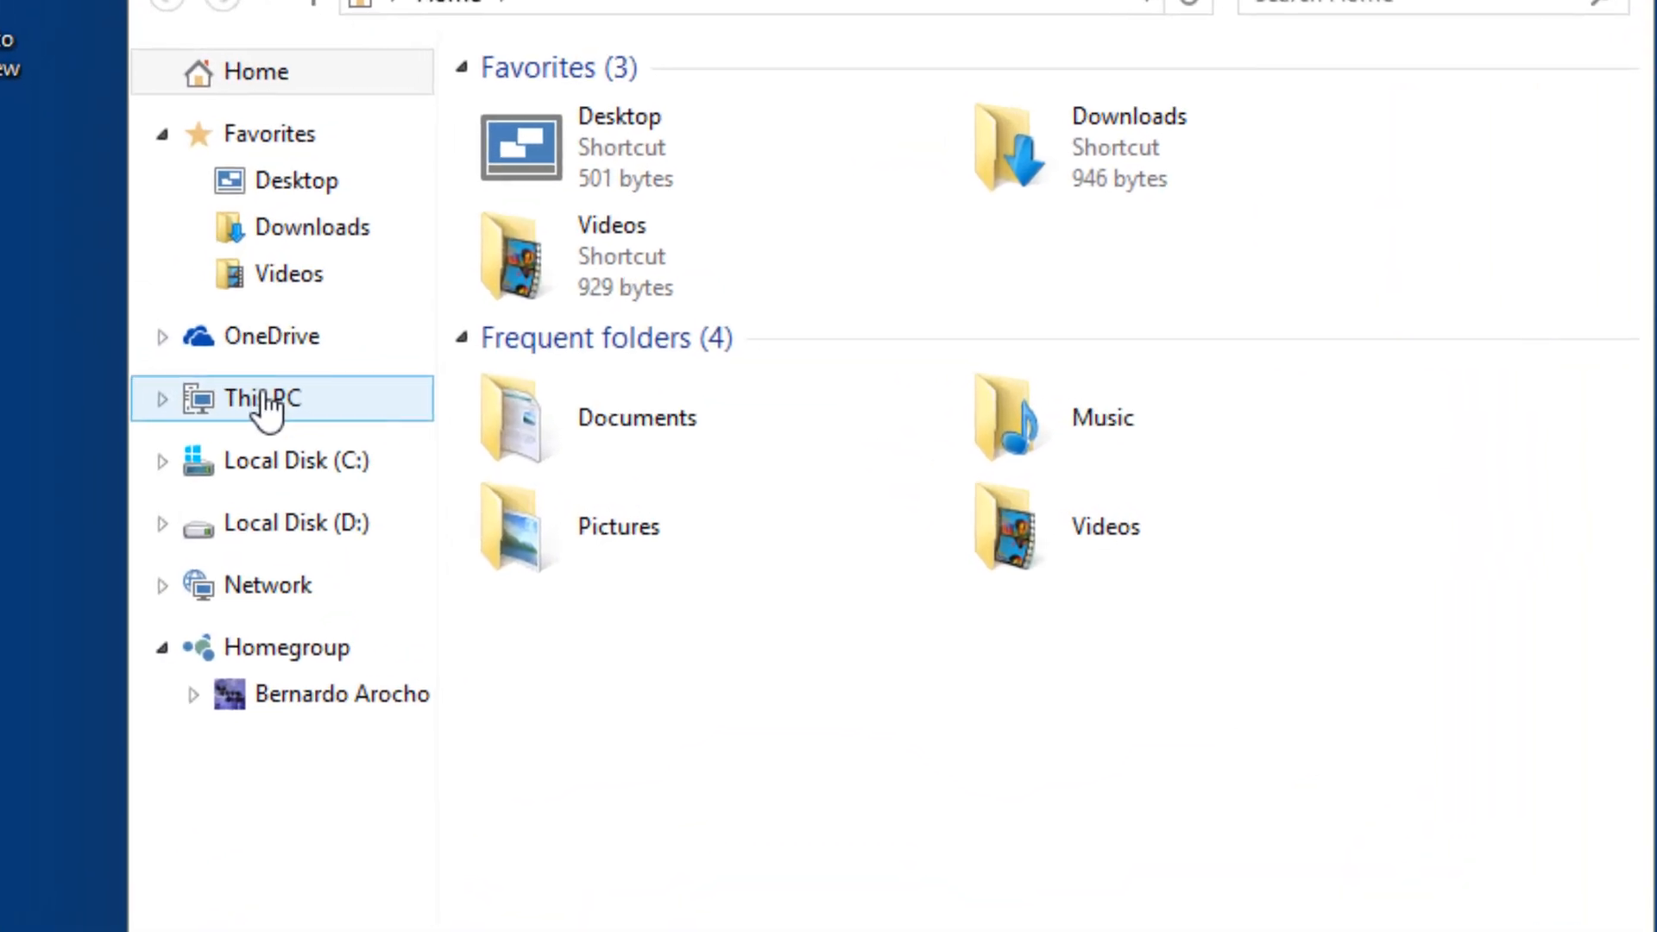
View This PC and check Local Disk (C:) 20.5 GB and Local Disk (D:) 29.1 GB
left_click(261, 399)
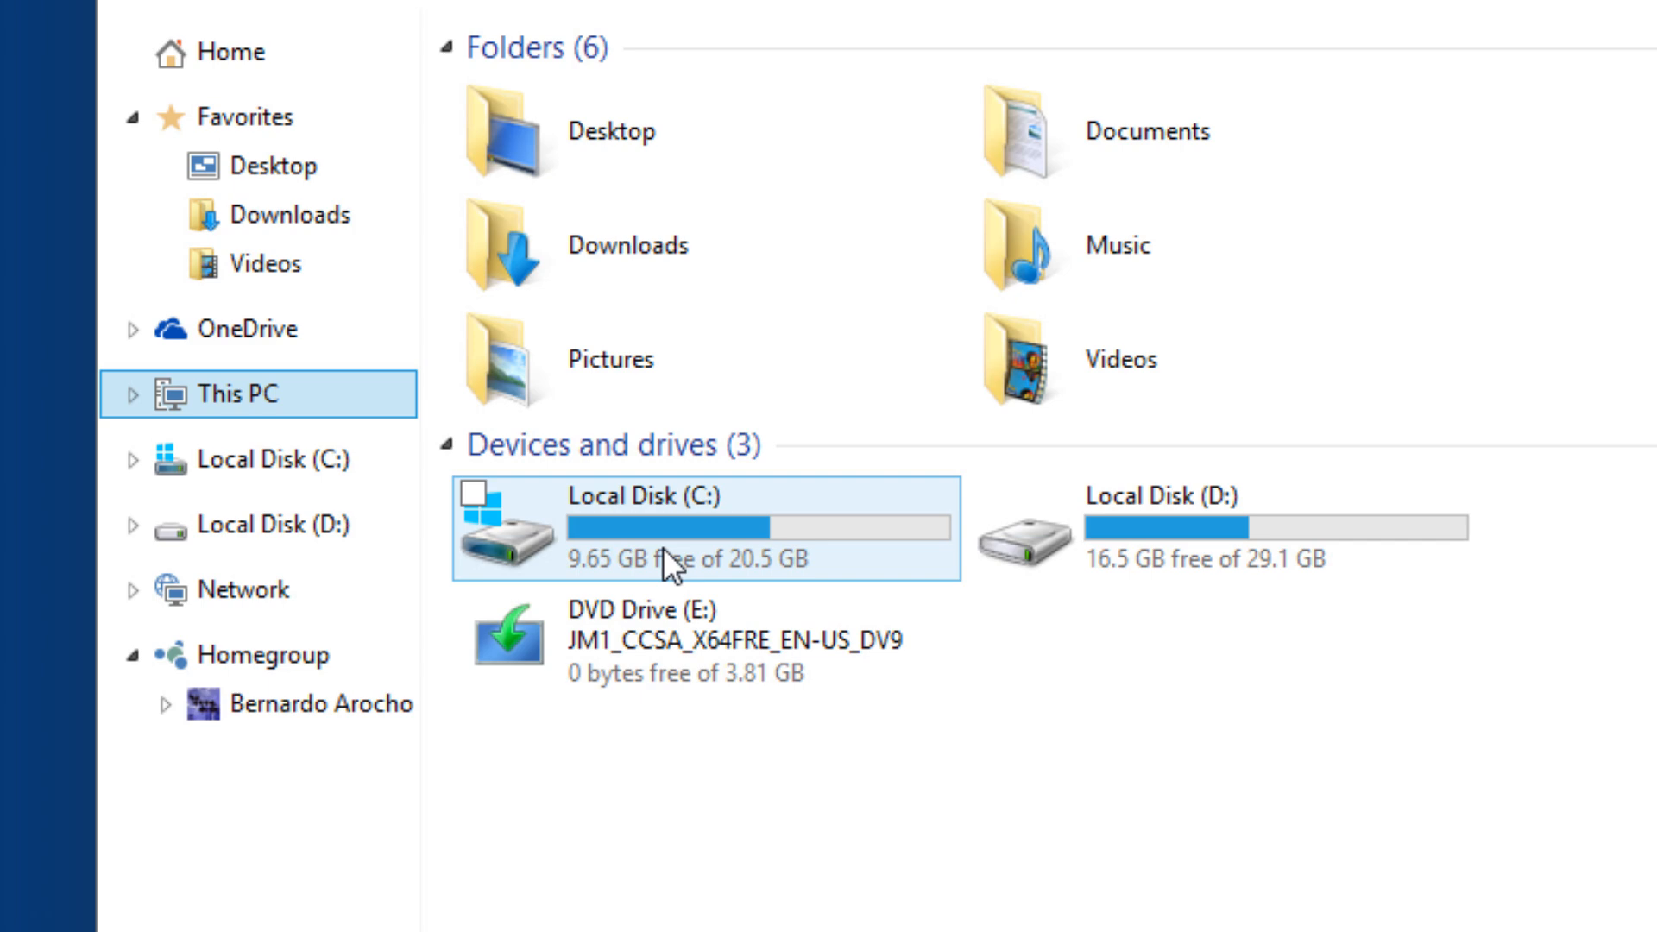
left_click(1215, 526)
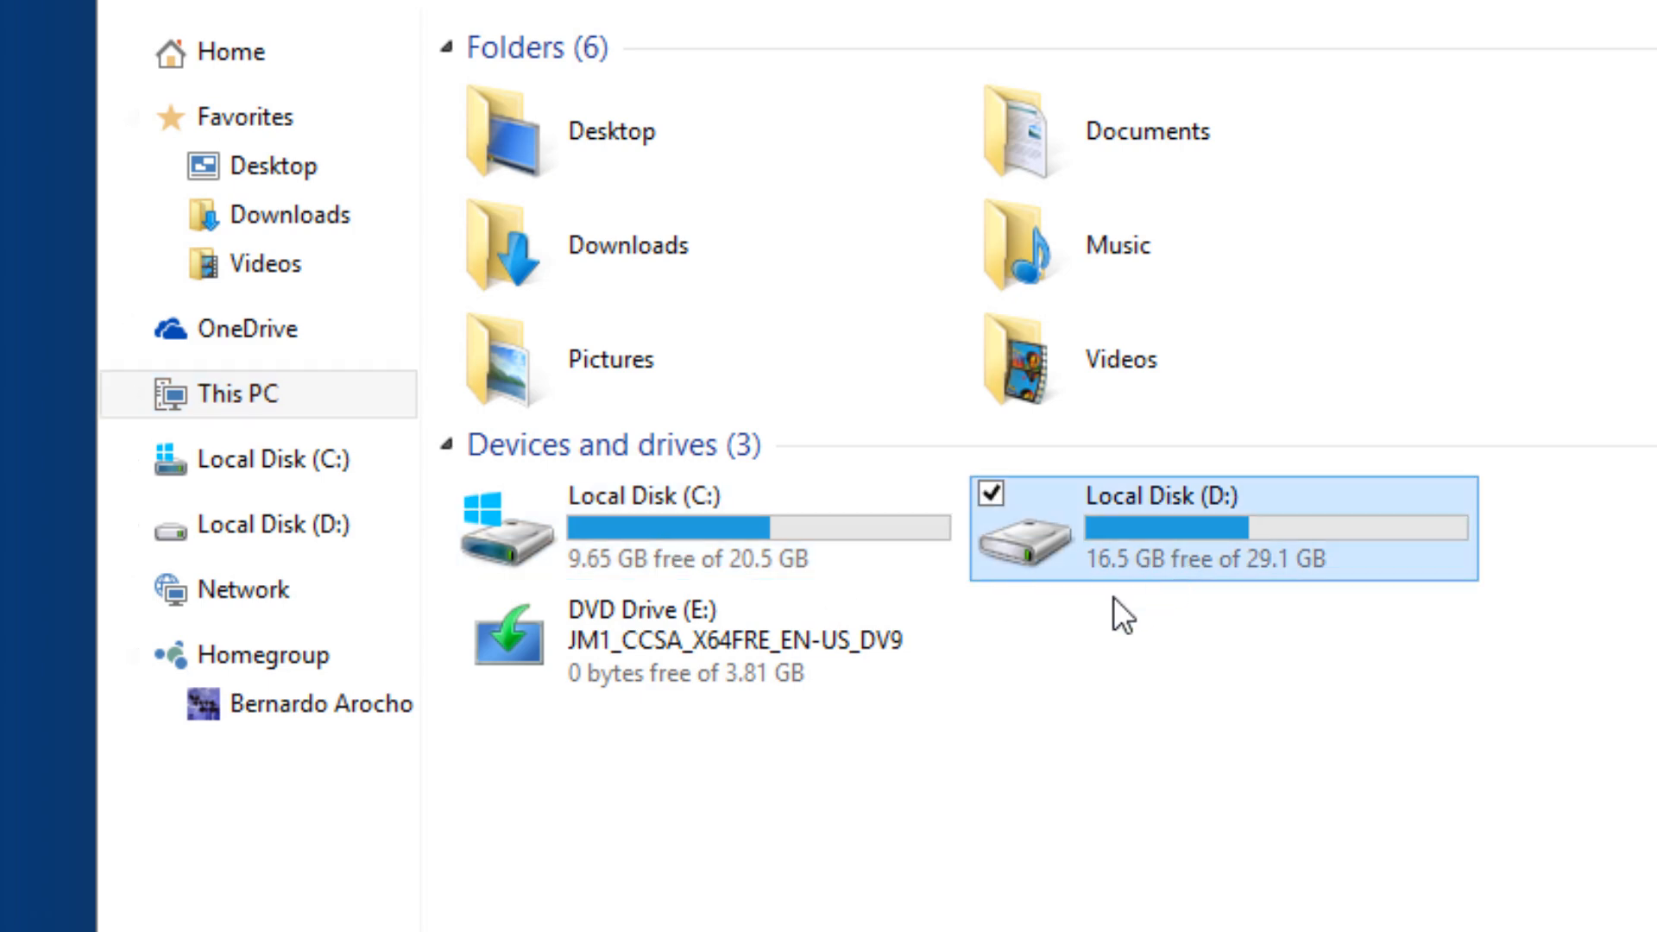
left_click(677, 526)
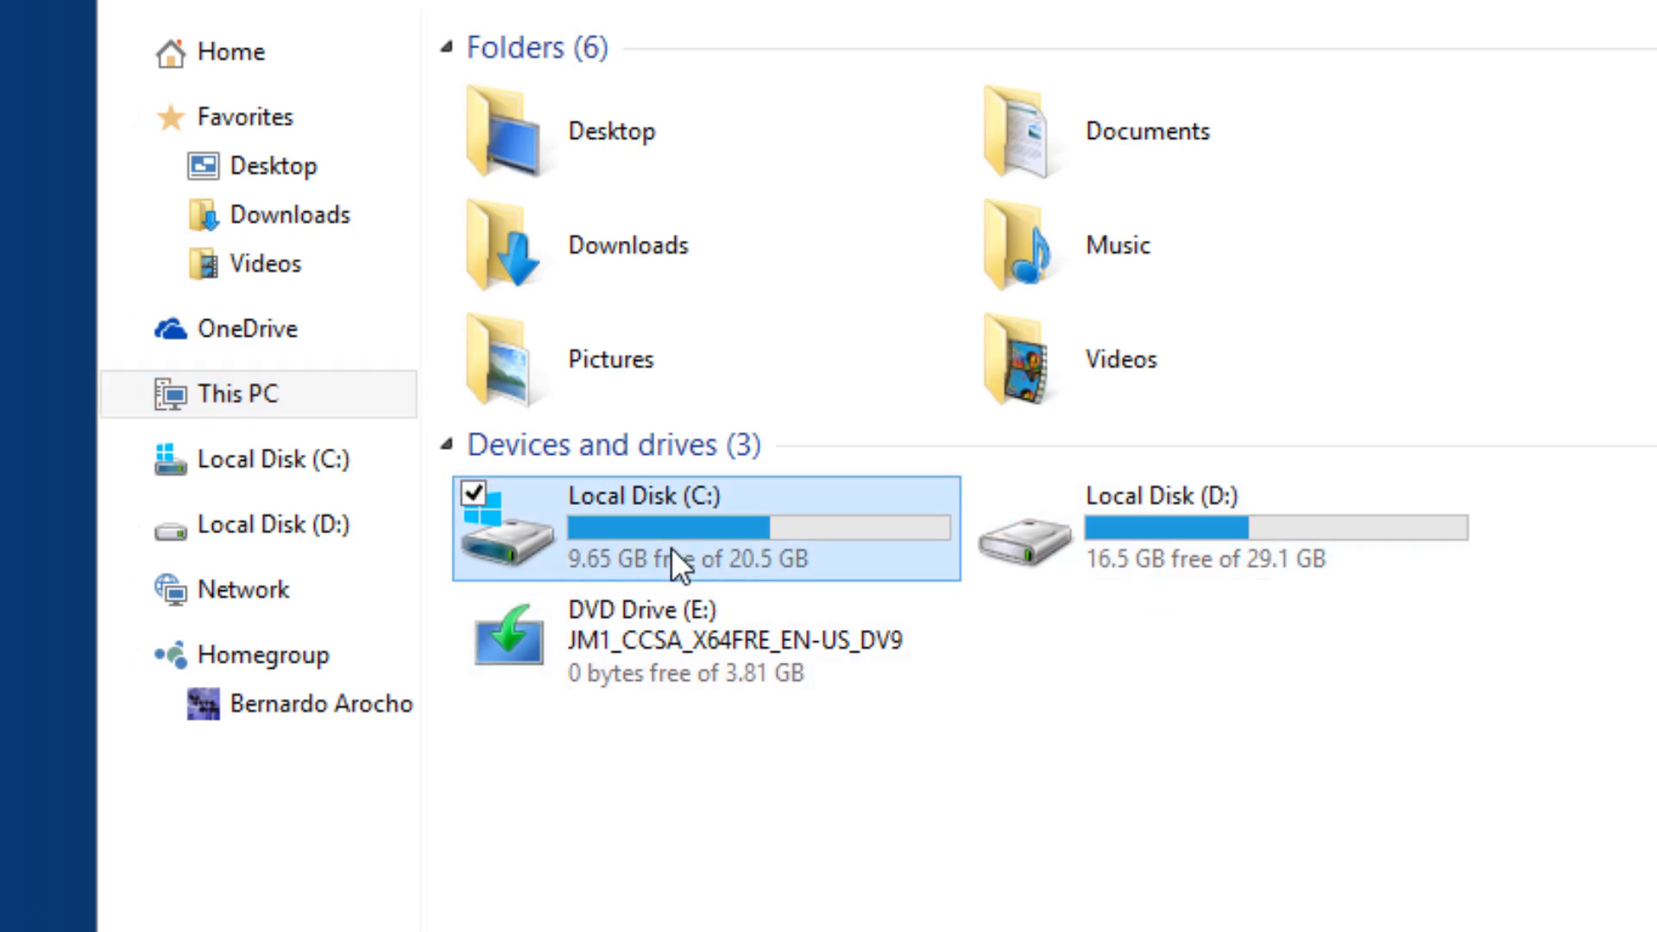
mouse_move(644, 554)
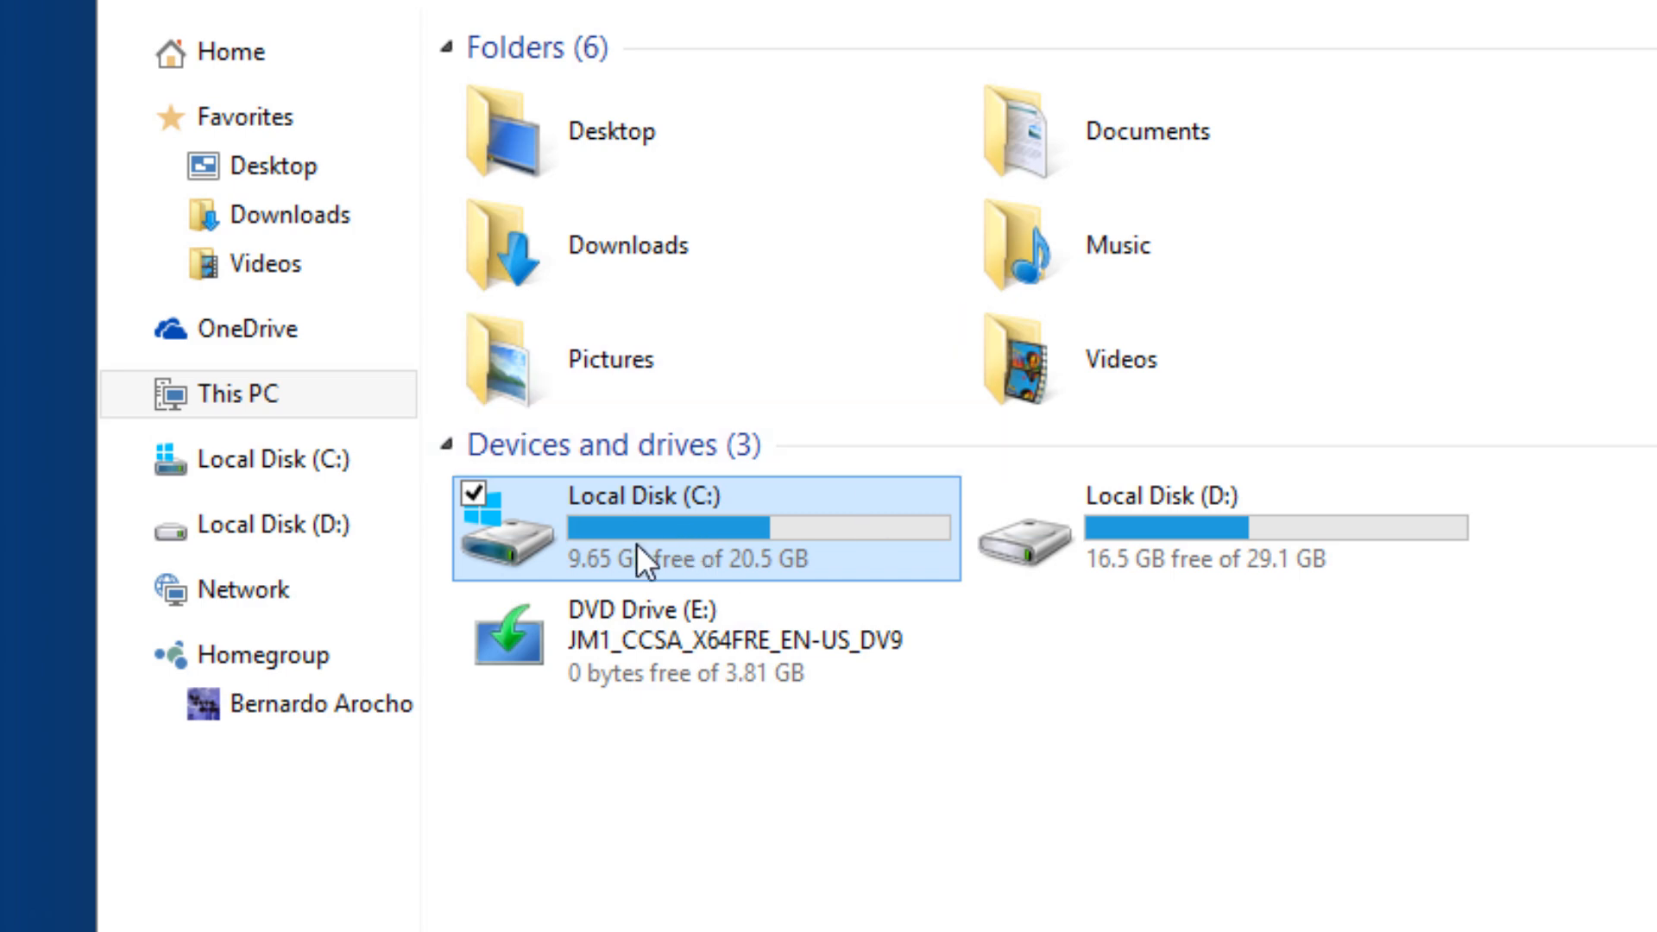
left_click(1215, 526)
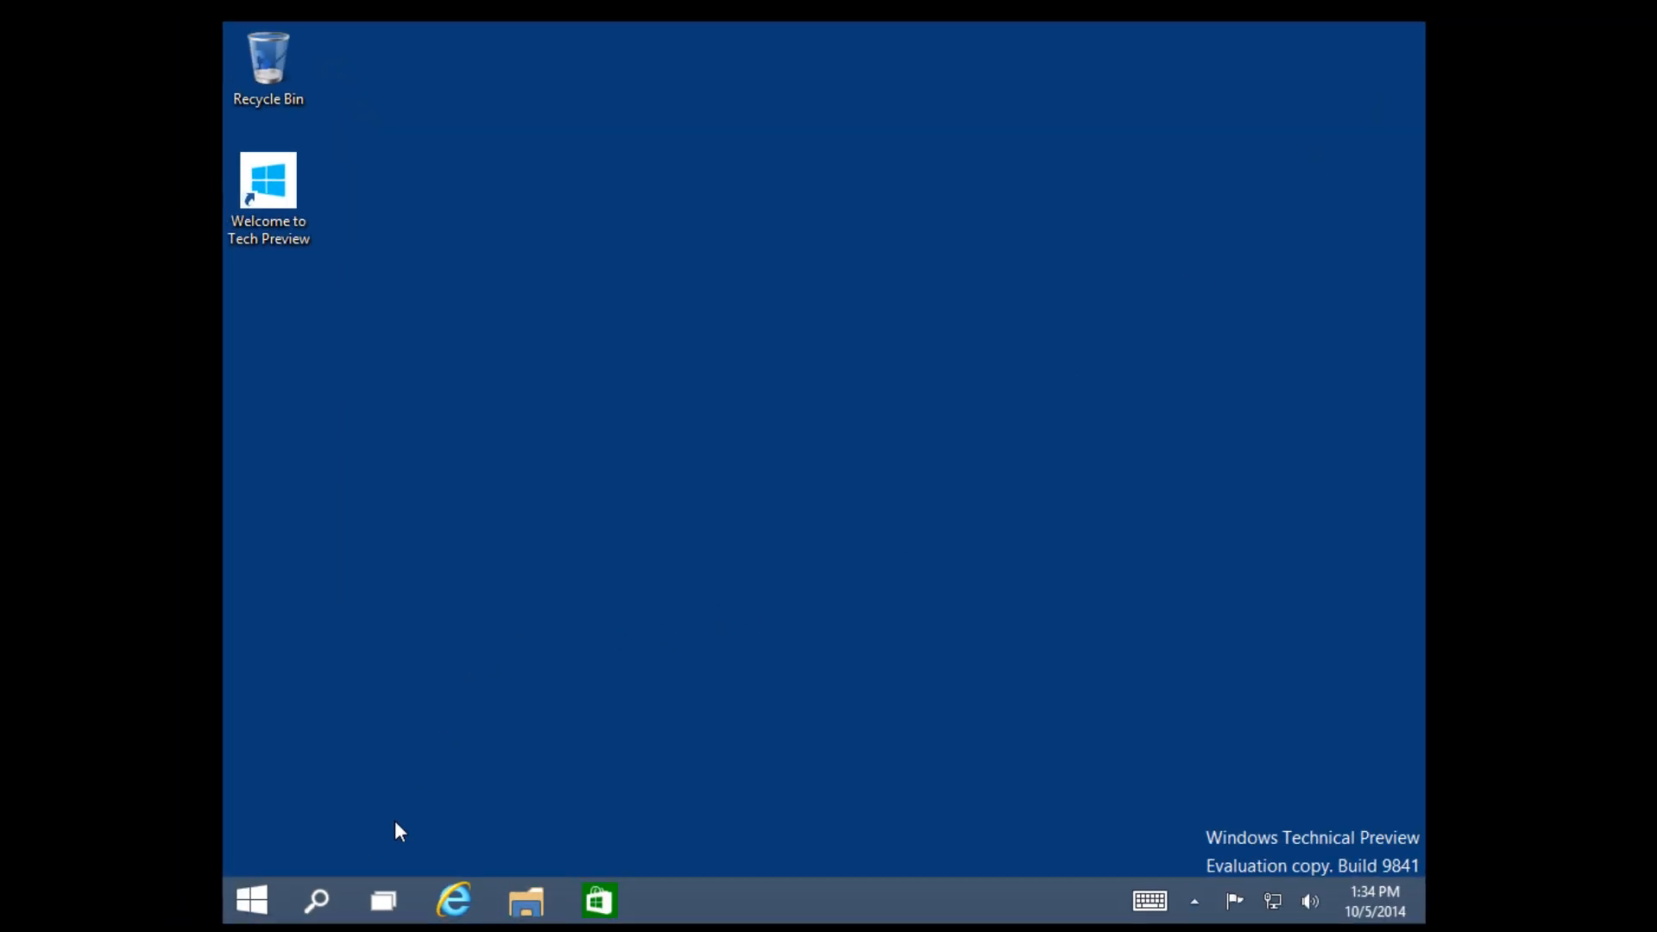
Restart the PC from the Start menu power options to reach the boot menu
left_click(250, 901)
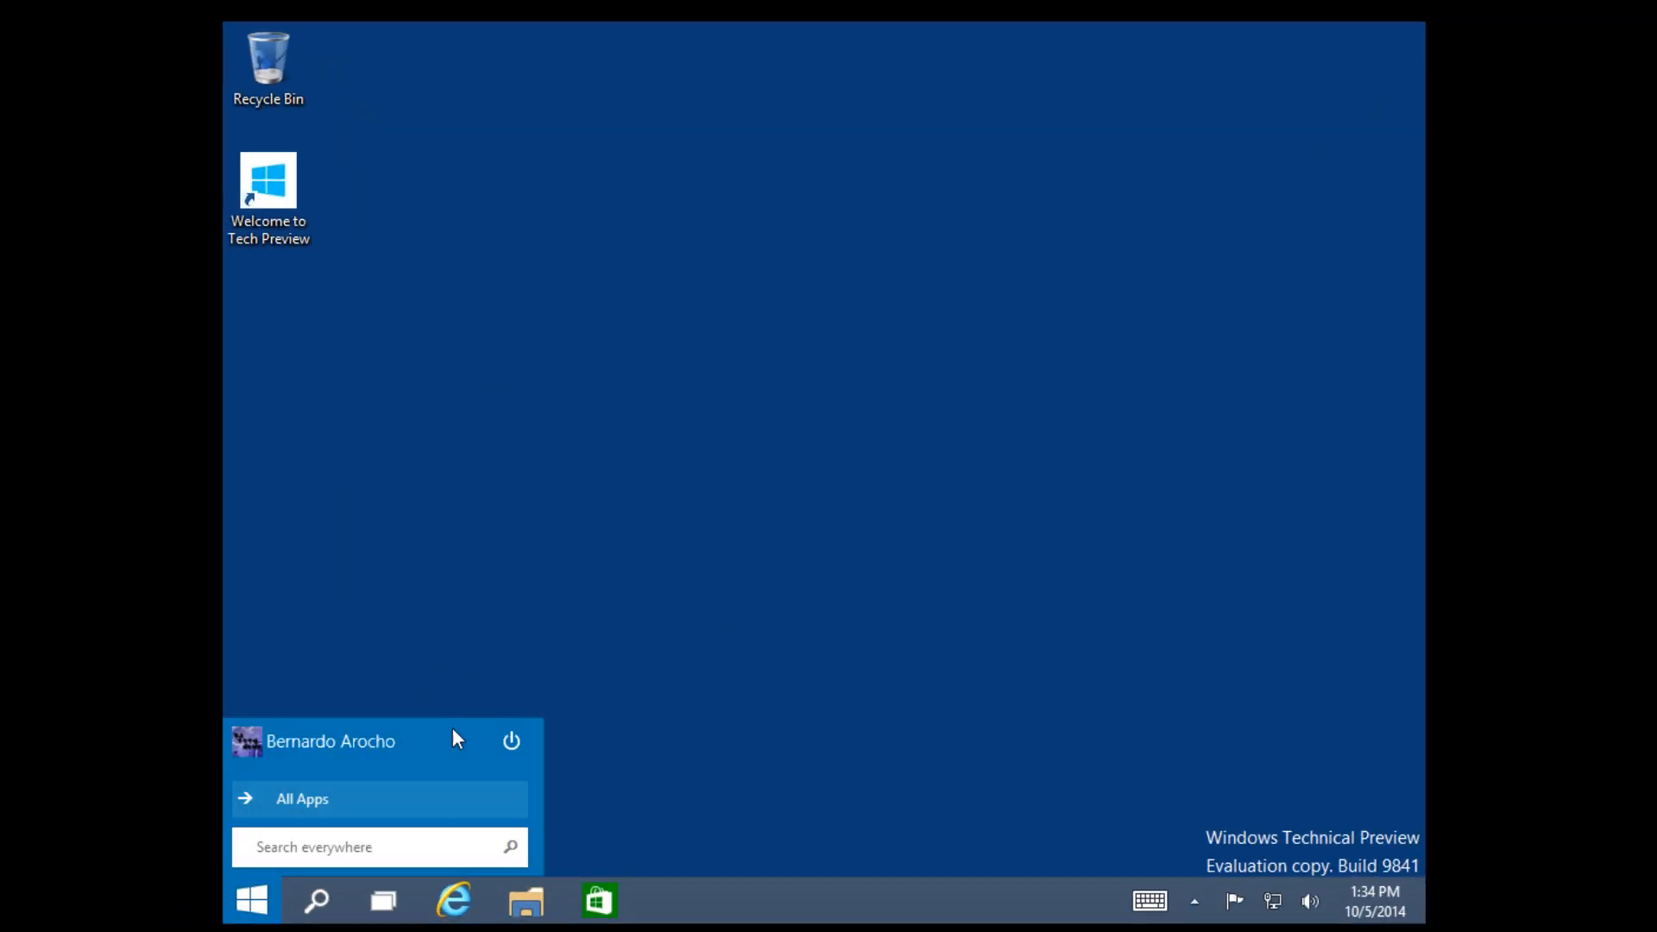
left_click(511, 740)
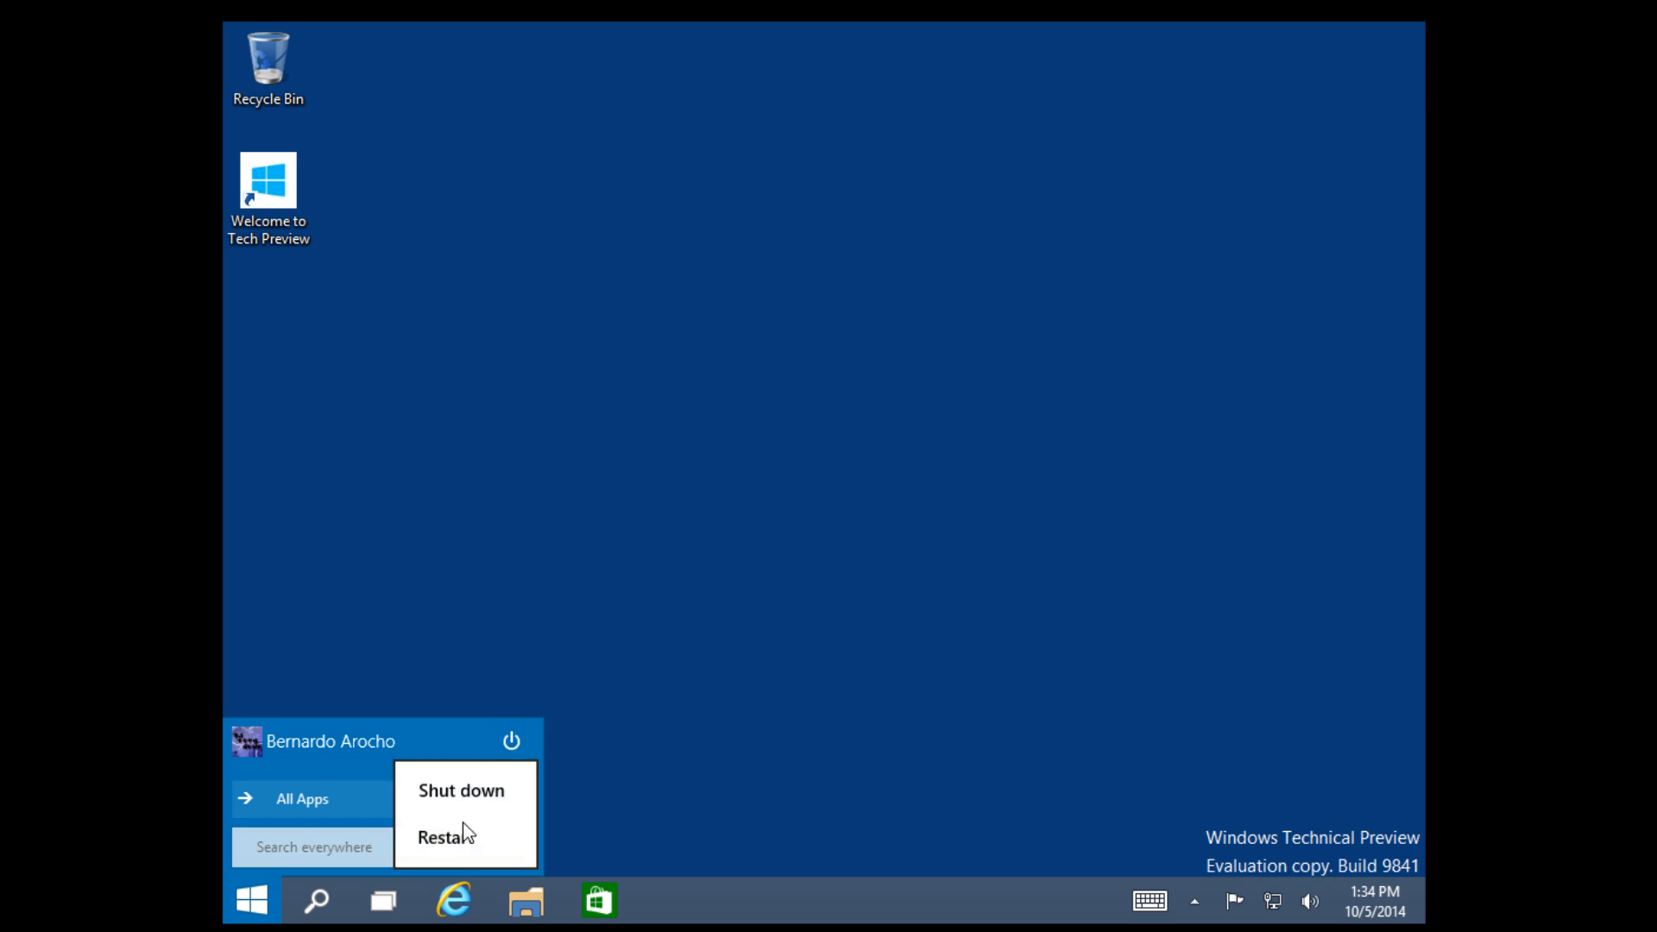
left_click(436, 837)
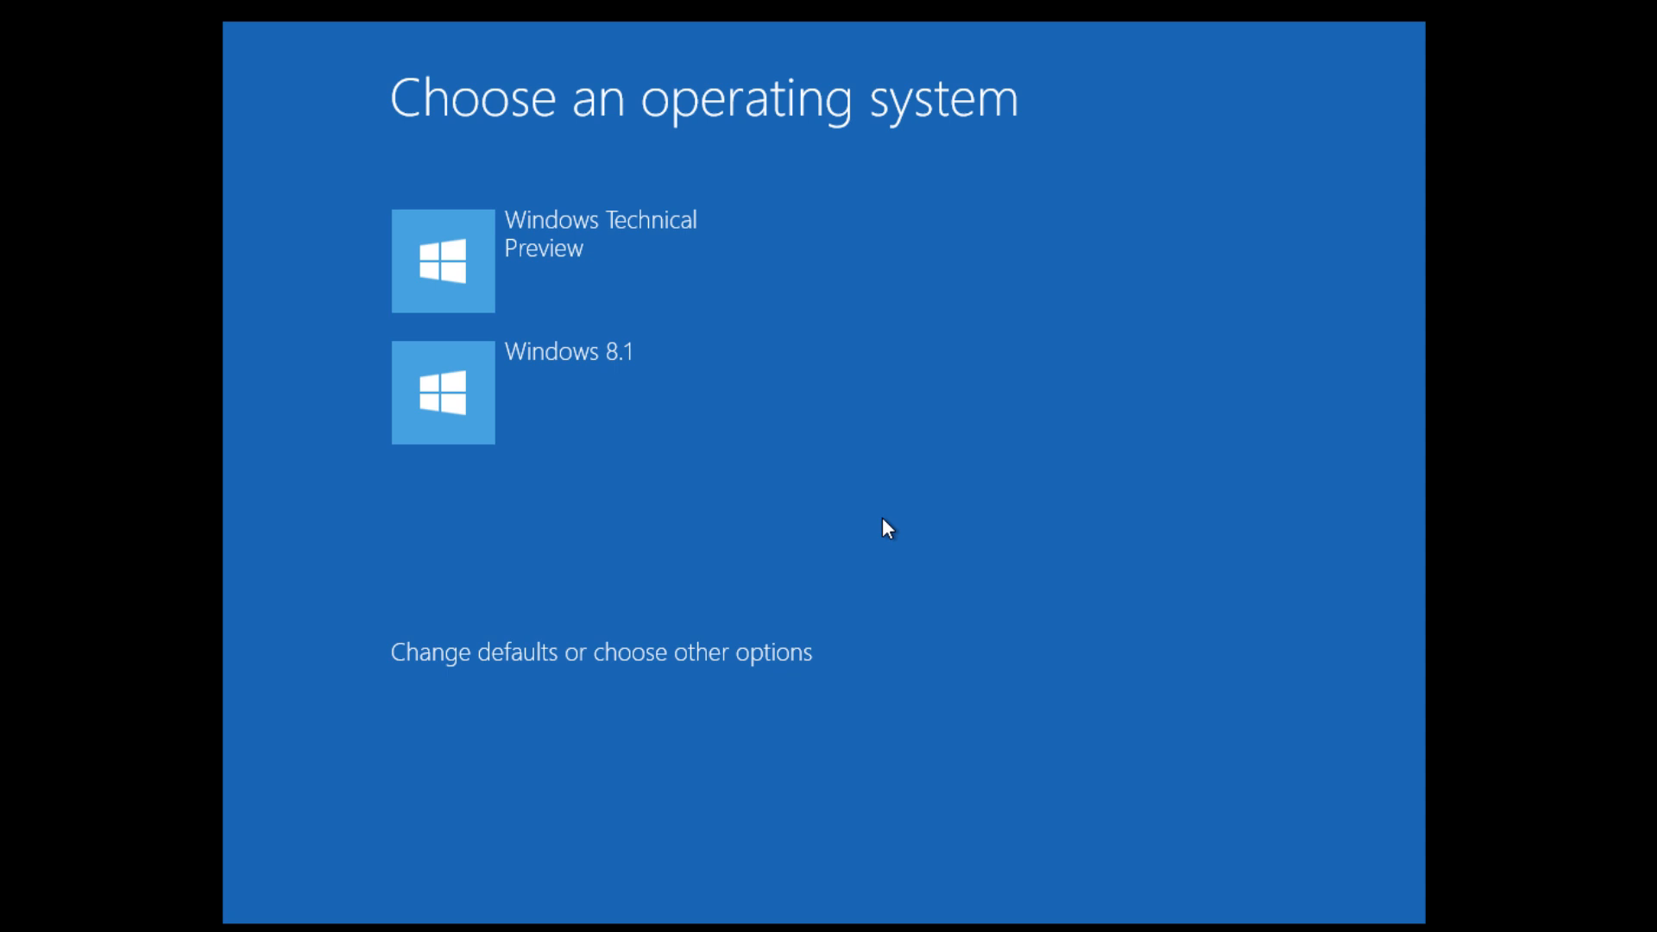
mouse_move(882, 521)
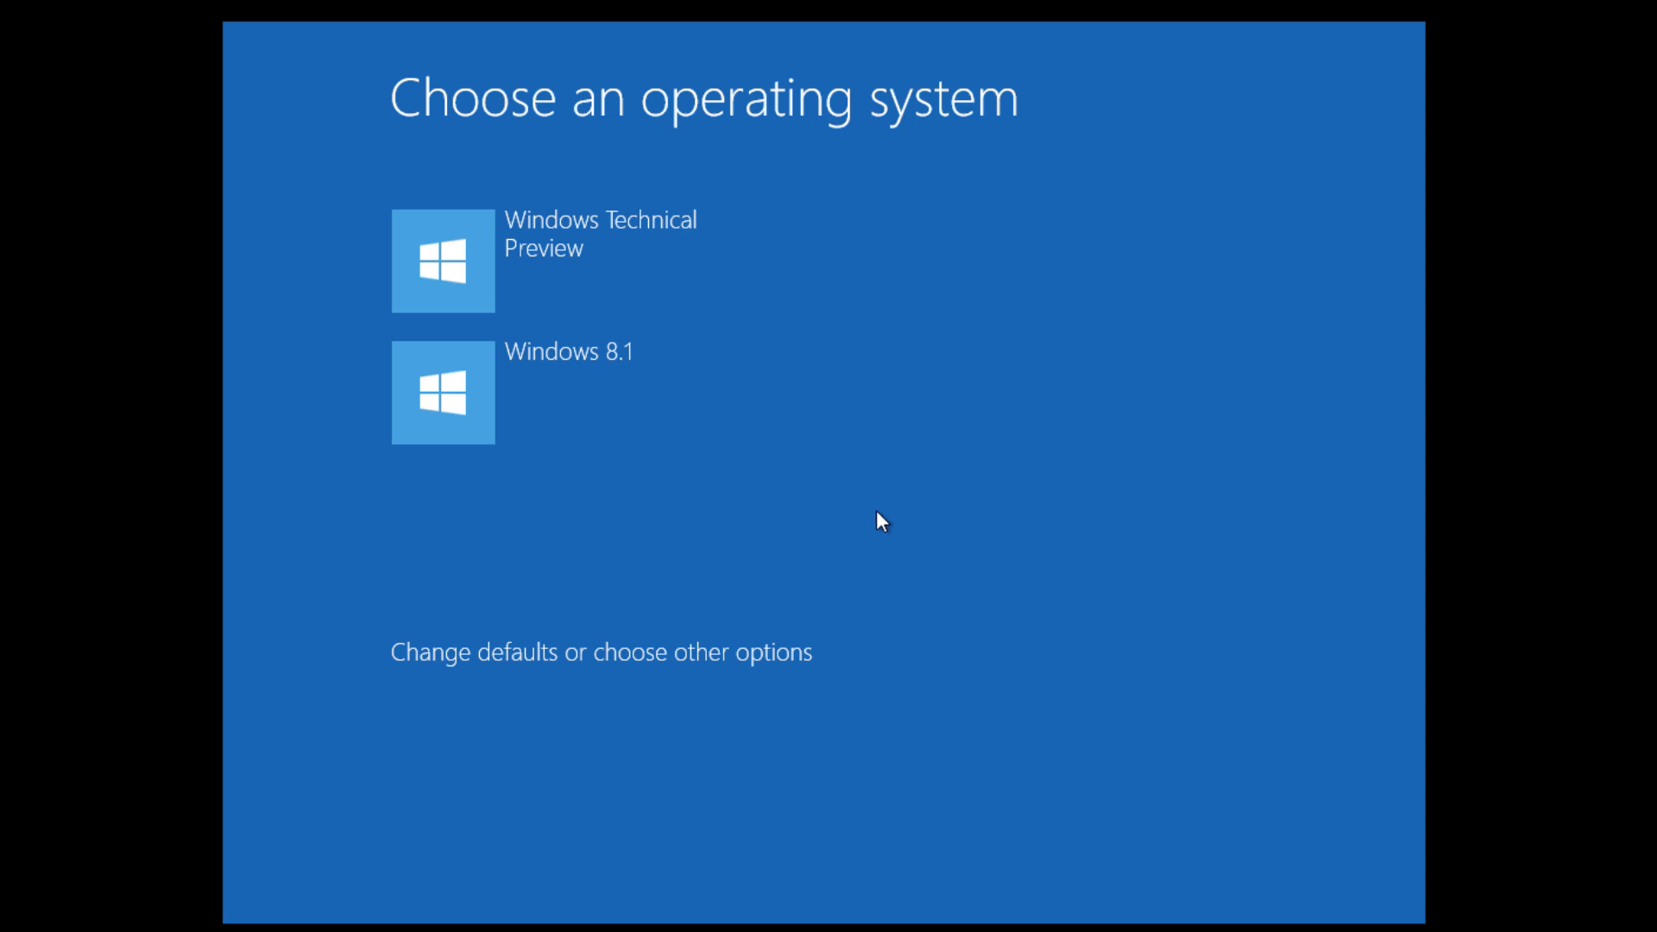
mouse_move(850, 413)
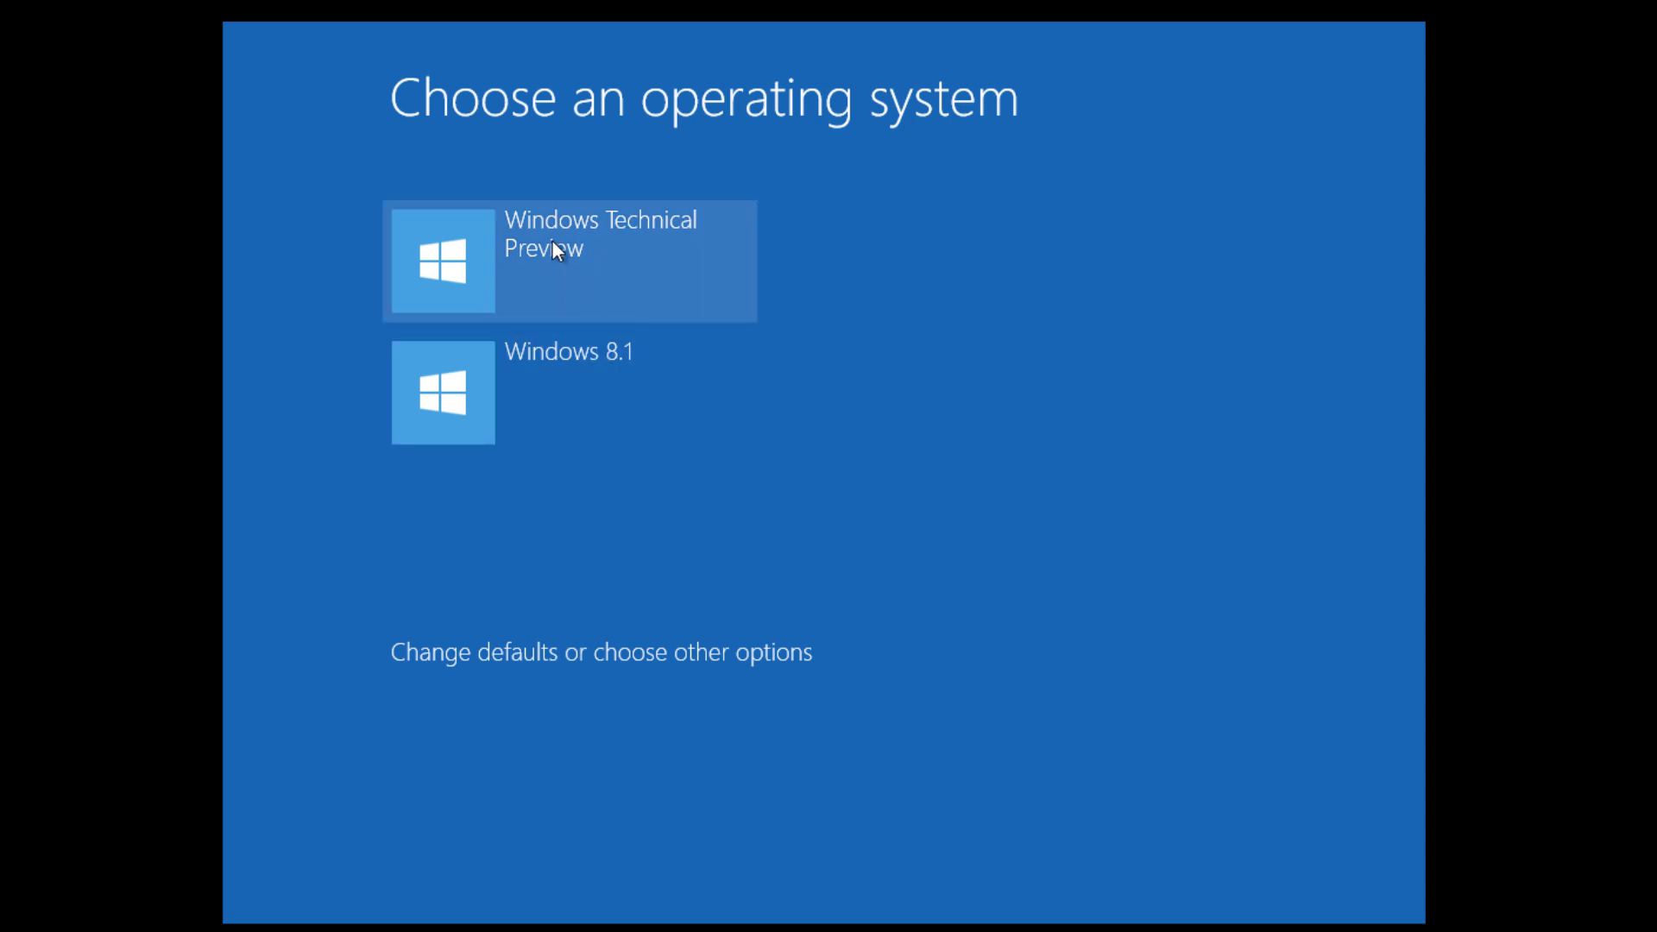
mouse_move(757, 488)
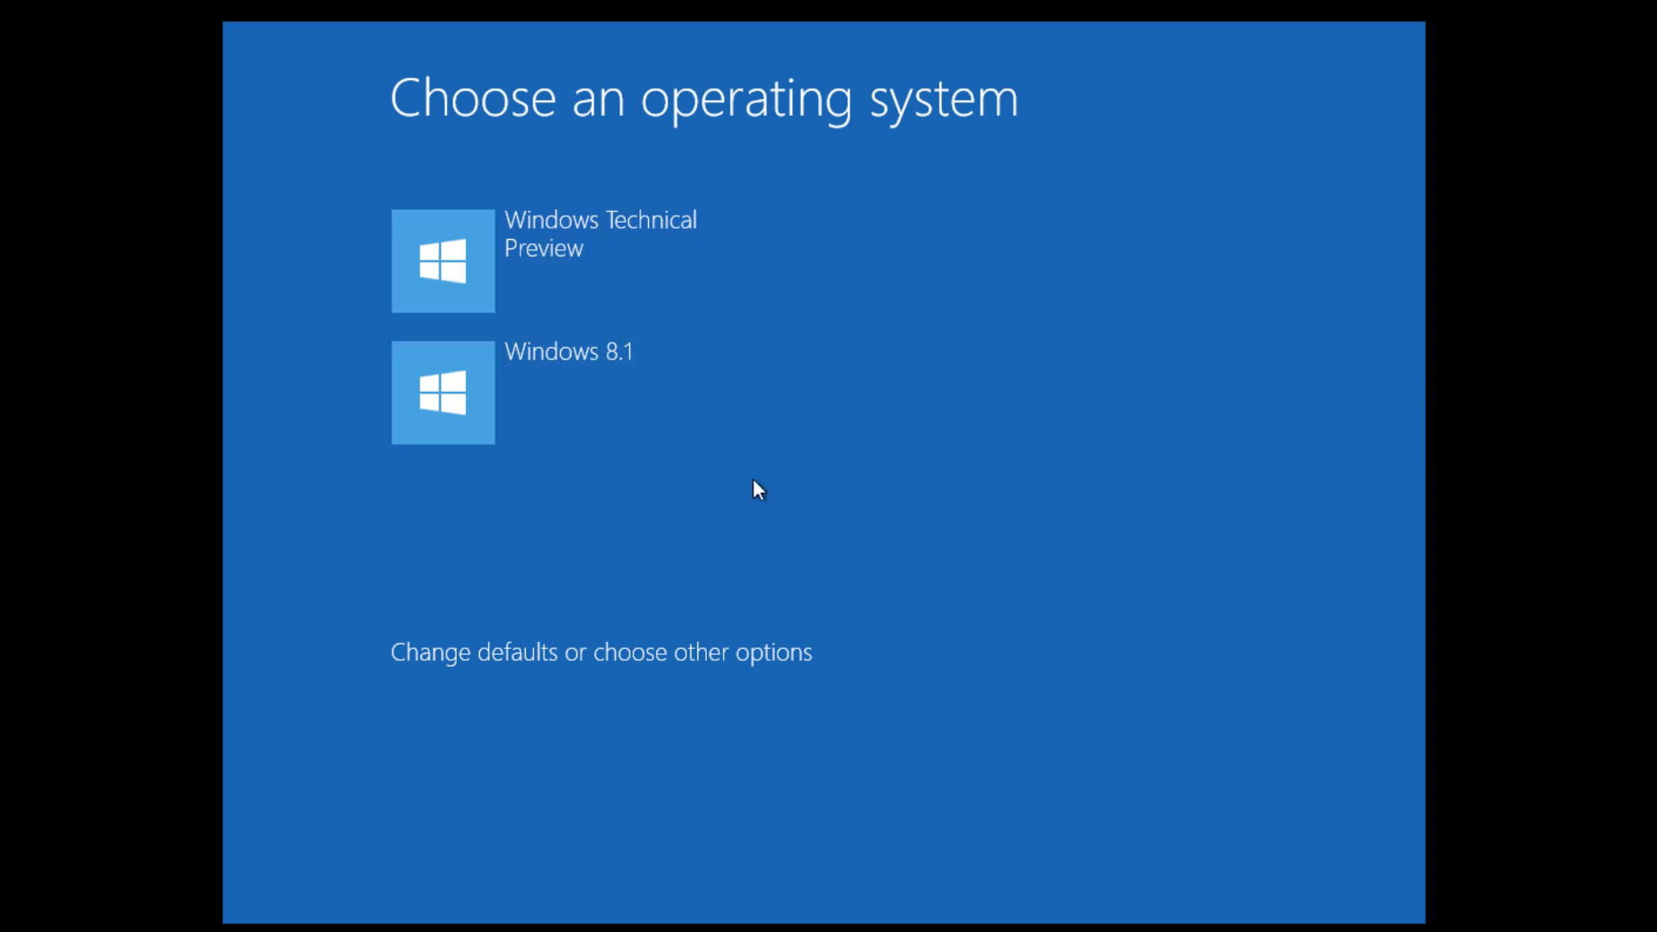
mouse_move(611, 307)
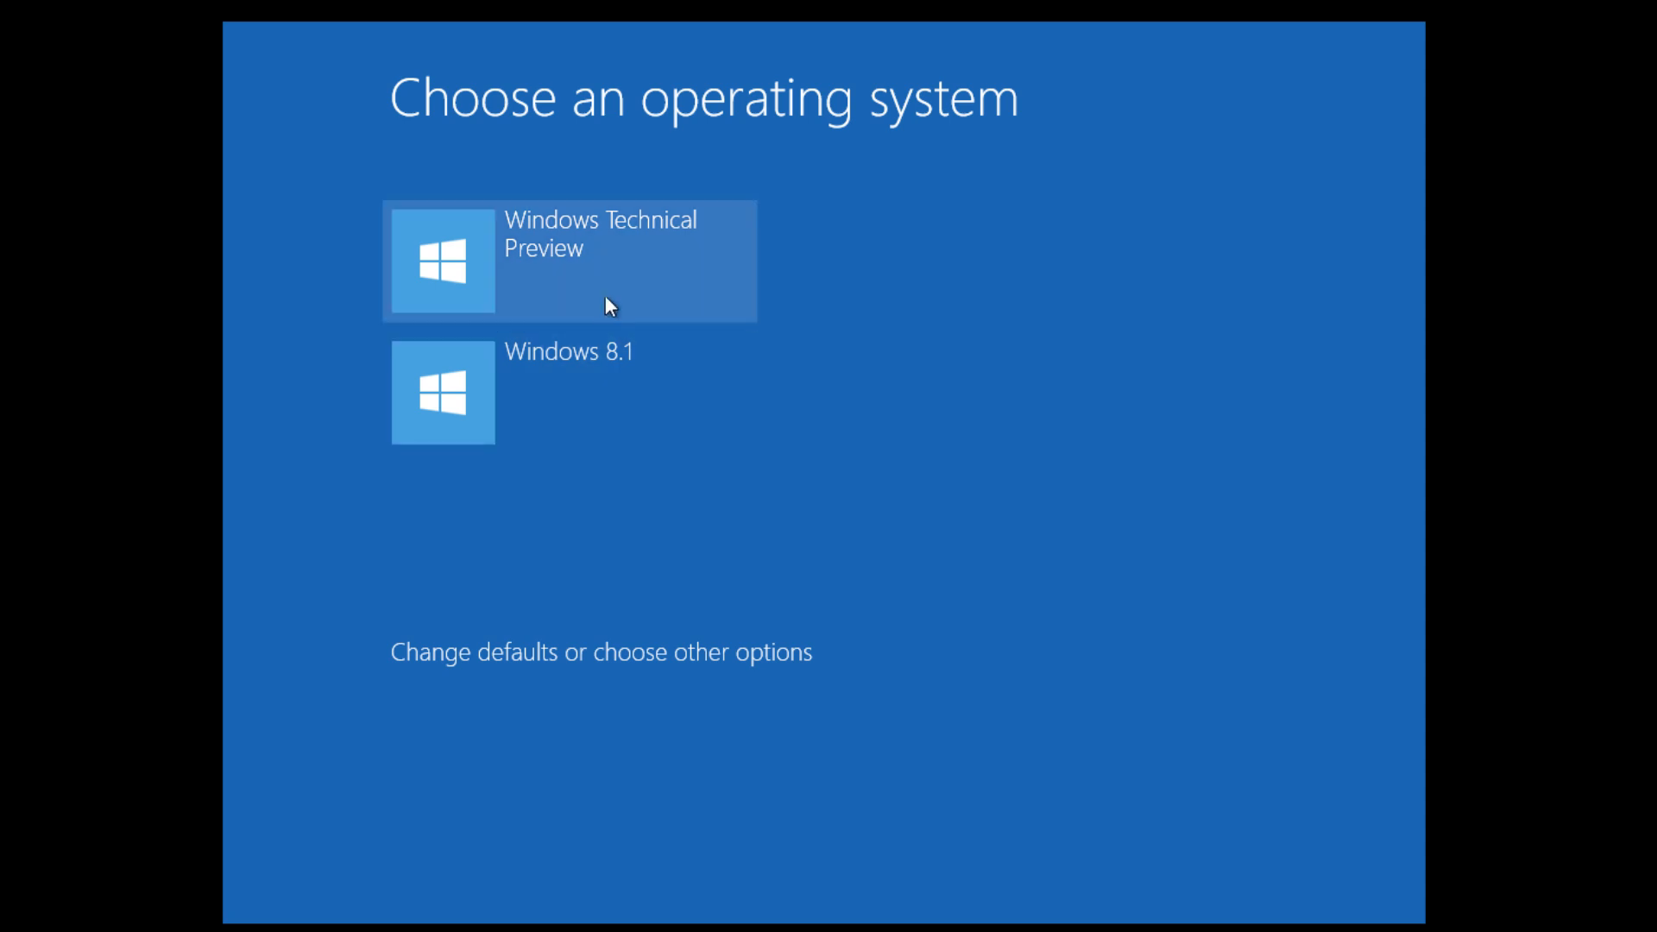
mouse_move(609, 281)
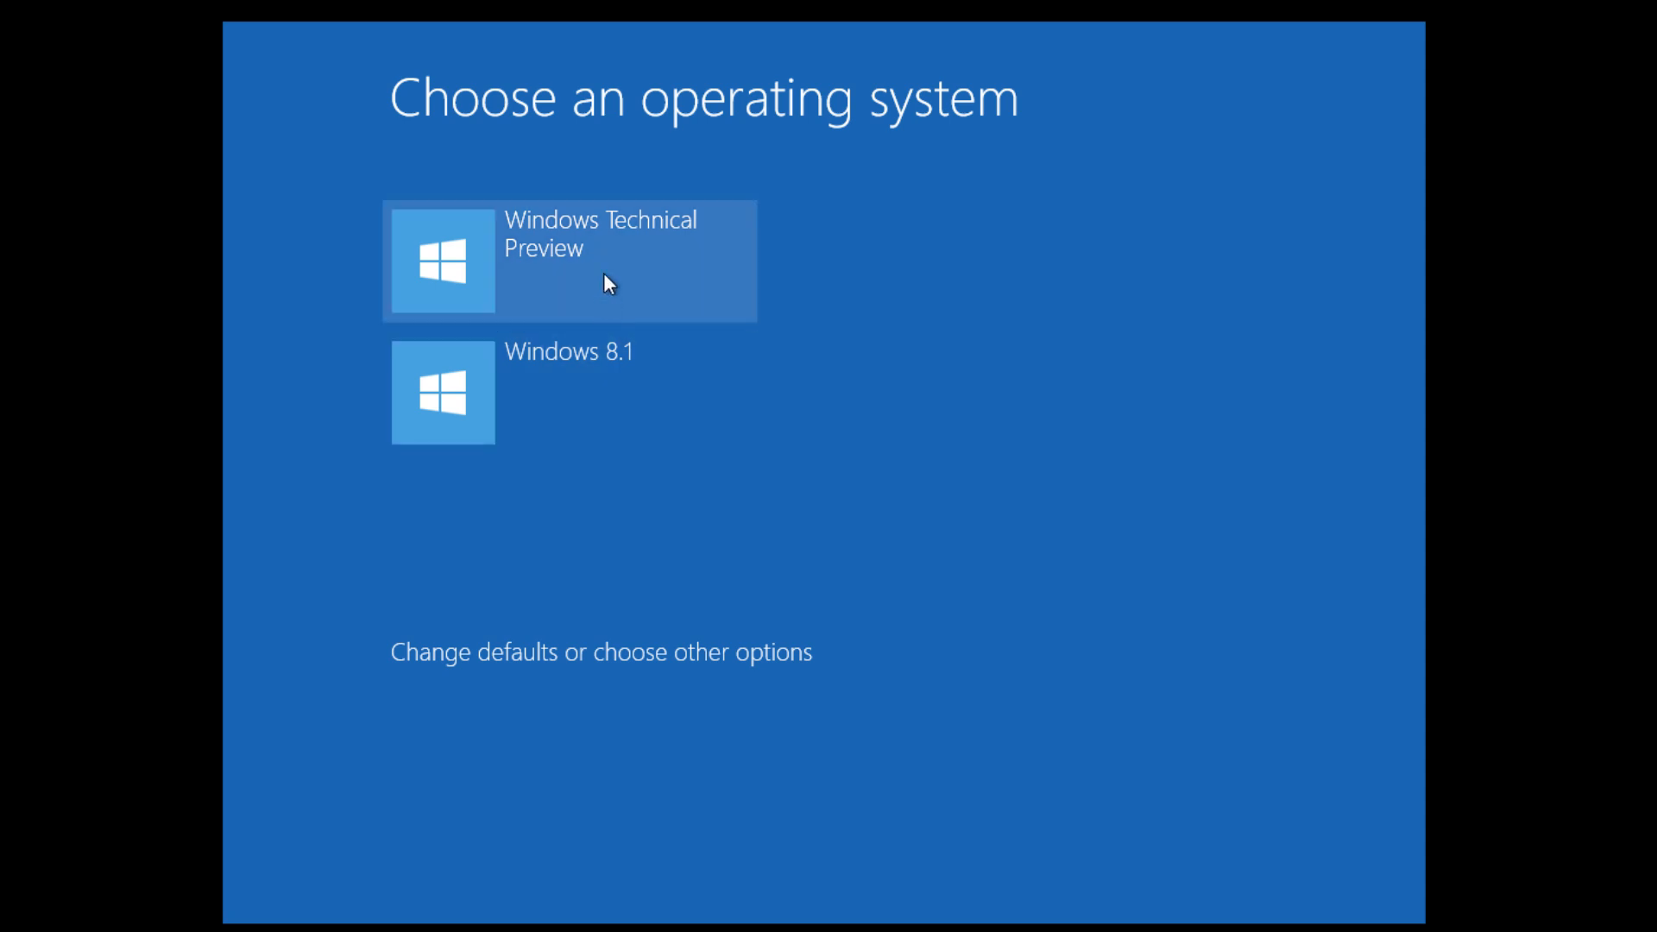
mouse_move(548, 436)
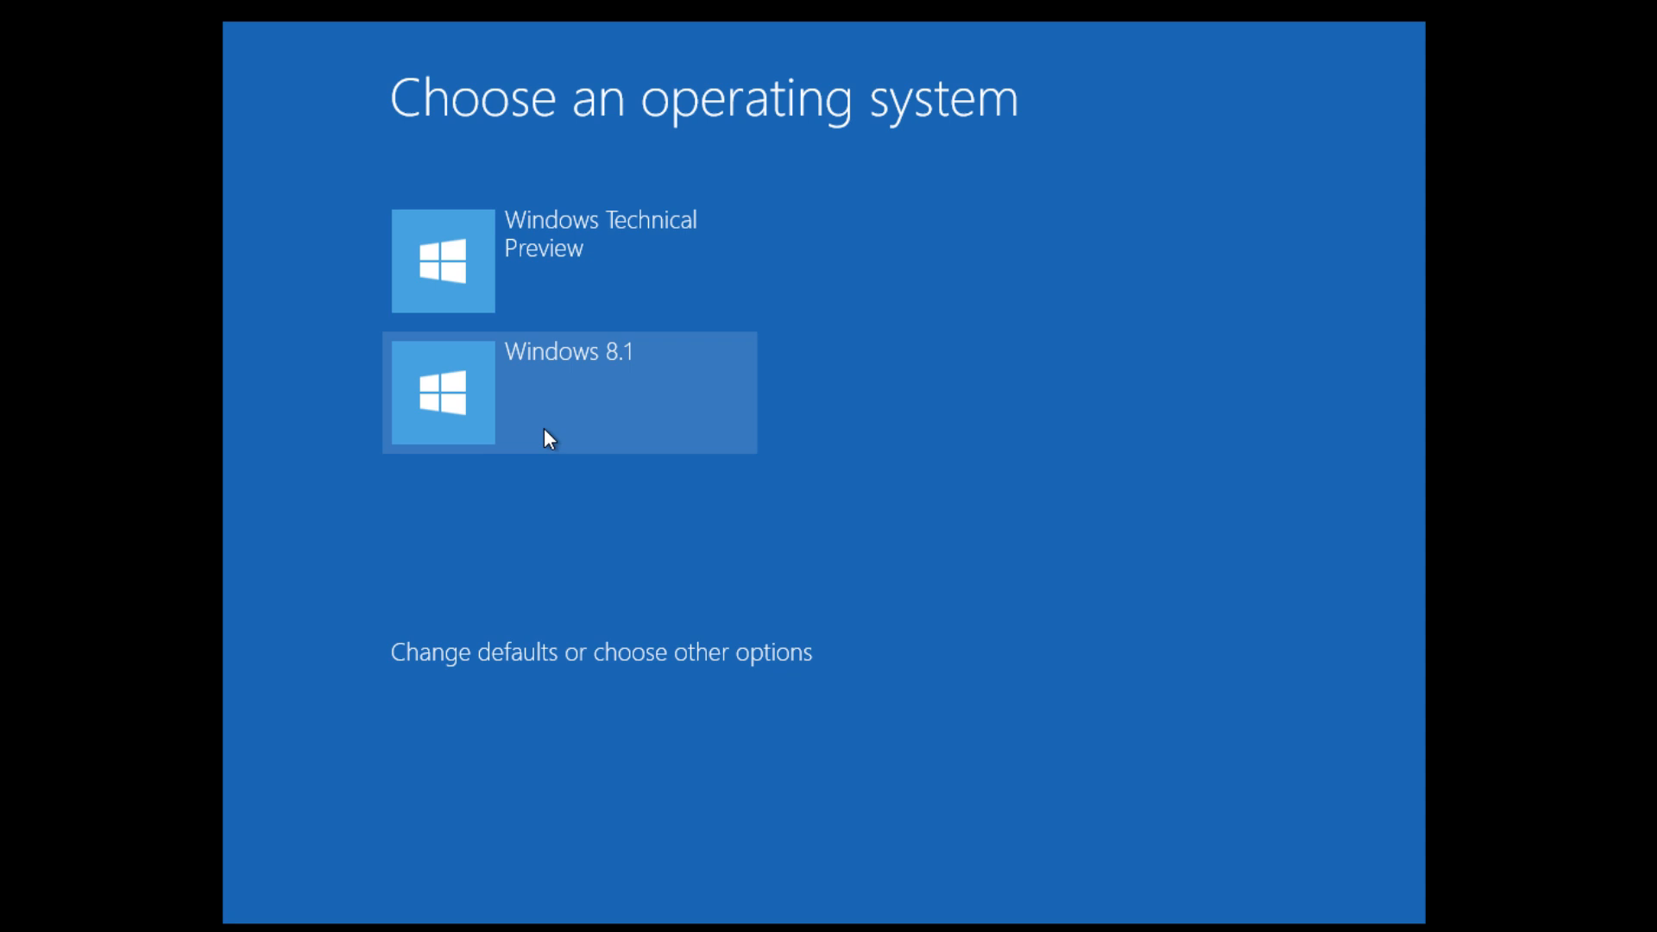